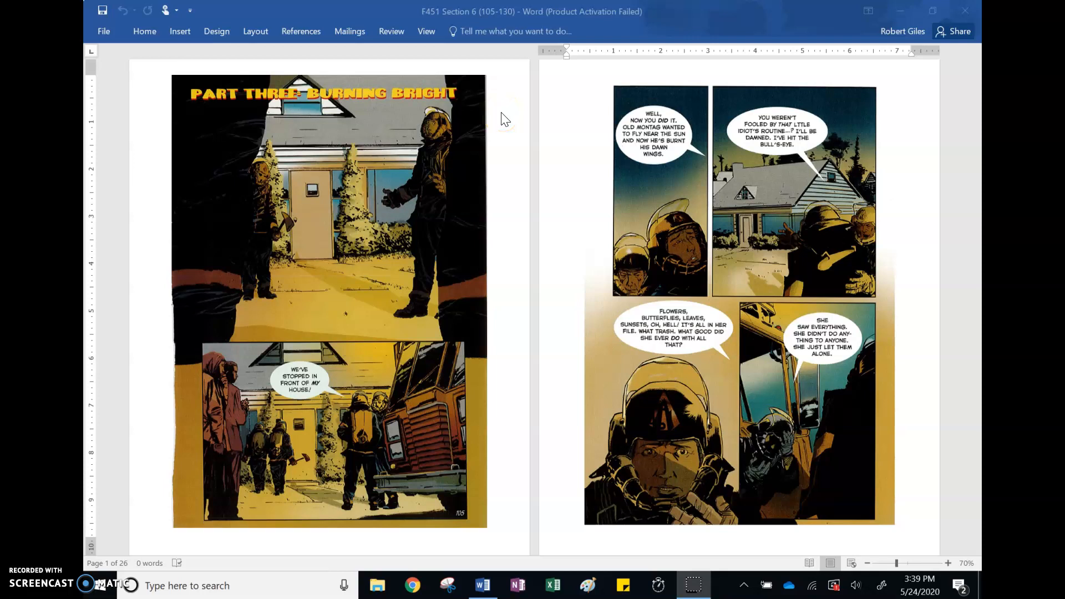
mouse_move(581, 158)
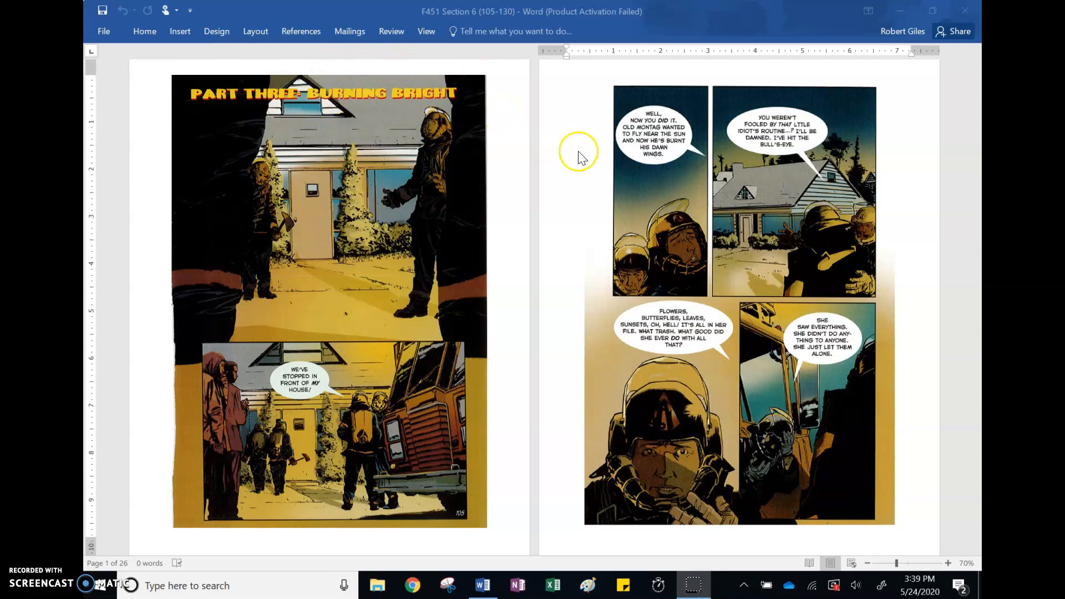
mouse_move(581, 156)
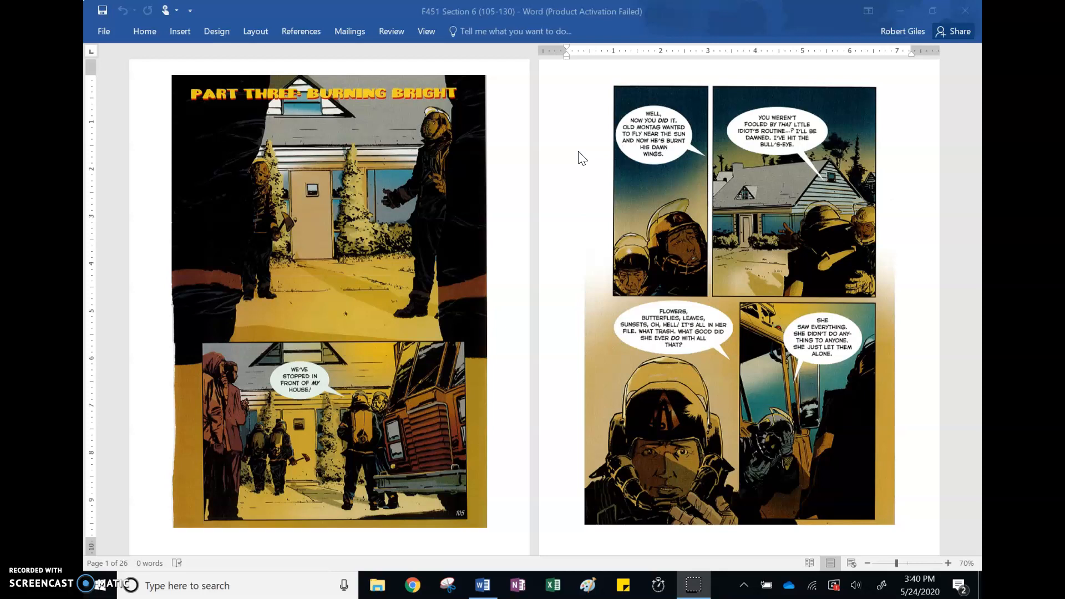
mouse_move(257, 340)
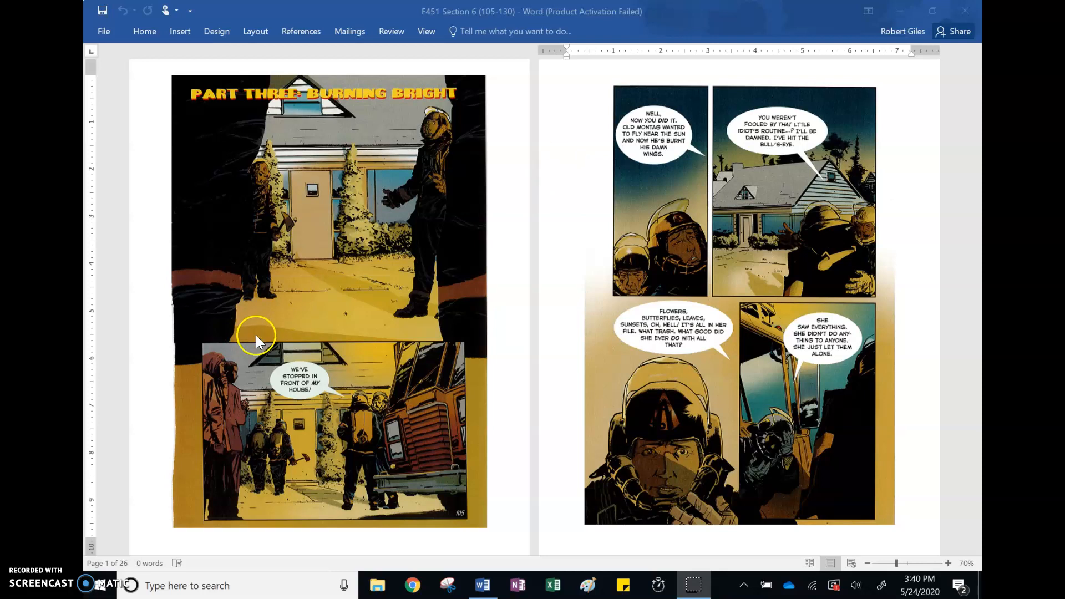
mouse_move(330, 378)
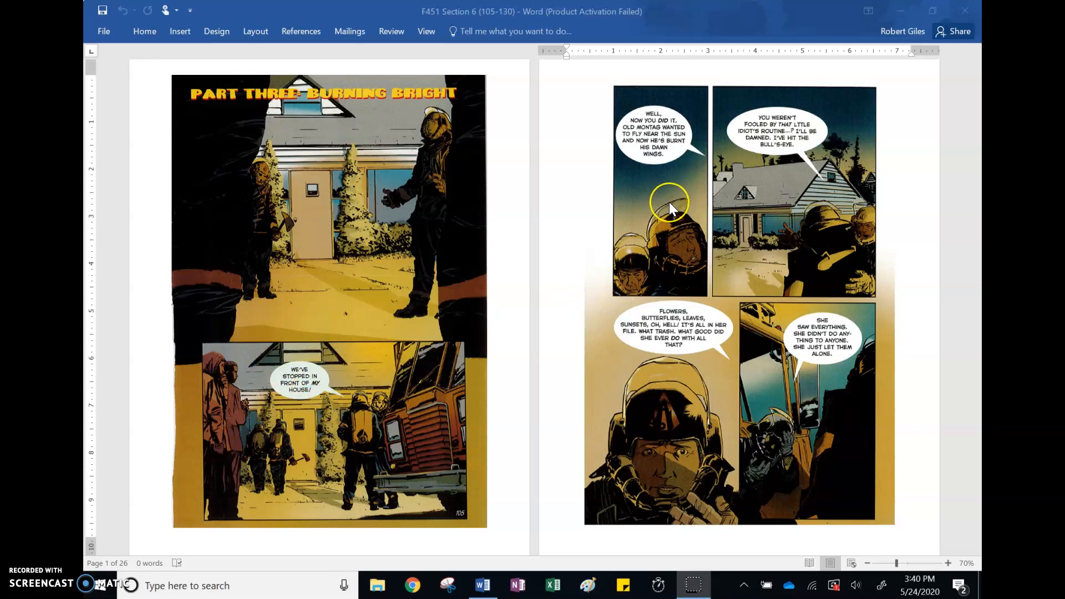
mouse_move(669, 204)
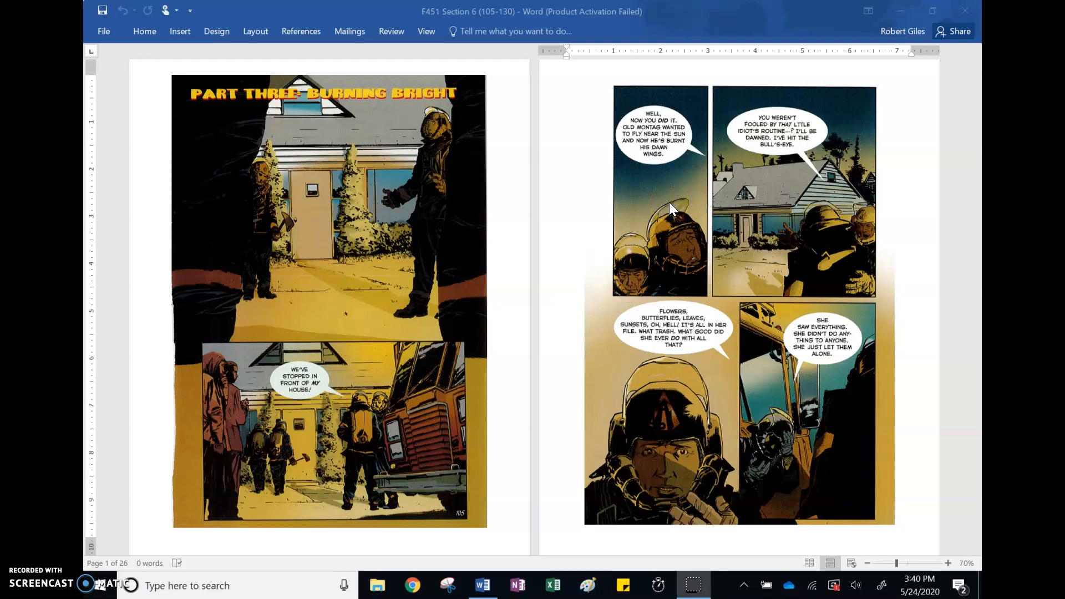
mouse_move(656, 110)
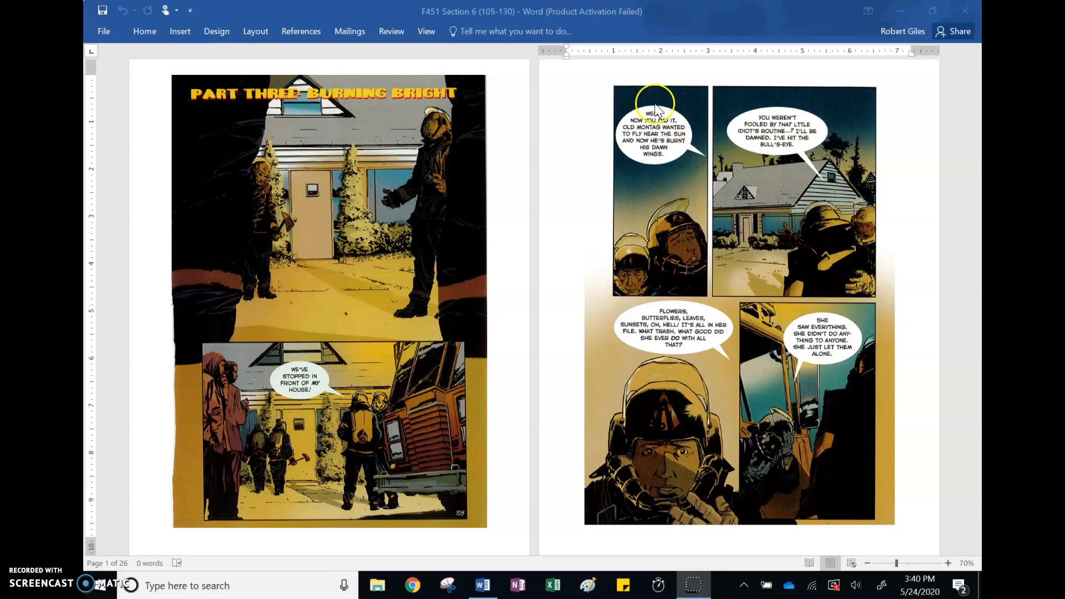
mouse_move(685, 197)
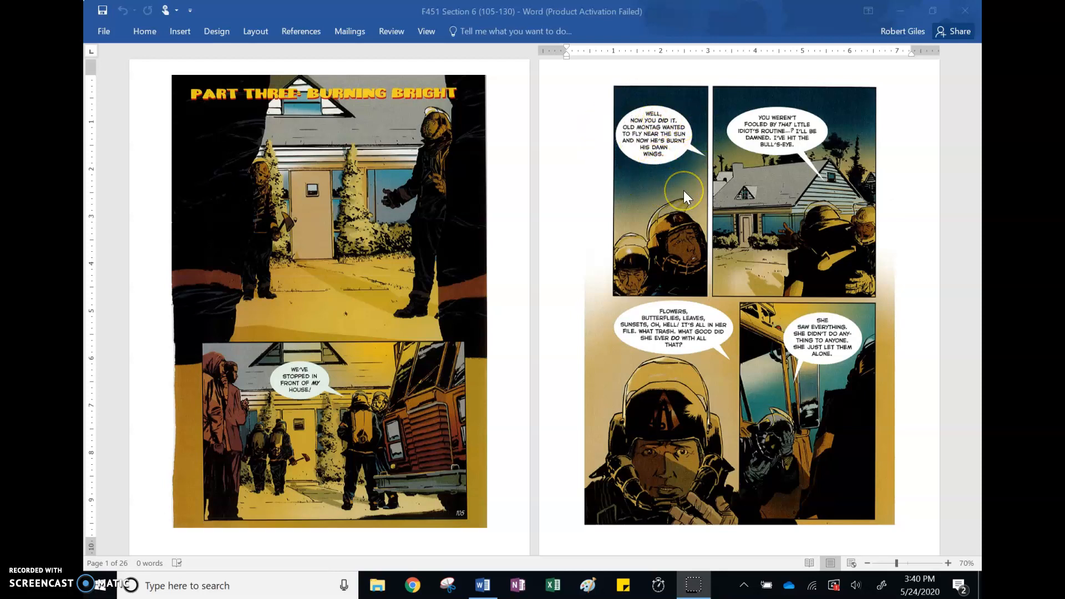
mouse_move(685, 197)
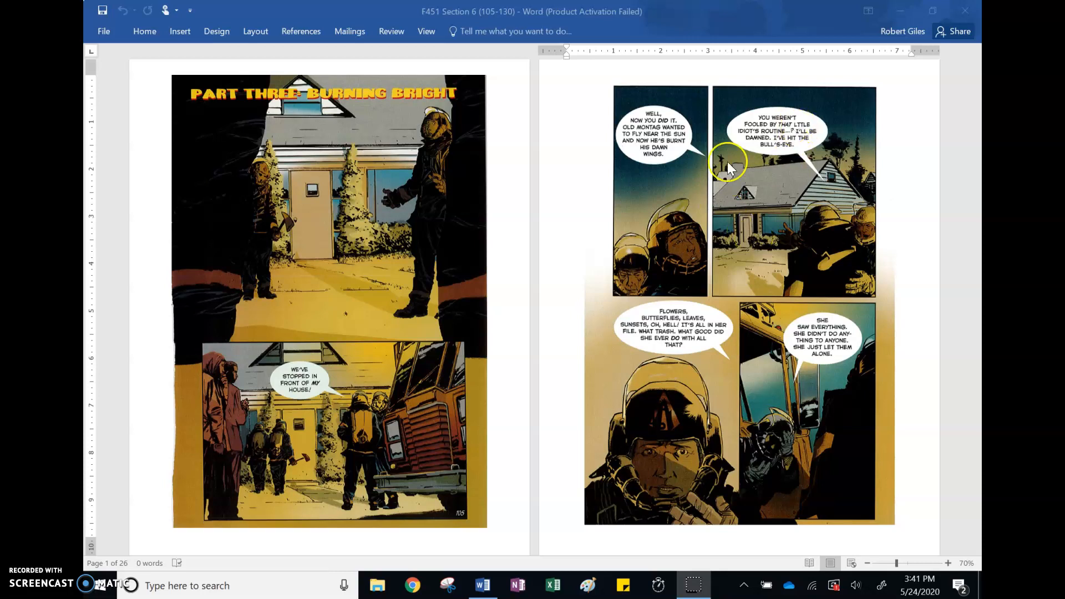
mouse_move(666, 272)
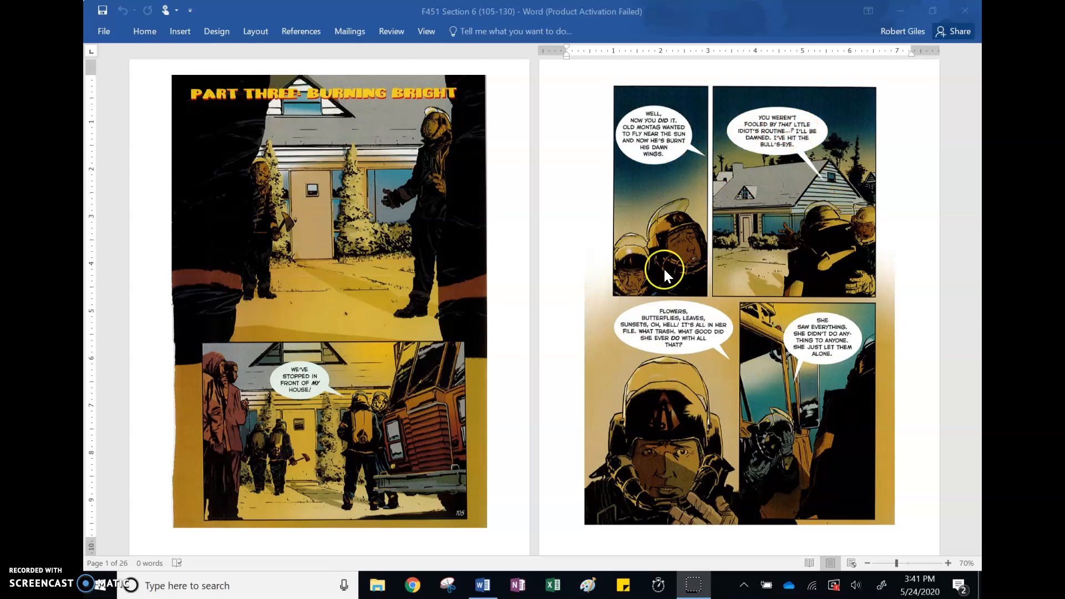
Scroll down to page 3, showing the Mildred alarm scene beside the CREEASH! axe page
scroll("down", 3)
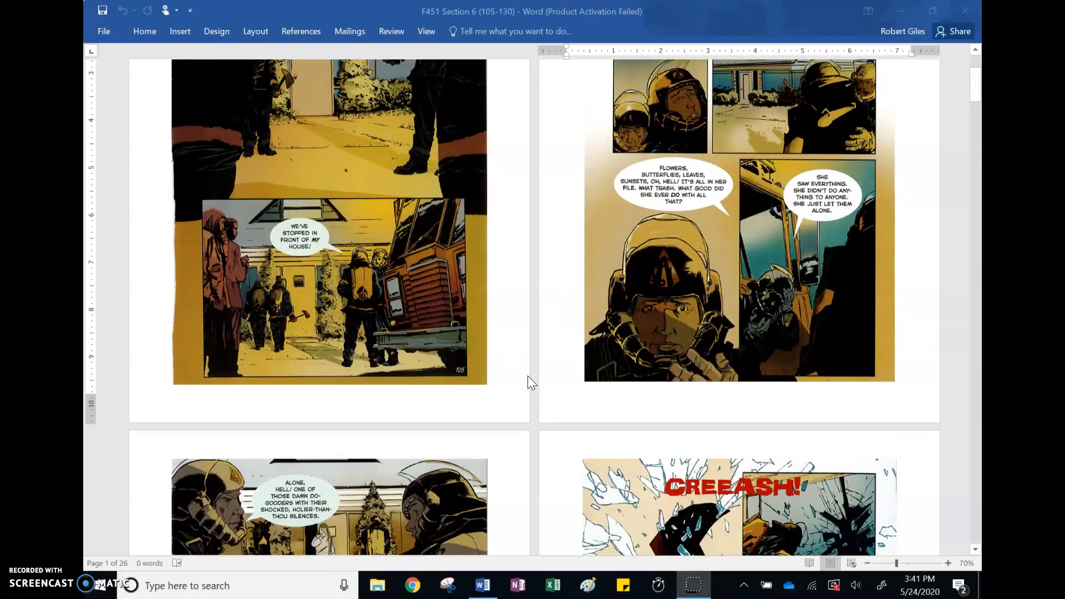
scroll("down", 3)
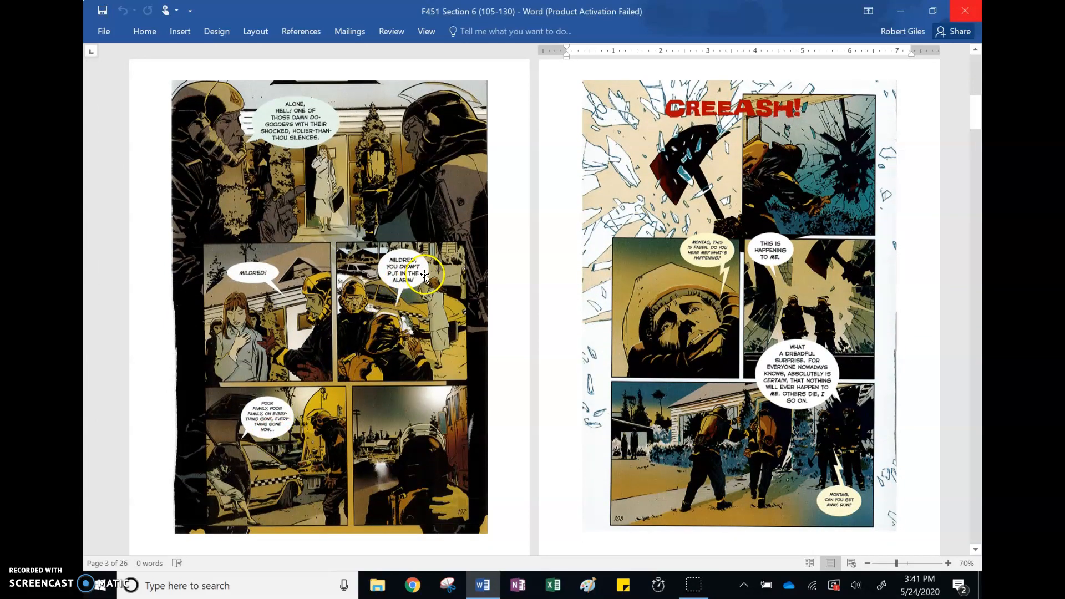
mouse_move(358, 294)
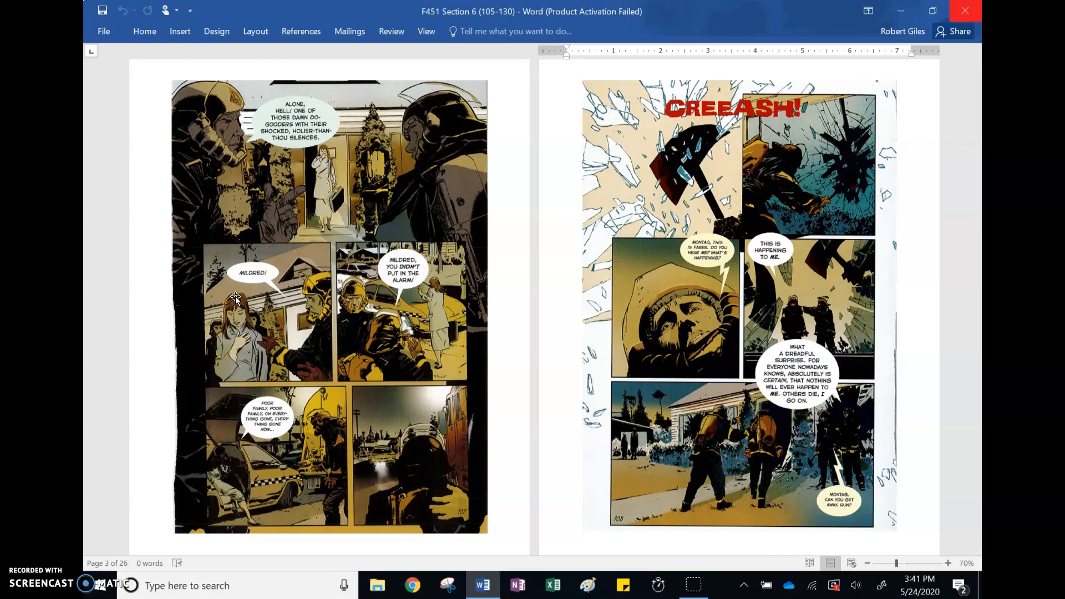
mouse_move(484, 357)
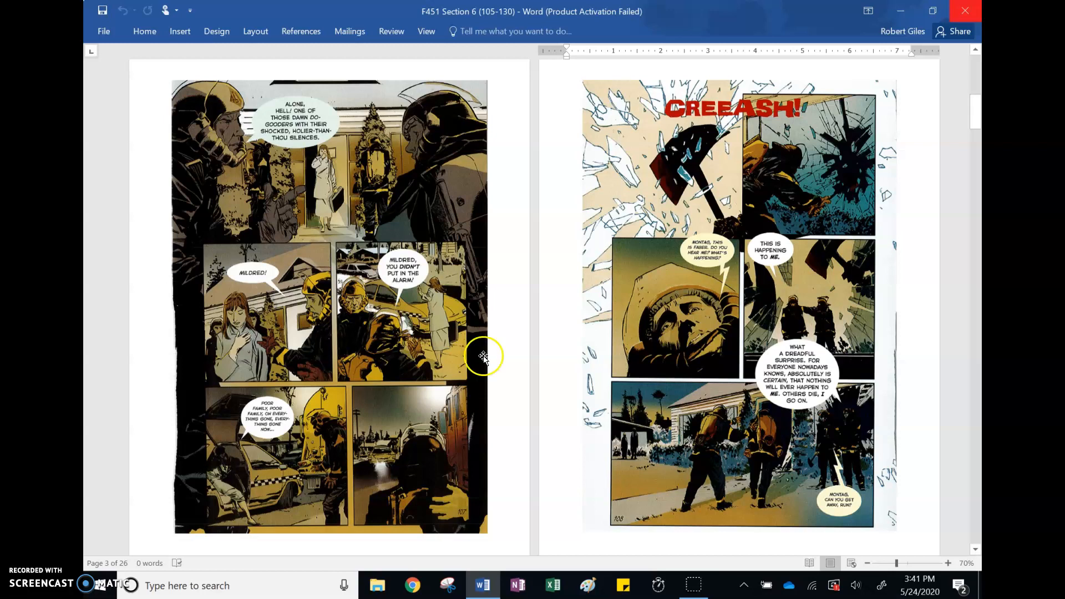
mouse_move(740, 412)
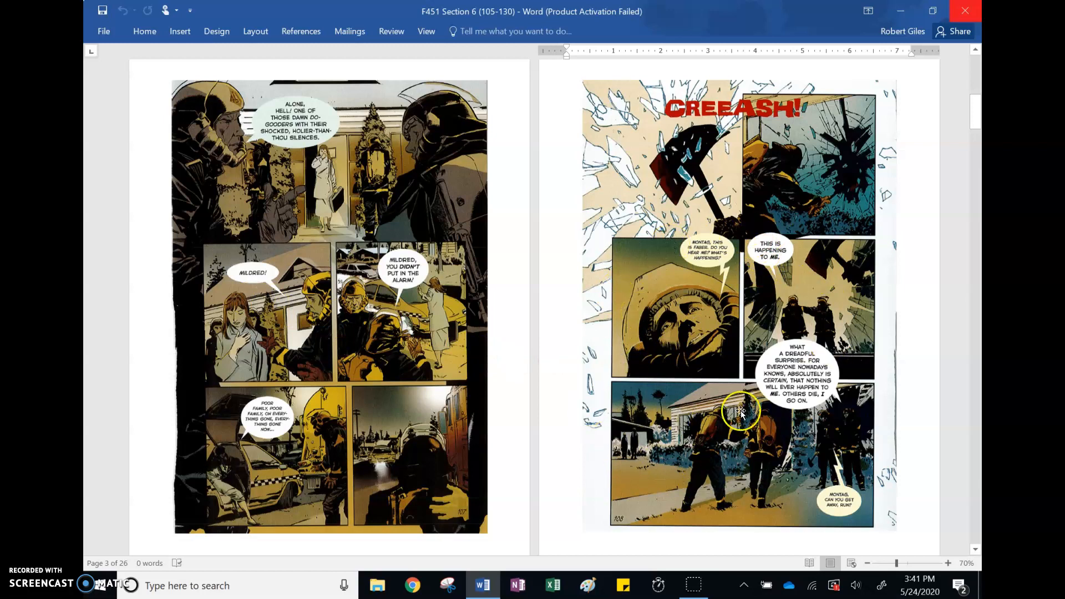
mouse_move(855, 285)
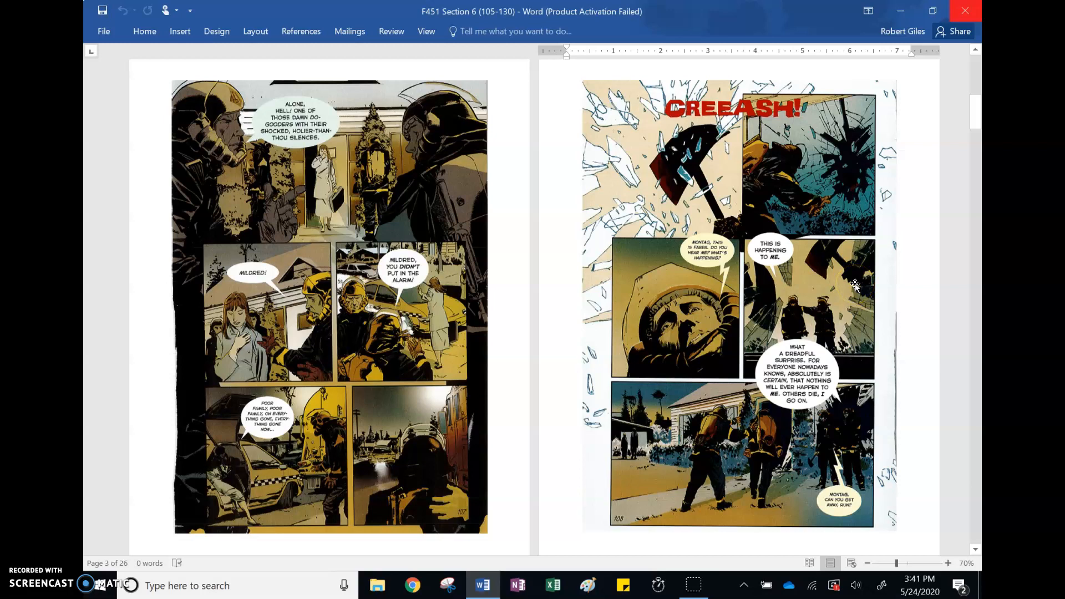
mouse_move(535, 422)
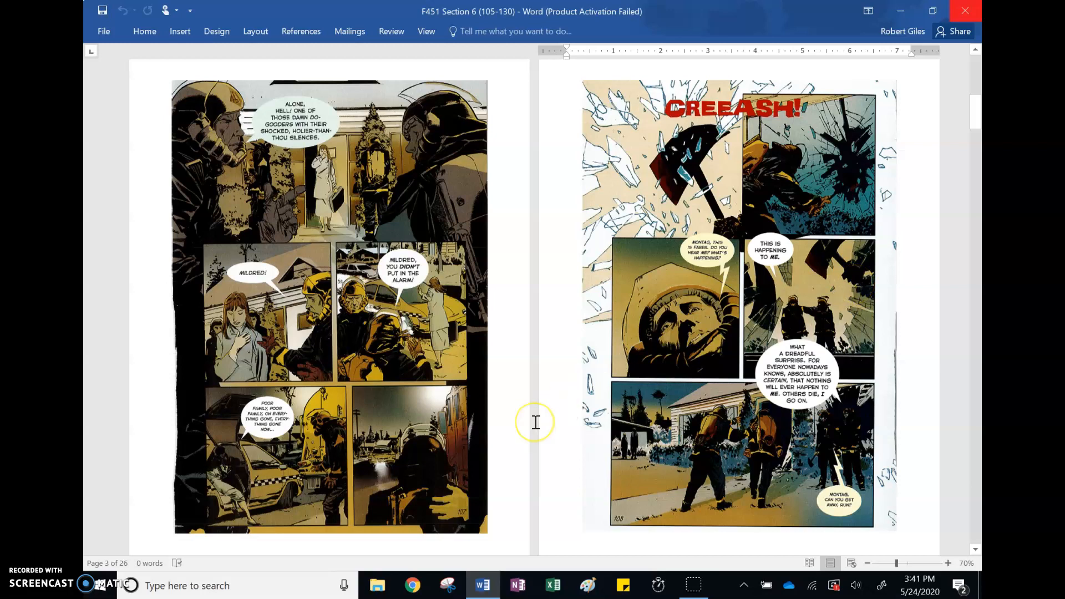
mouse_move(536, 423)
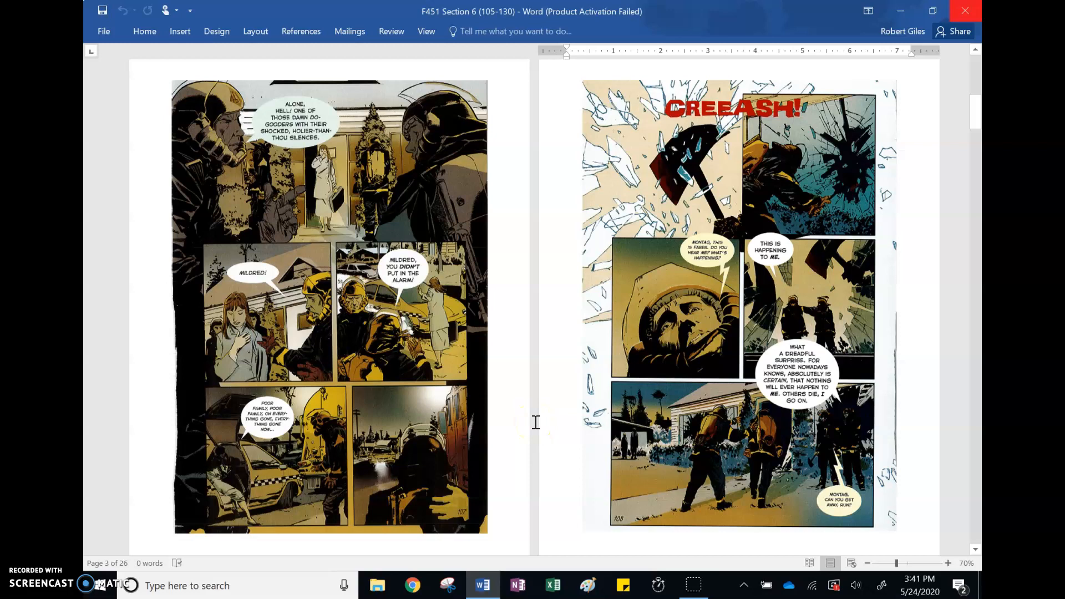
Scroll to page 5, pairing 'What is there about fire' with 'I want you to do this job'
scroll("down", 3)
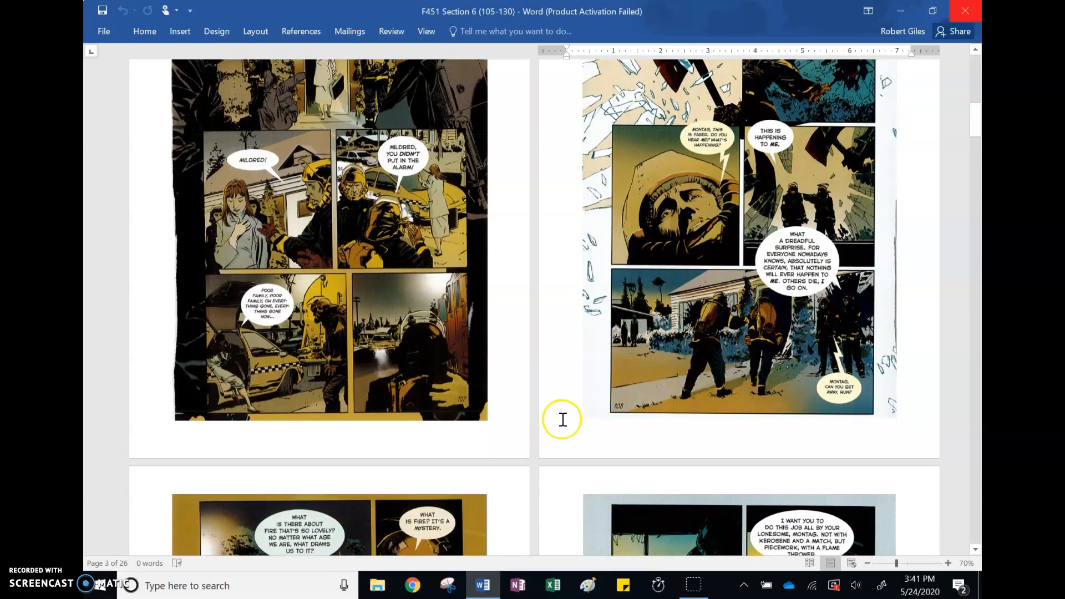
mouse_move(806, 433)
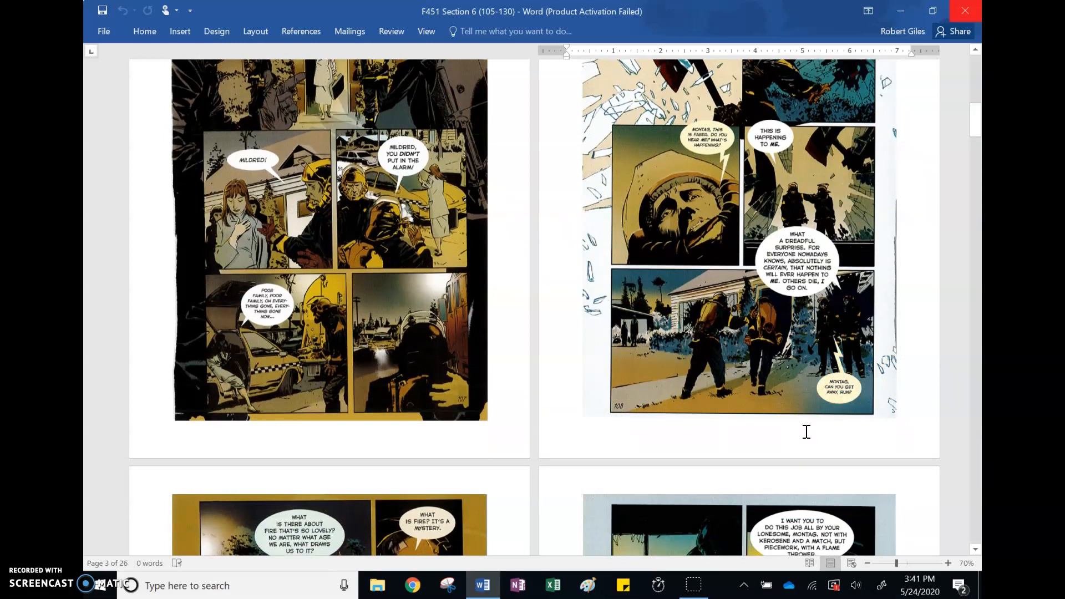
scroll("down", 3)
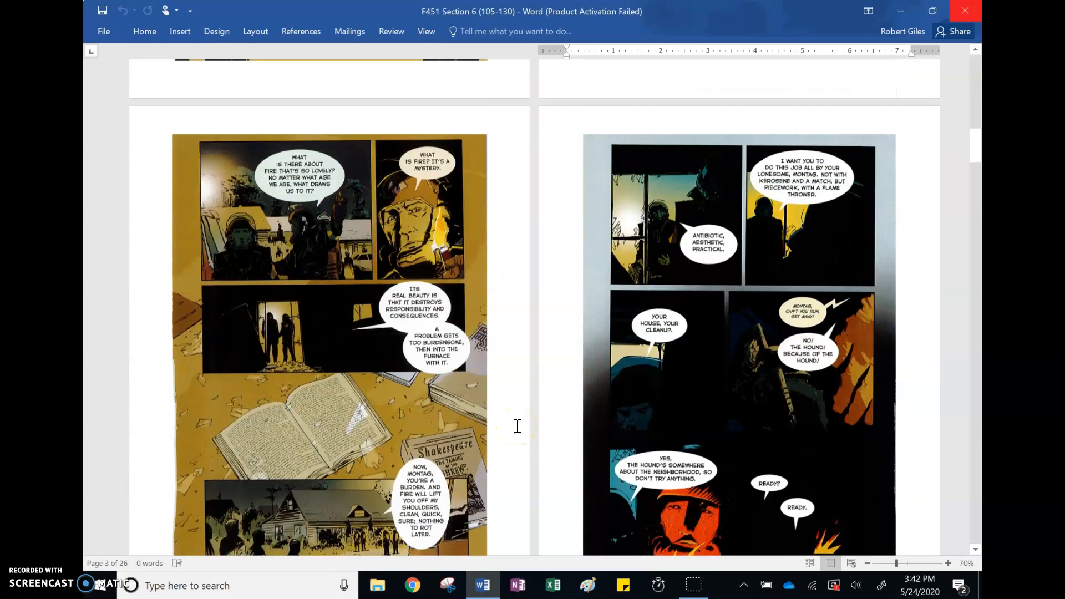
left_click(867, 563)
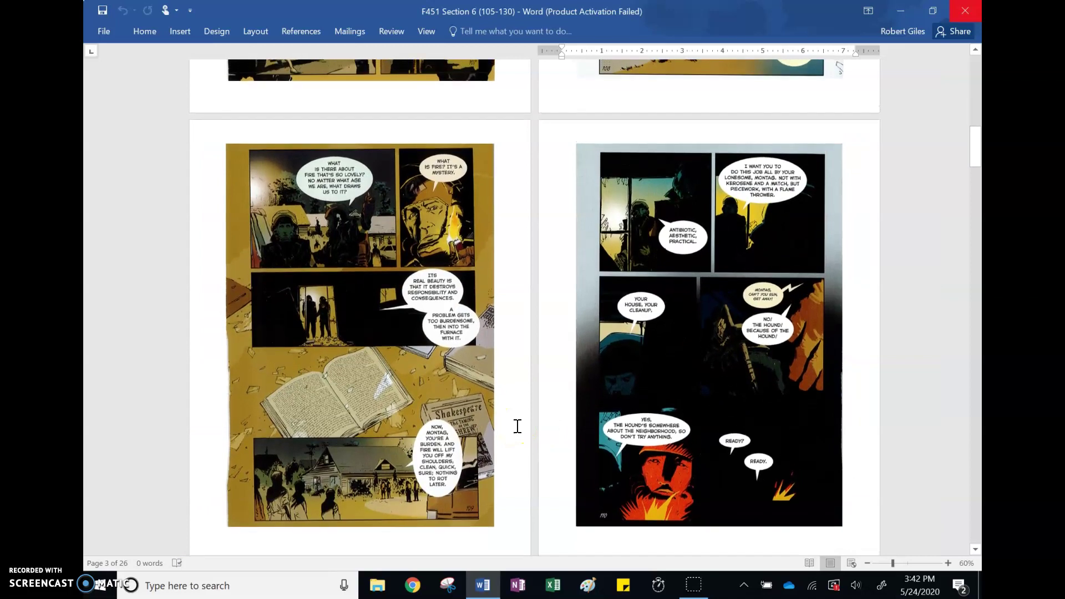
left_click(948, 563)
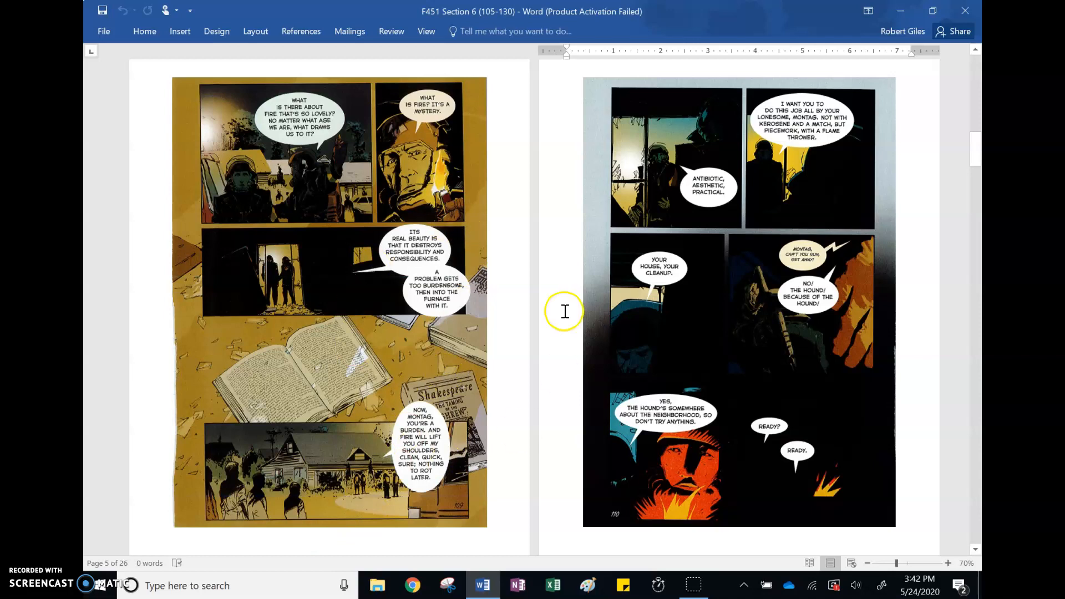
mouse_move(517, 184)
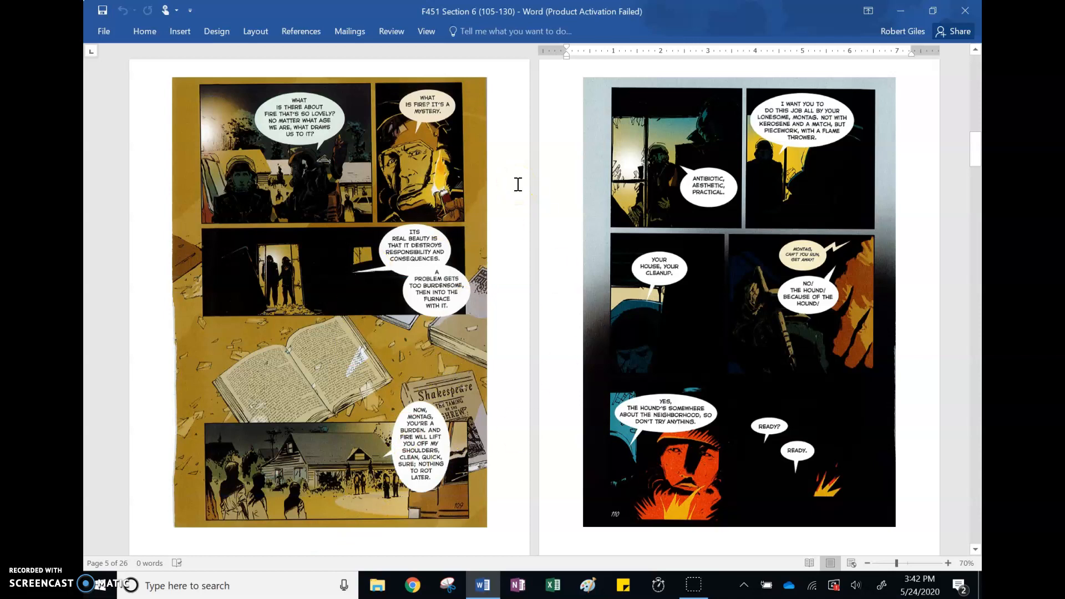
mouse_move(606, 218)
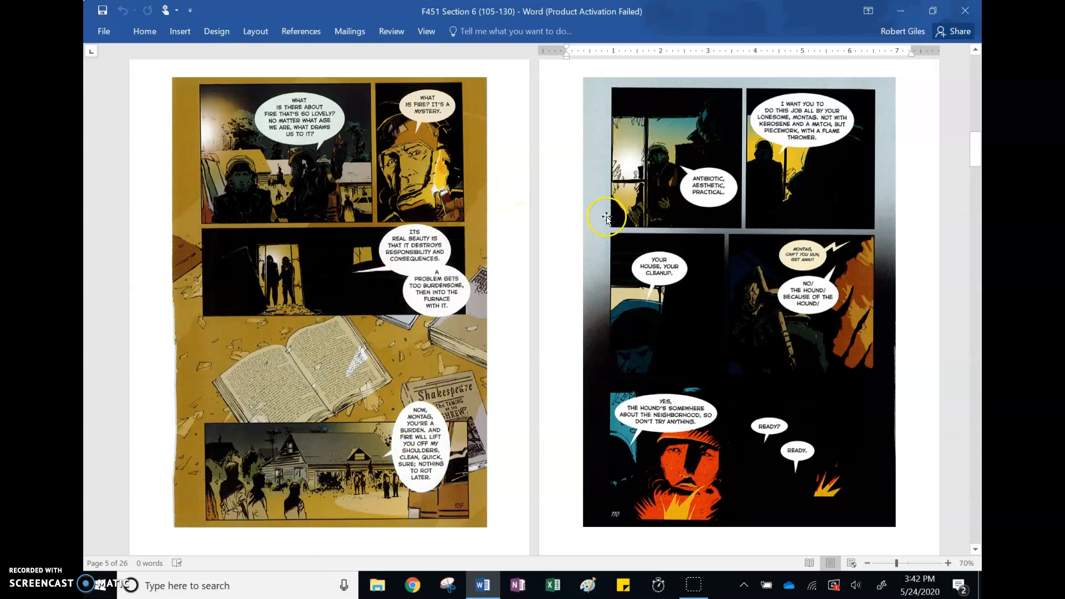
mouse_move(699, 237)
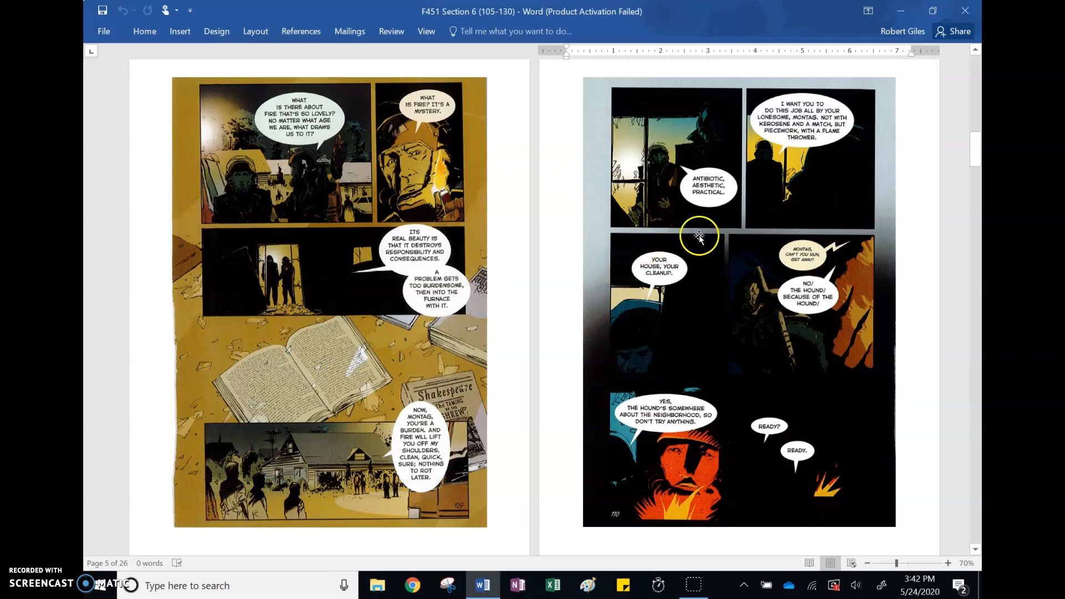
mouse_move(686, 314)
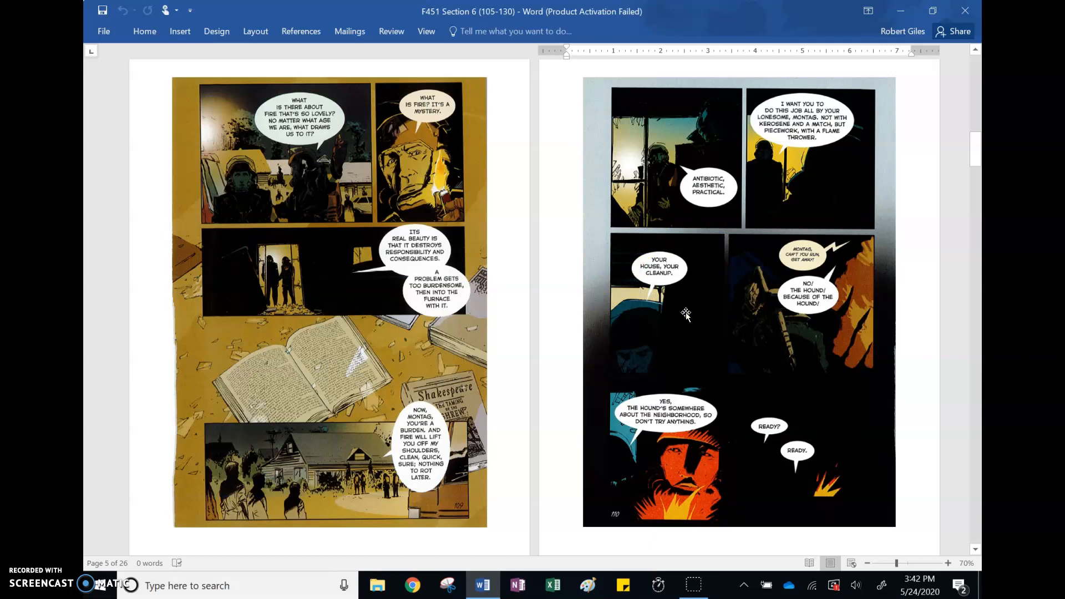
mouse_move(634, 236)
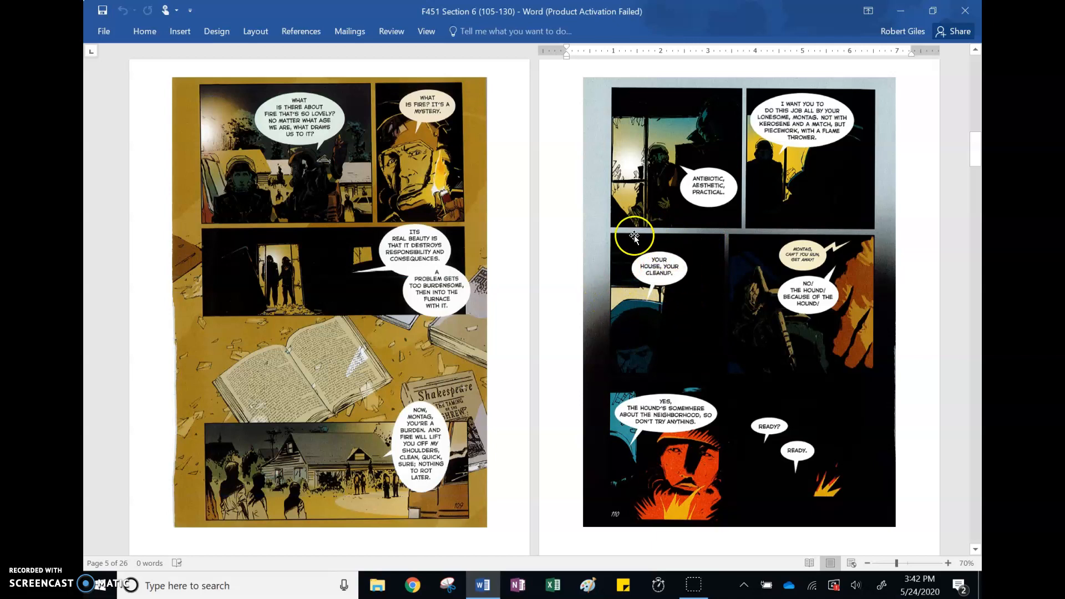
mouse_move(830, 132)
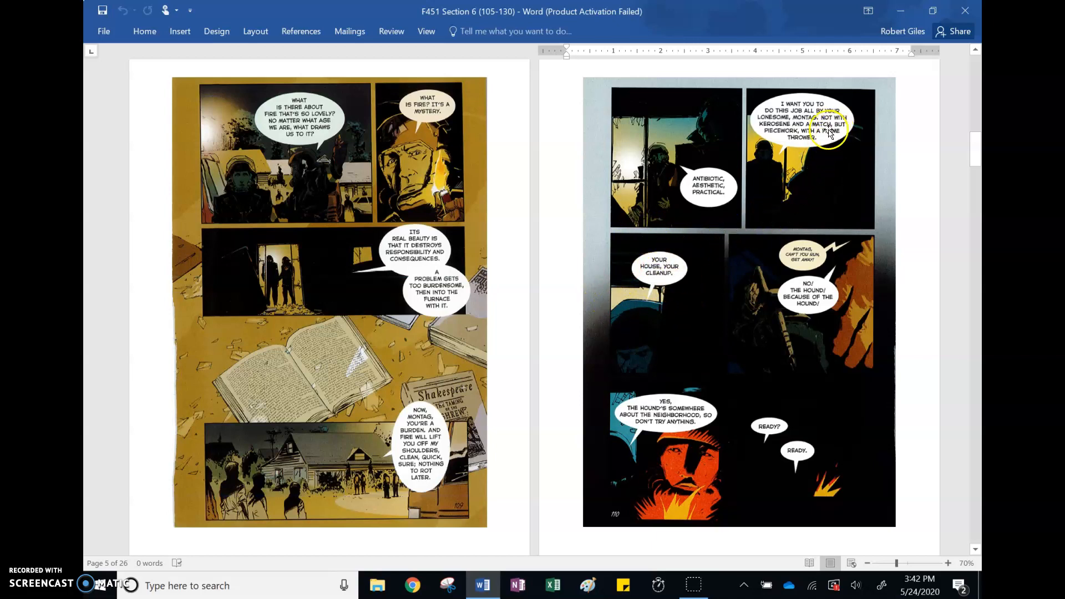
mouse_move(825, 129)
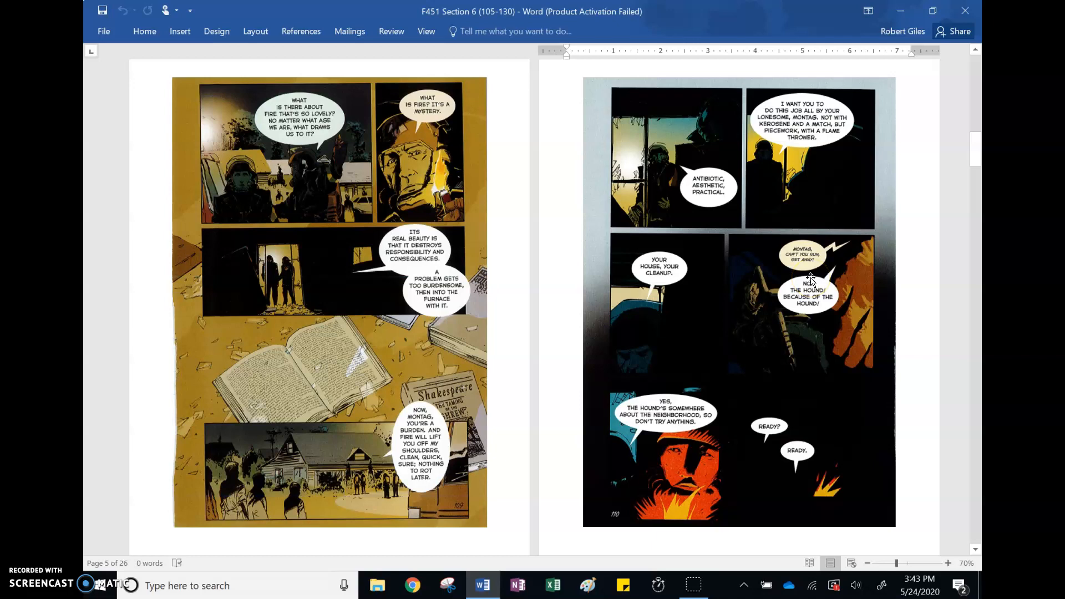
mouse_move(821, 250)
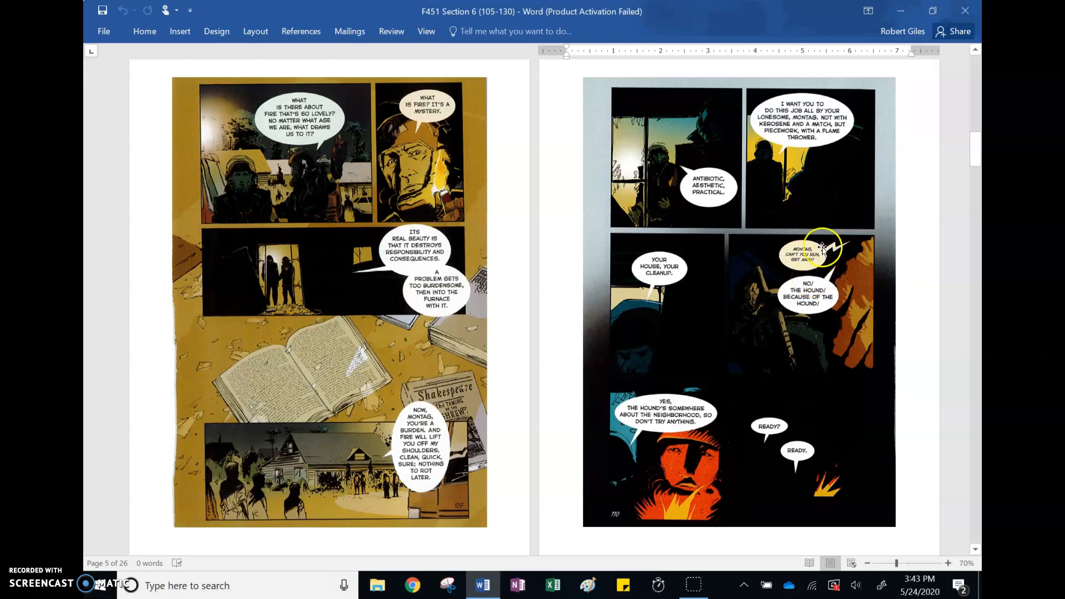
mouse_move(856, 384)
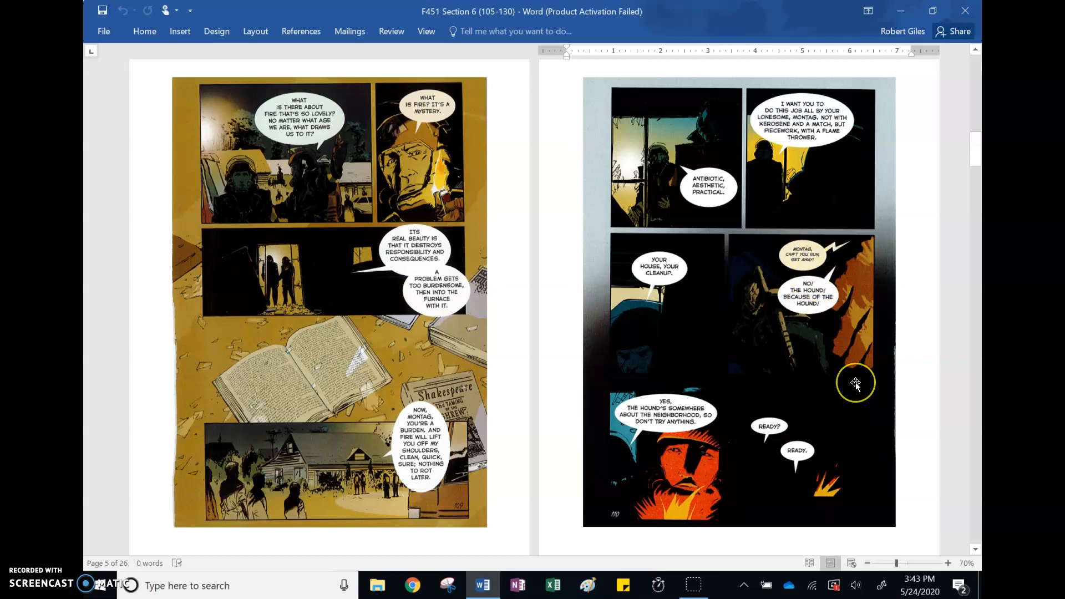
Scroll to page 7, showing the all-fire panels beside the 'under arrest' CREAASHHH page
scroll("down", 3)
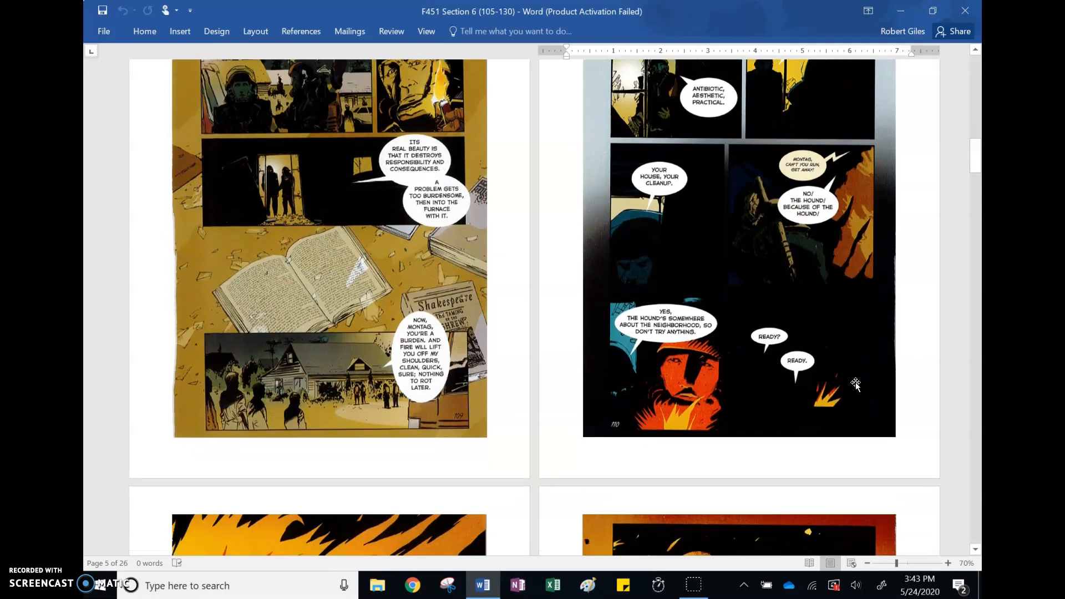
mouse_move(591, 421)
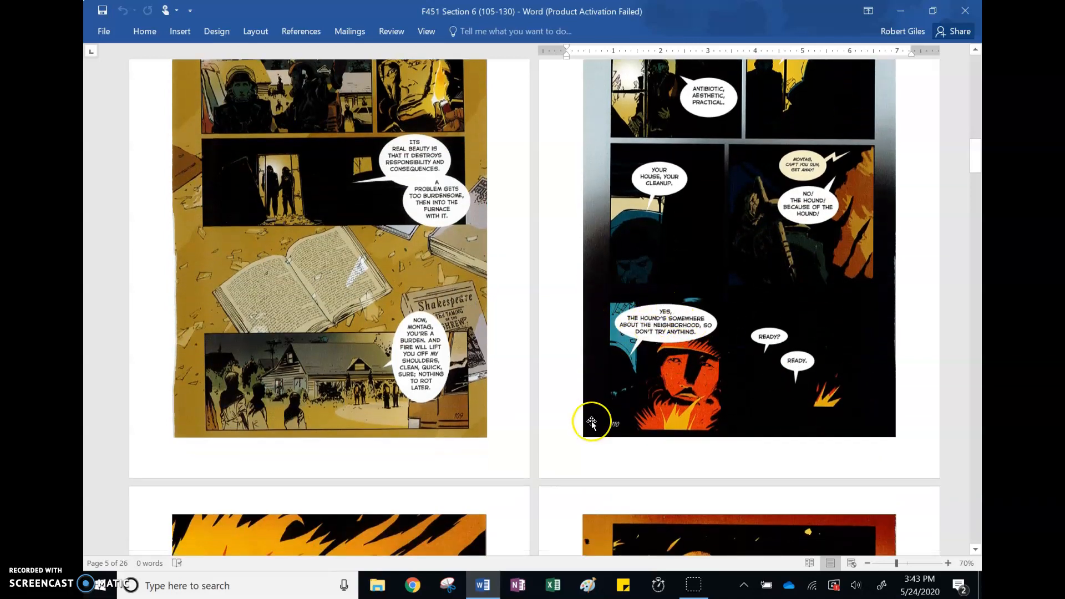
mouse_move(572, 420)
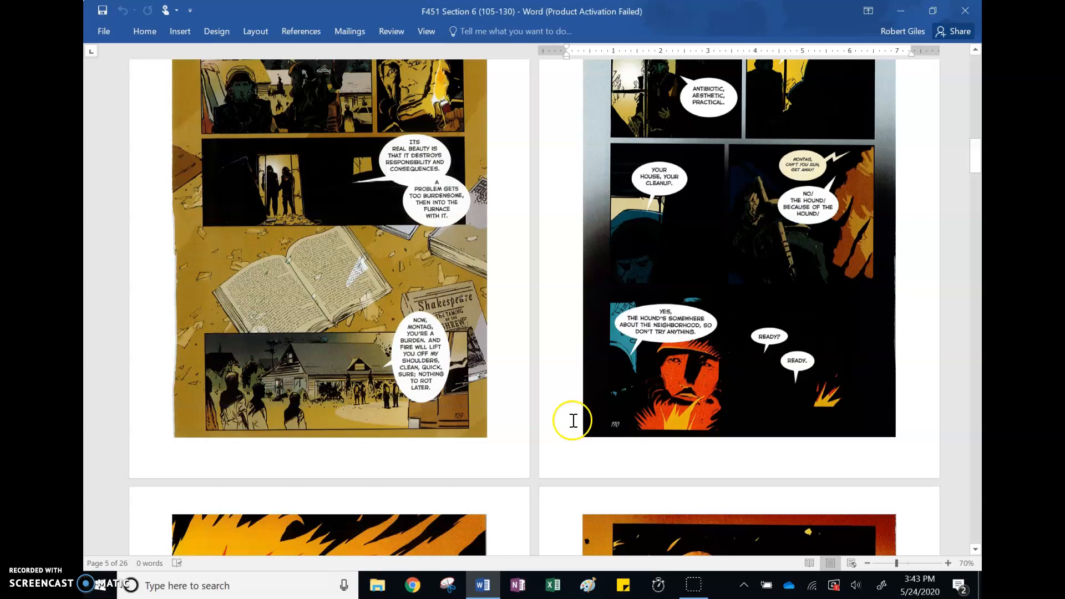
scroll("down", 3)
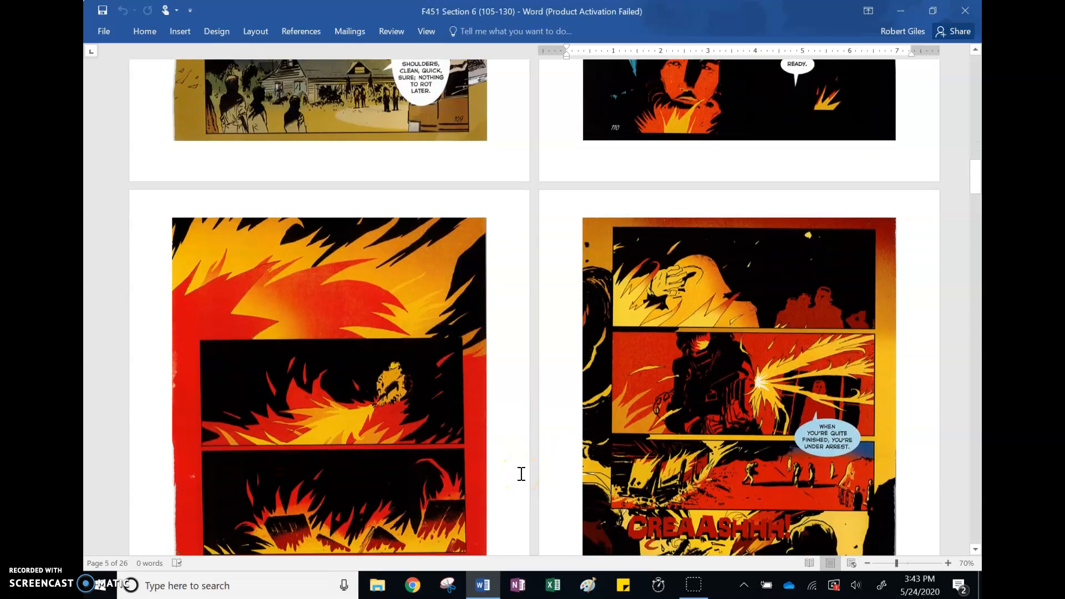
scroll("down", 3)
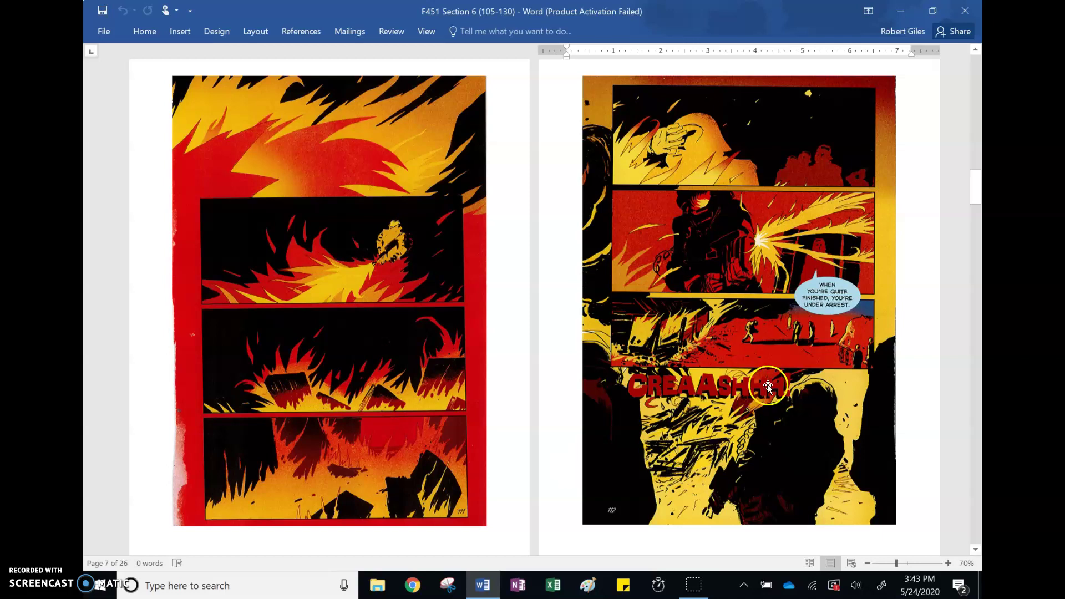
mouse_move(904, 333)
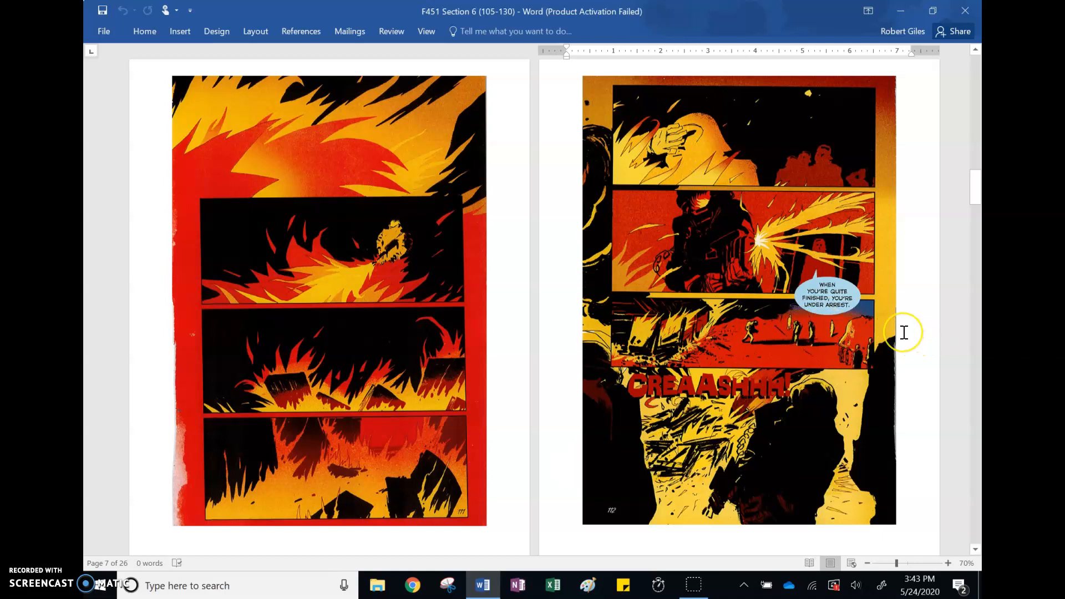
mouse_move(725, 139)
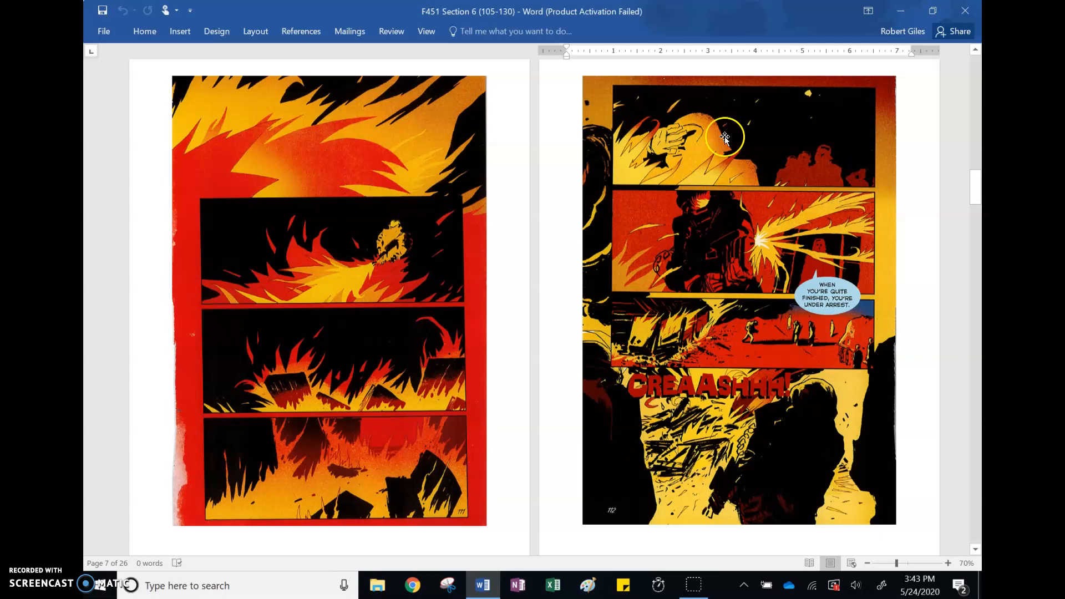
mouse_move(682, 163)
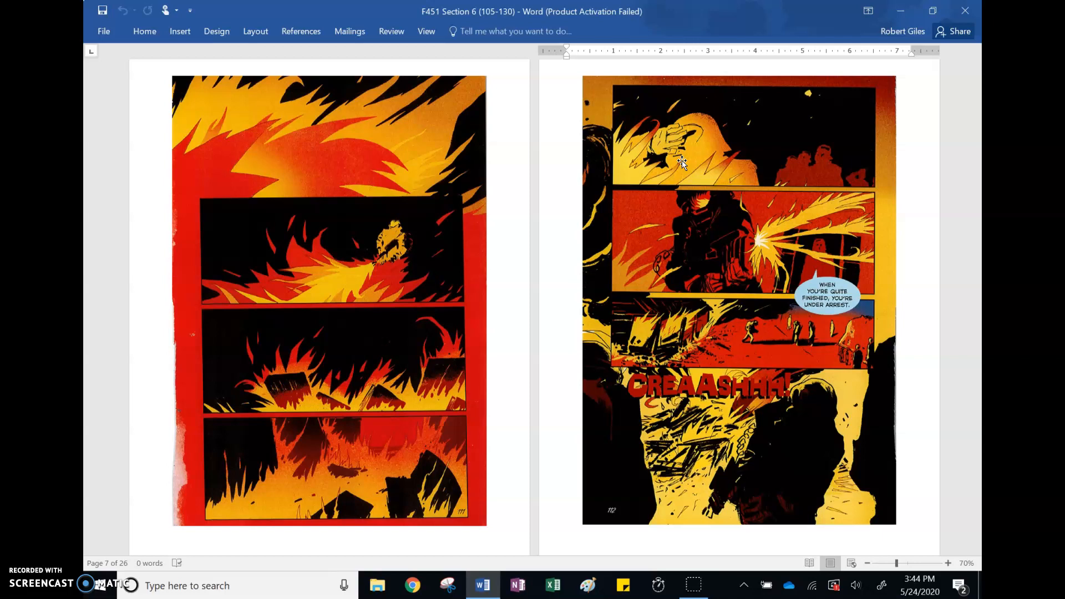
scroll("down", 3)
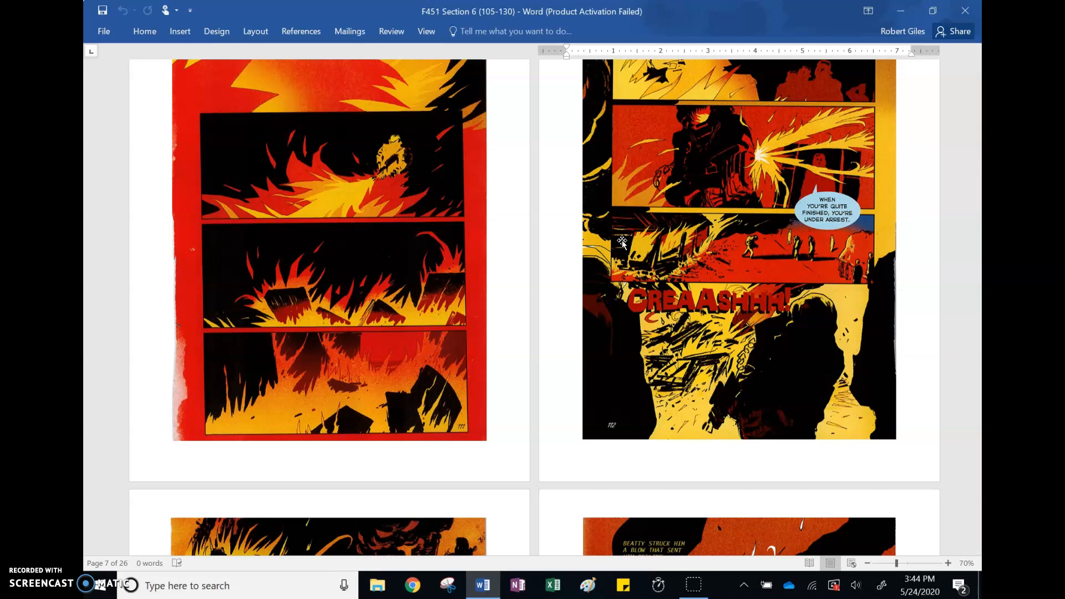
mouse_move(540, 326)
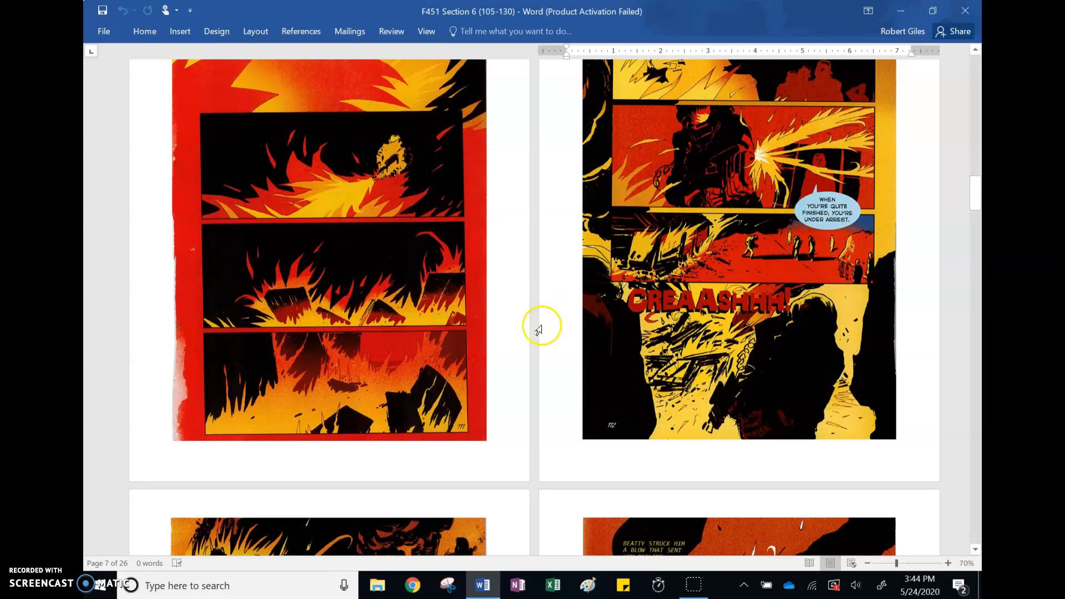
Scroll past 'Was it my wife turned in the alarm?' to Montag shooting liquid fire
scroll("down", 3)
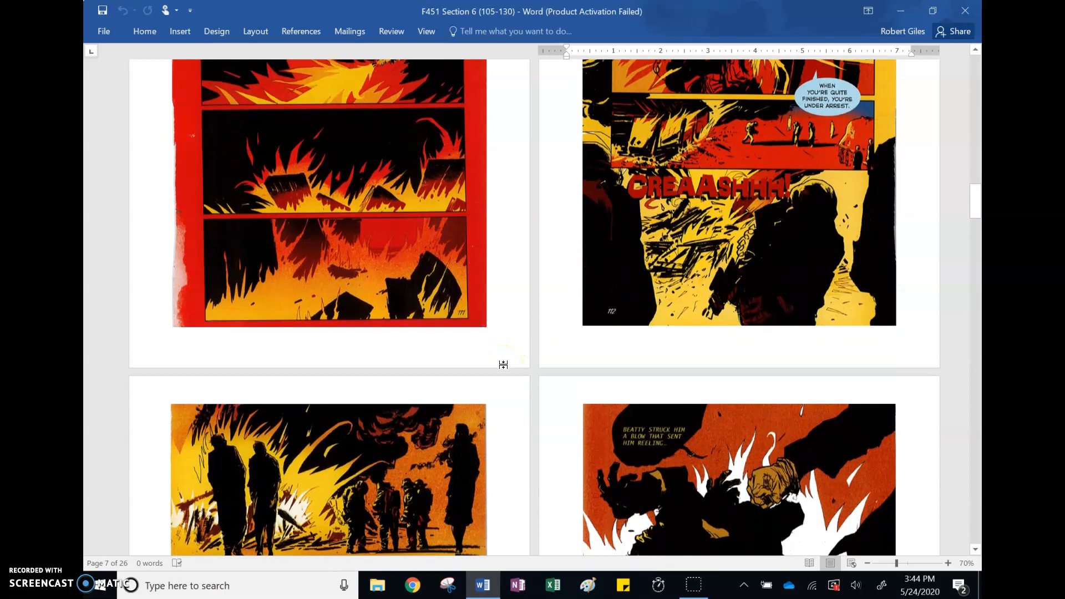
scroll("down", 3)
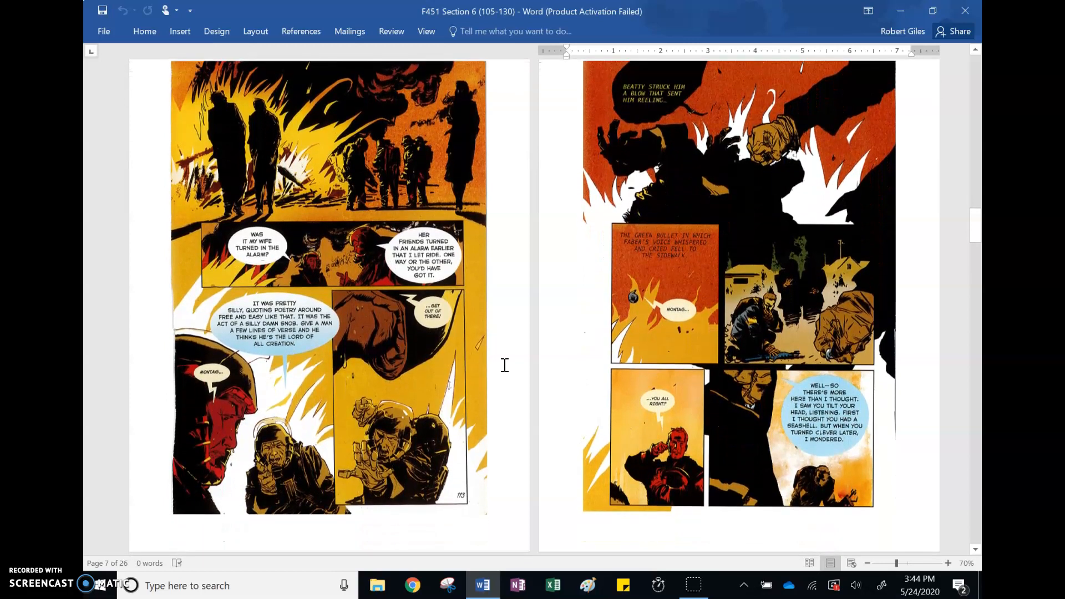
scroll("down", 3)
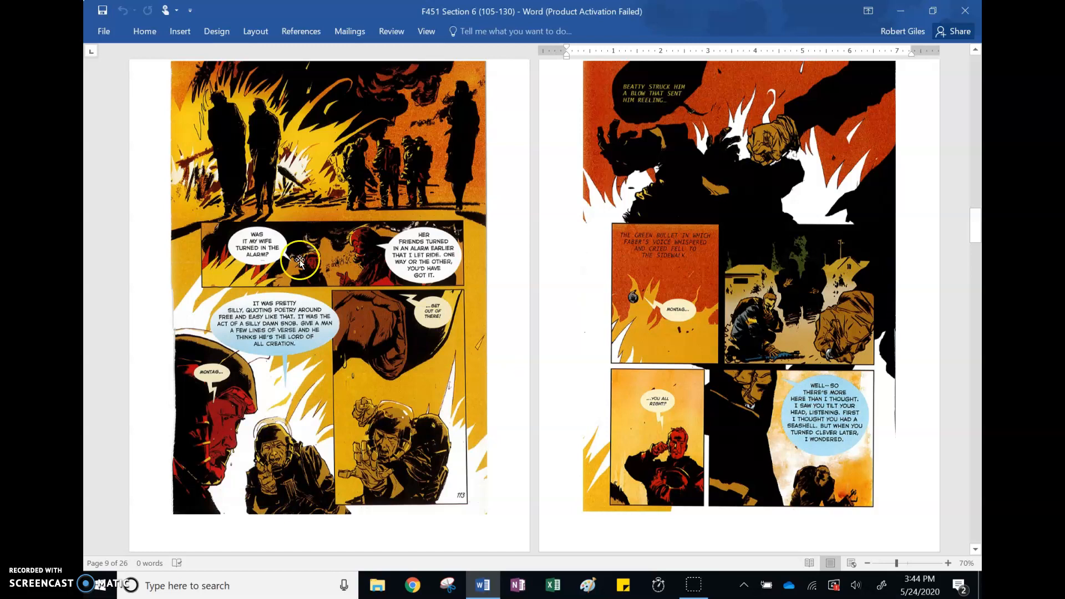
mouse_move(295, 242)
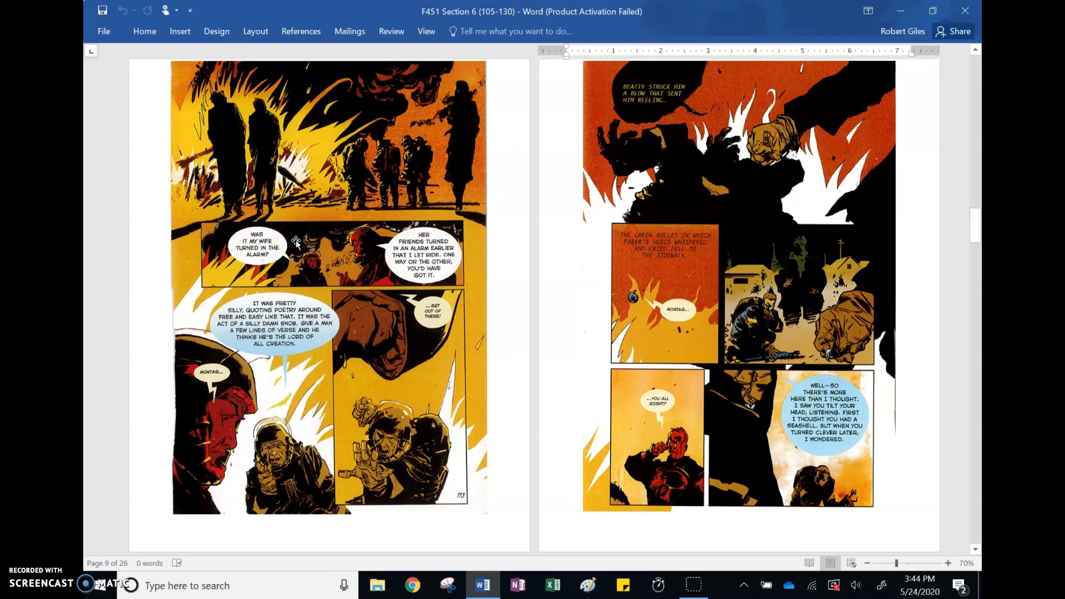
mouse_move(411, 233)
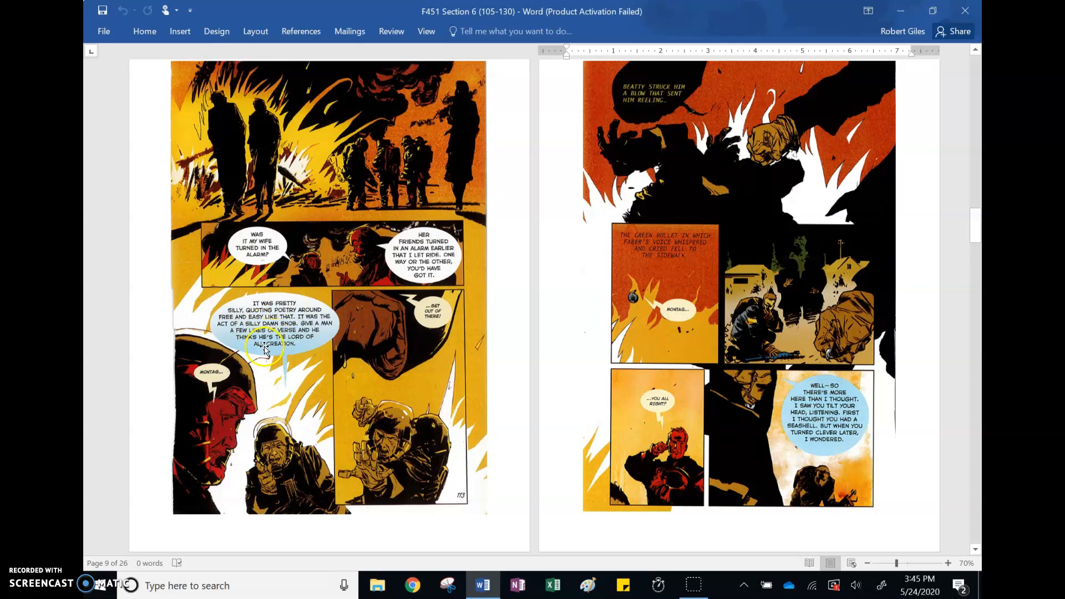
mouse_move(315, 349)
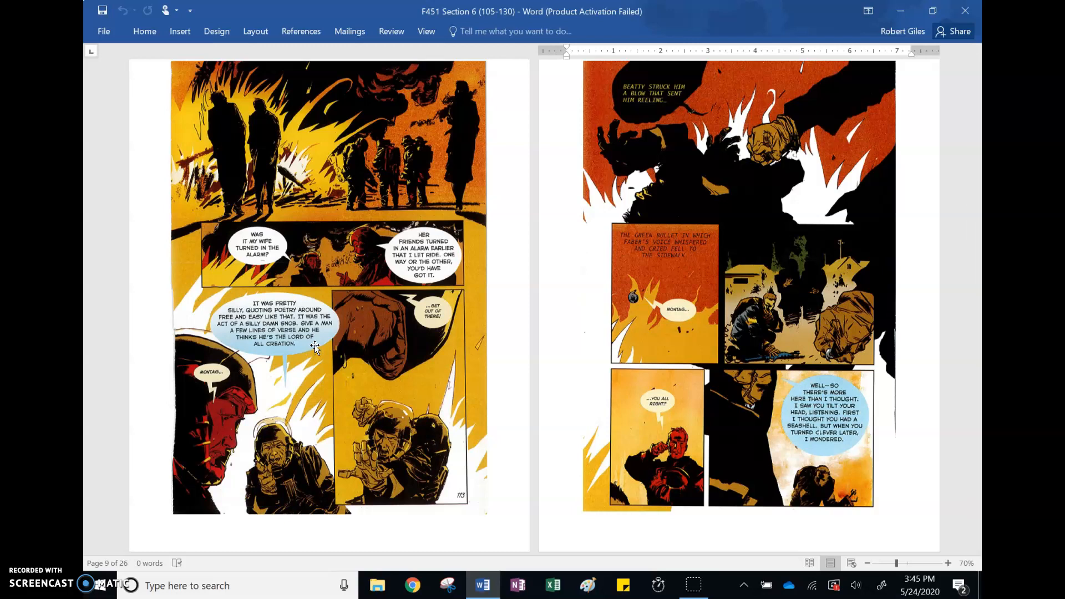
mouse_move(667, 126)
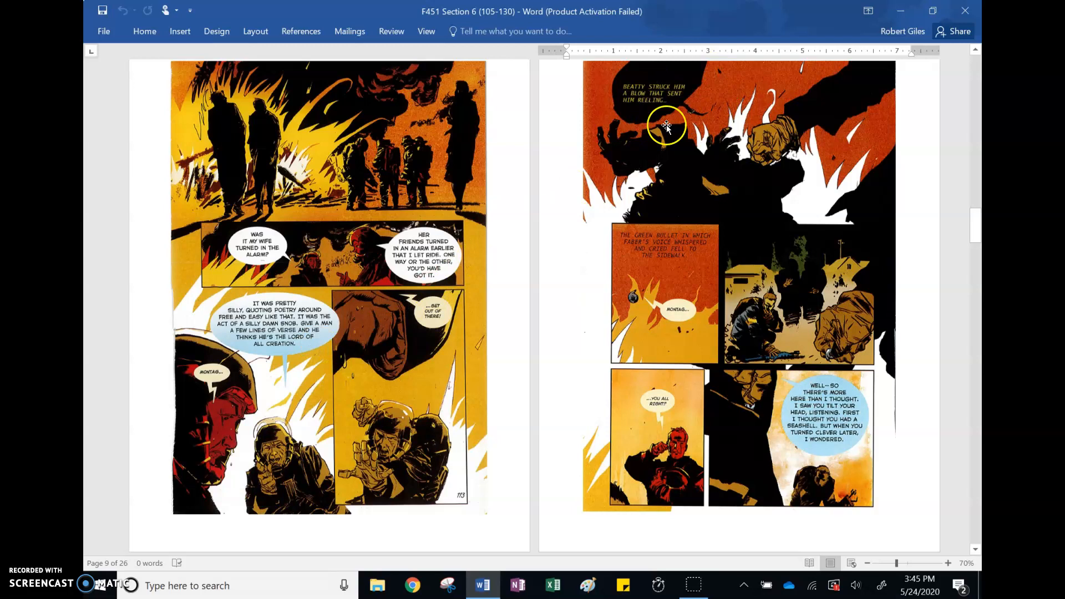
mouse_move(669, 99)
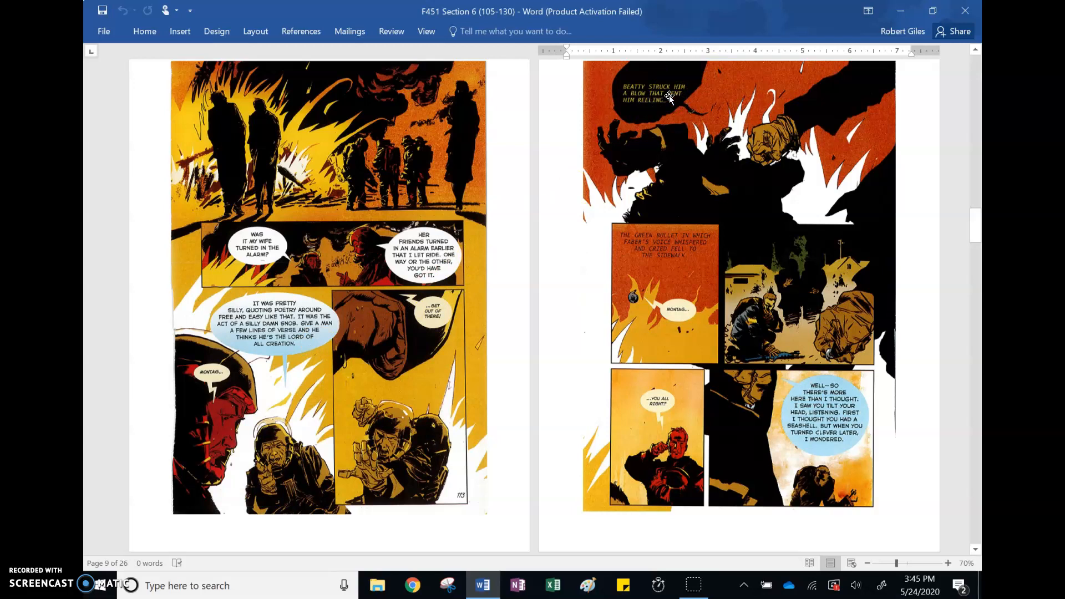
mouse_move(621, 303)
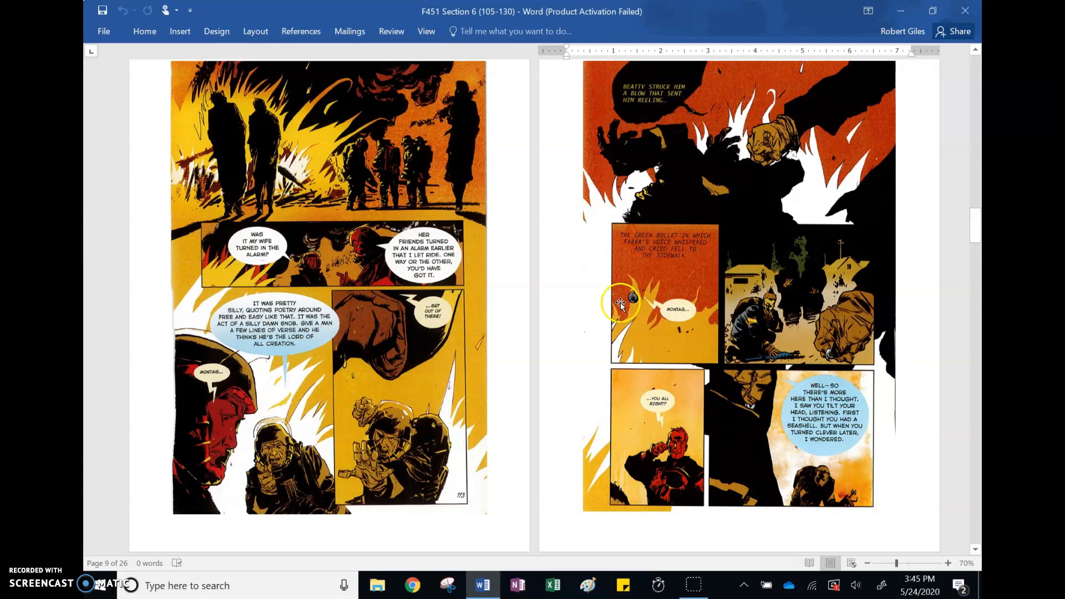
mouse_move(632, 299)
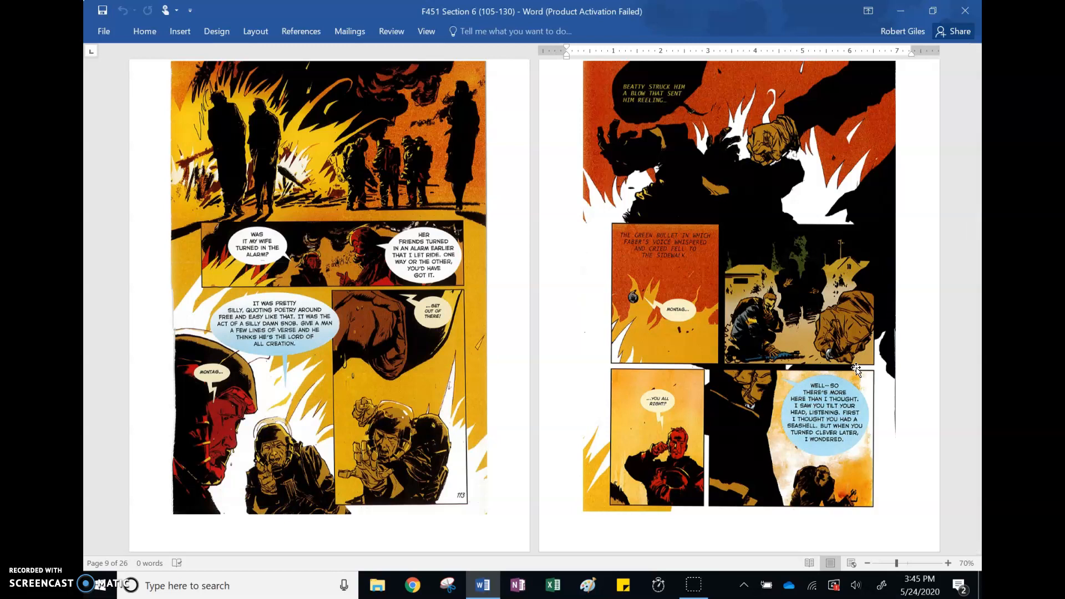
mouse_move(568, 368)
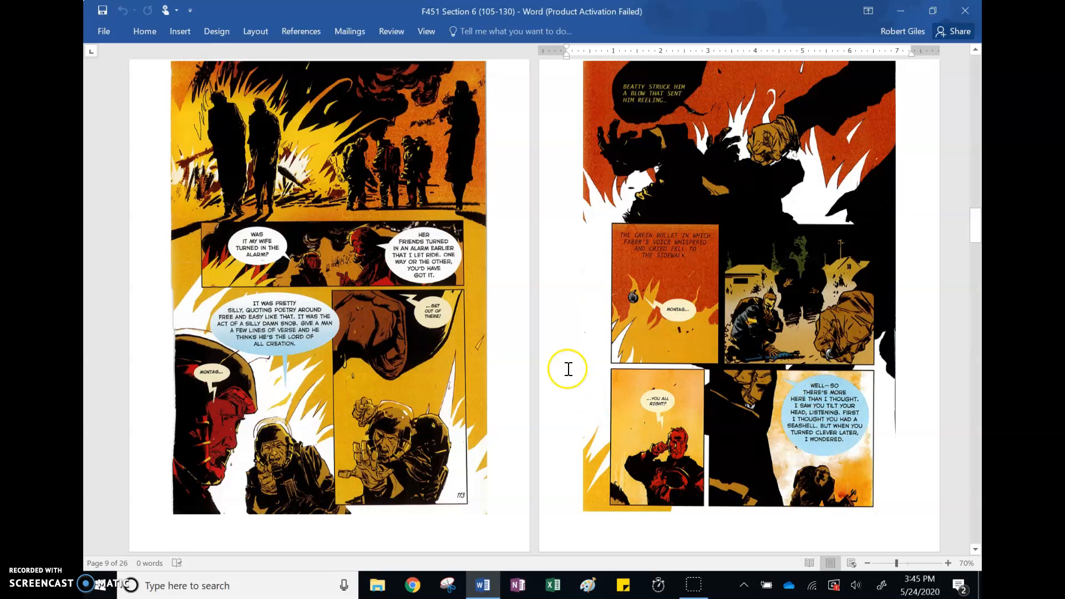
scroll("down", 3)
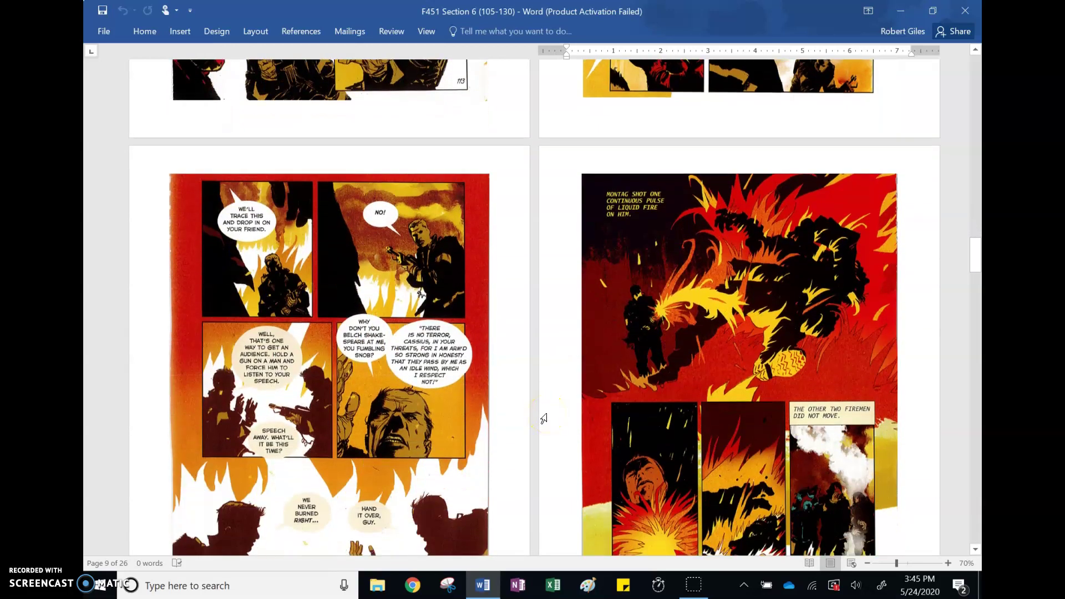
scroll("down", 3)
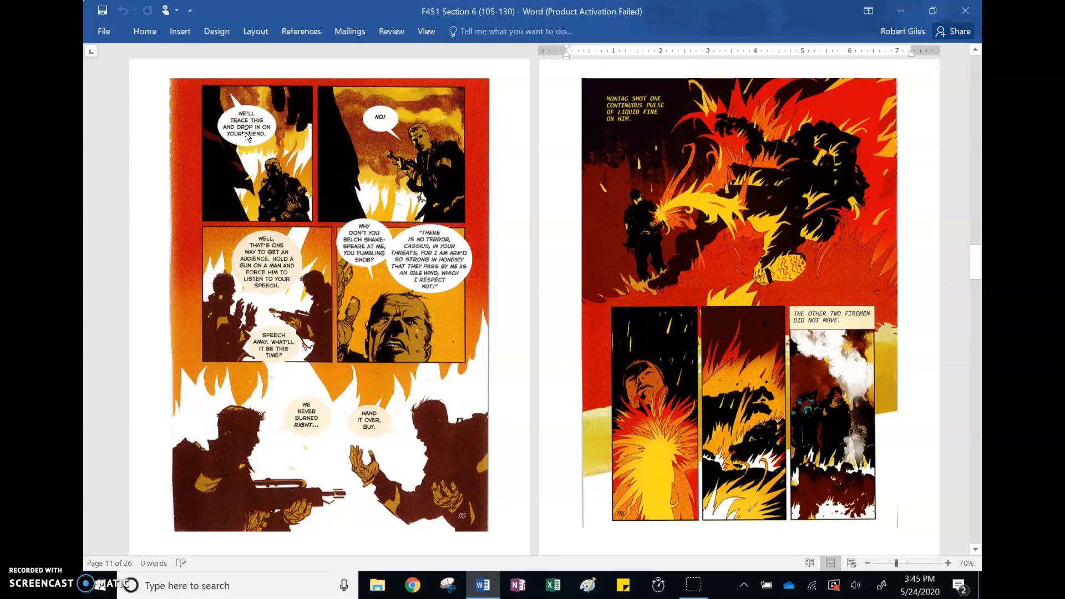
mouse_move(227, 321)
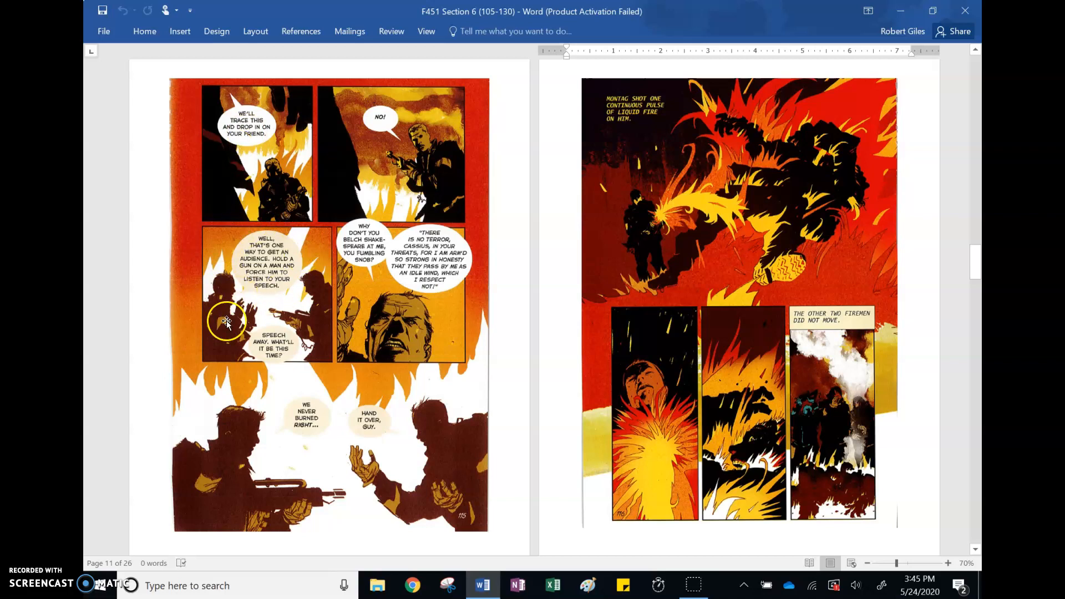
mouse_move(262, 231)
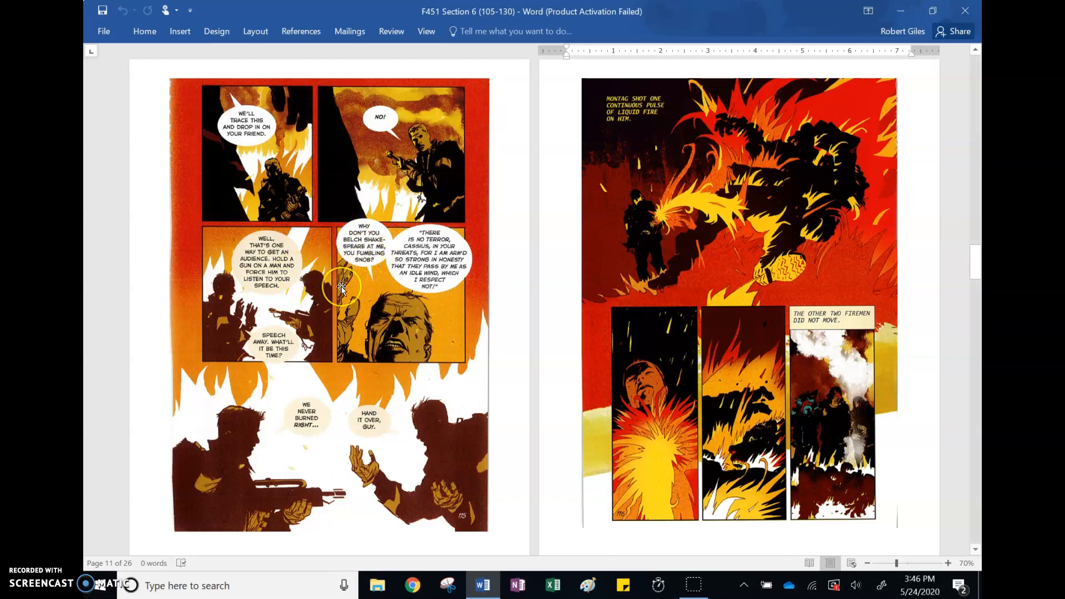
mouse_move(435, 231)
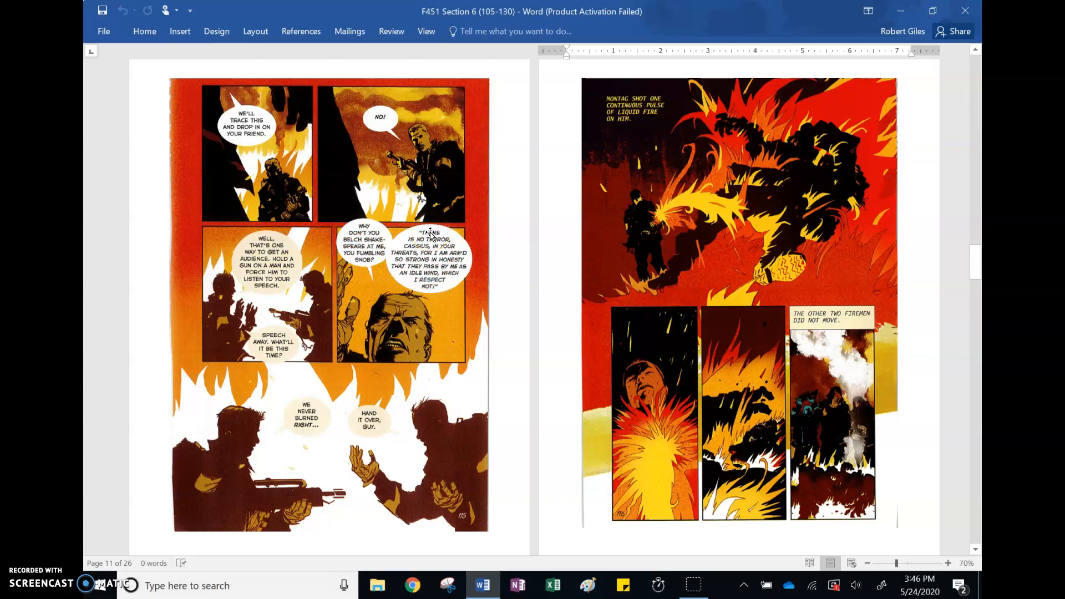
mouse_move(333, 417)
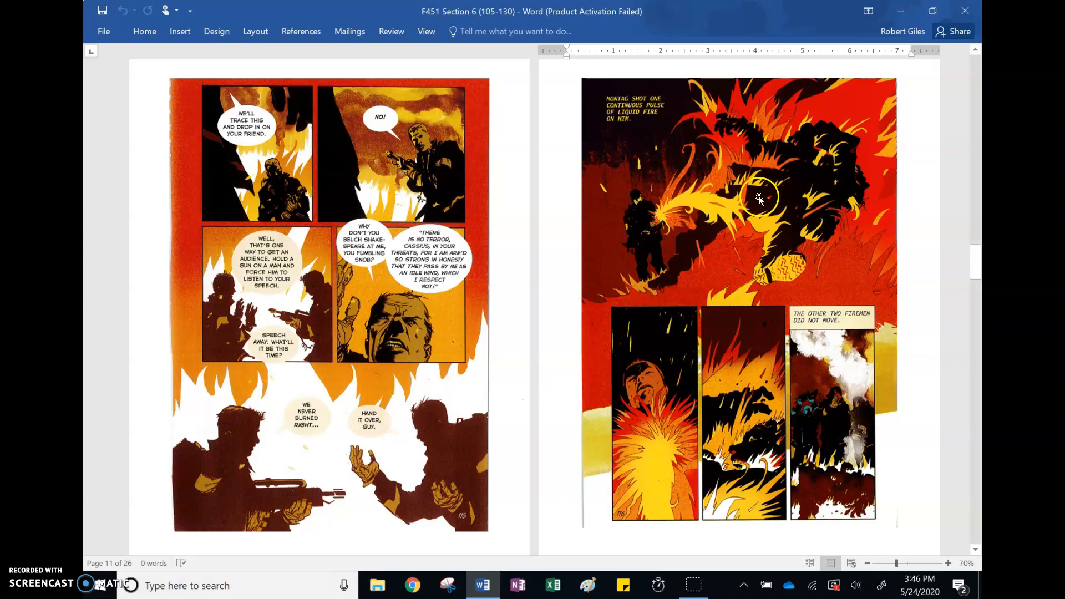
mouse_move(751, 150)
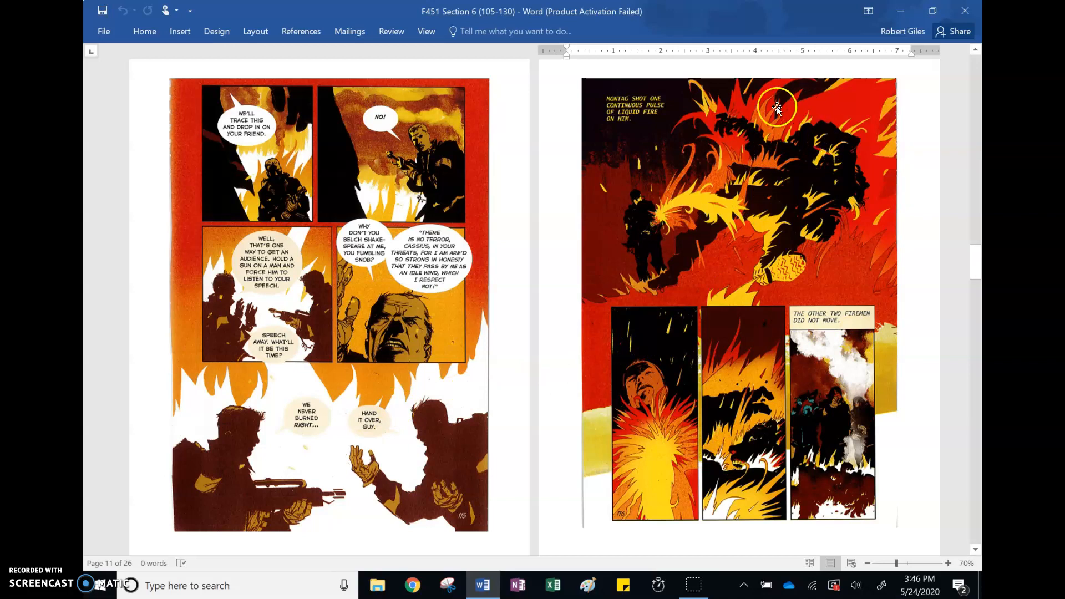
mouse_move(747, 418)
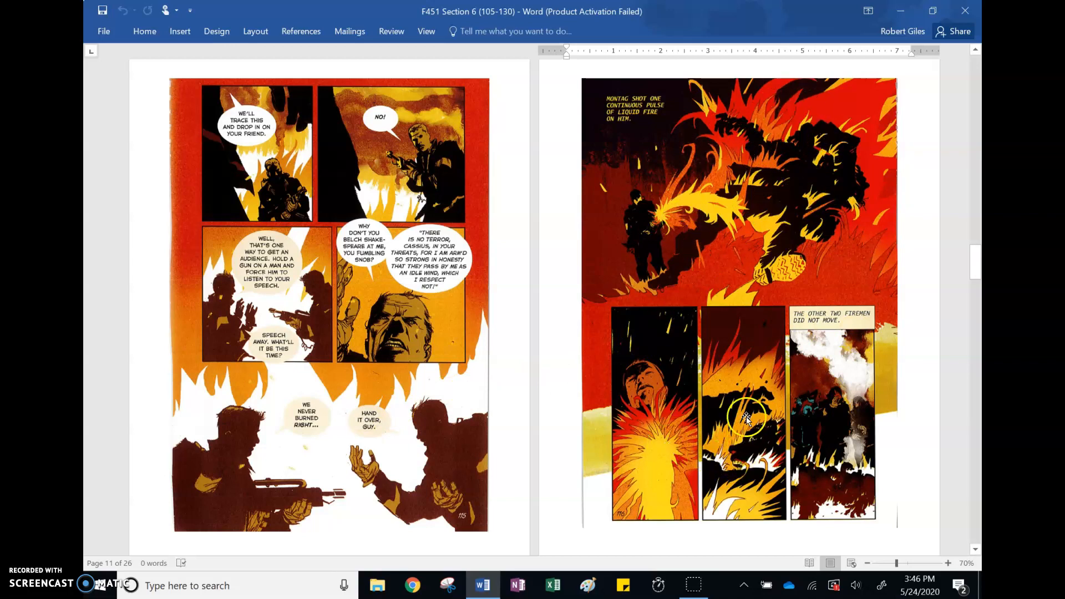
mouse_move(734, 498)
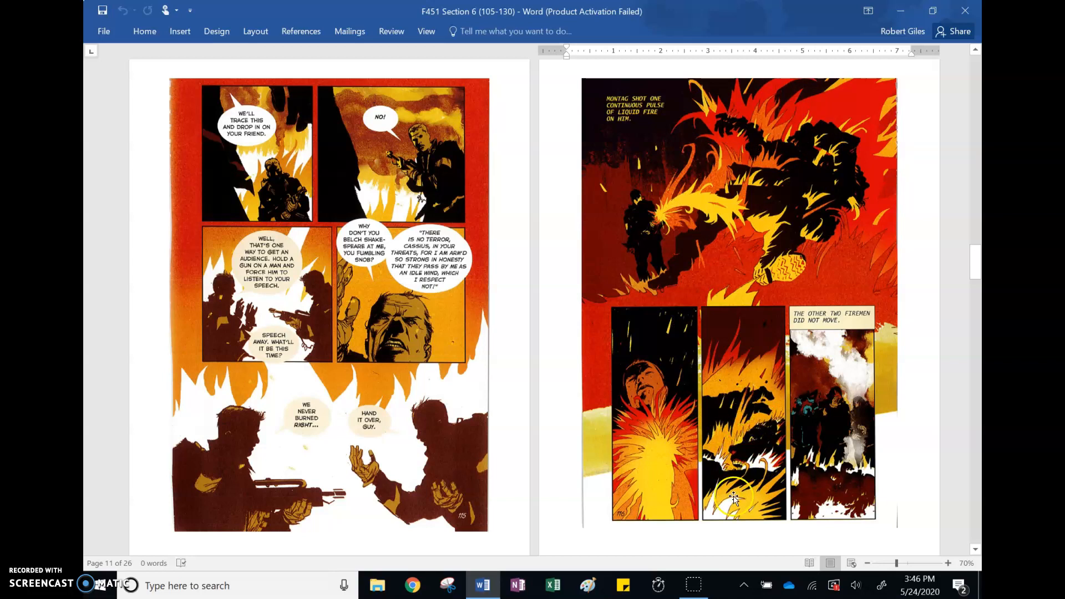
mouse_move(757, 442)
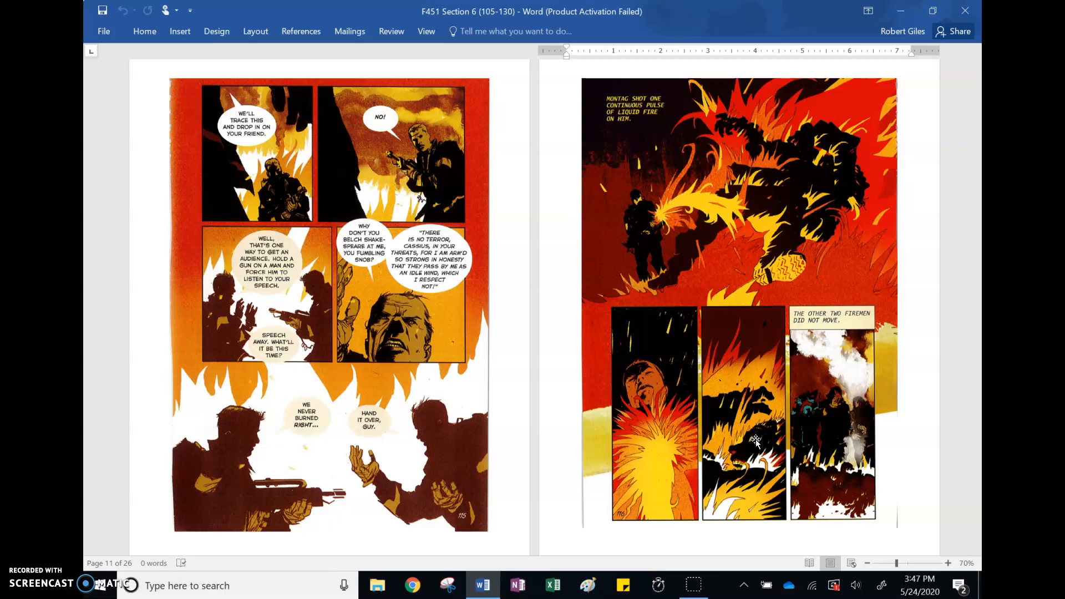
mouse_move(552, 484)
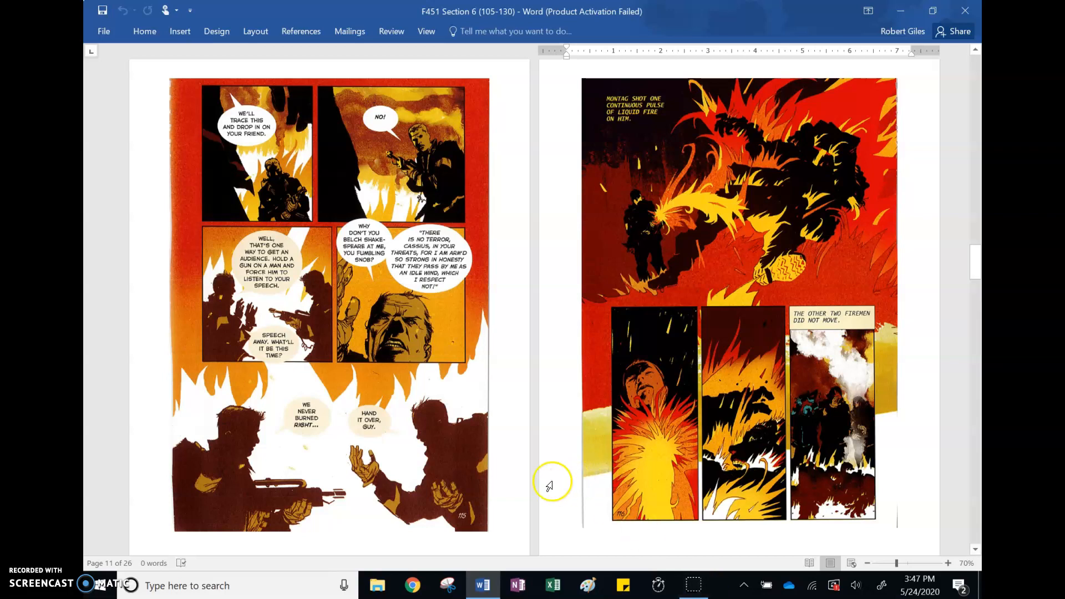
scroll("down", 3)
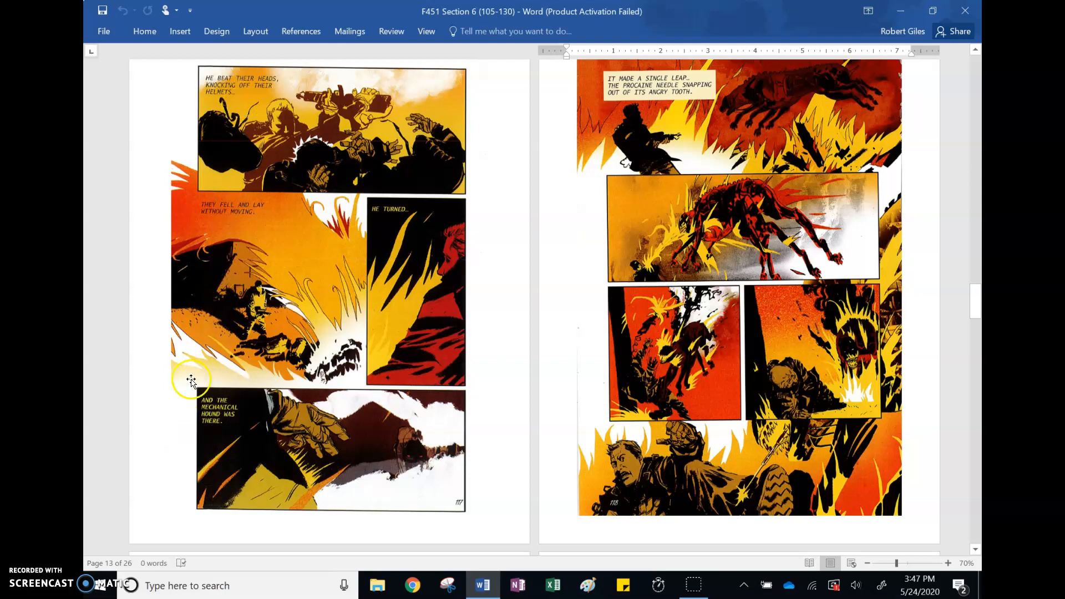
mouse_move(409, 441)
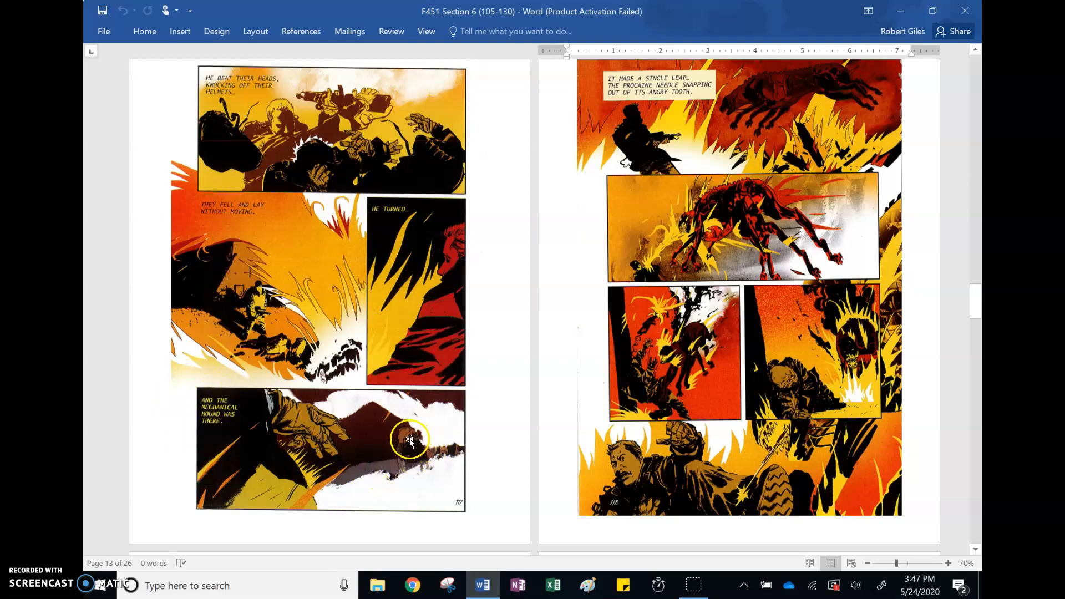
mouse_move(505, 438)
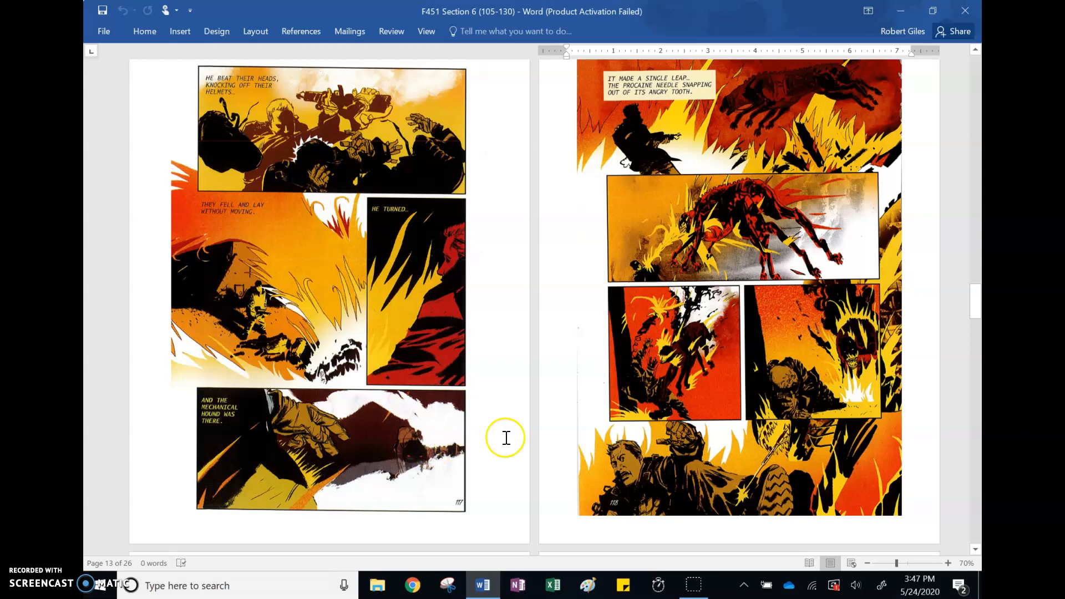
mouse_move(792, 154)
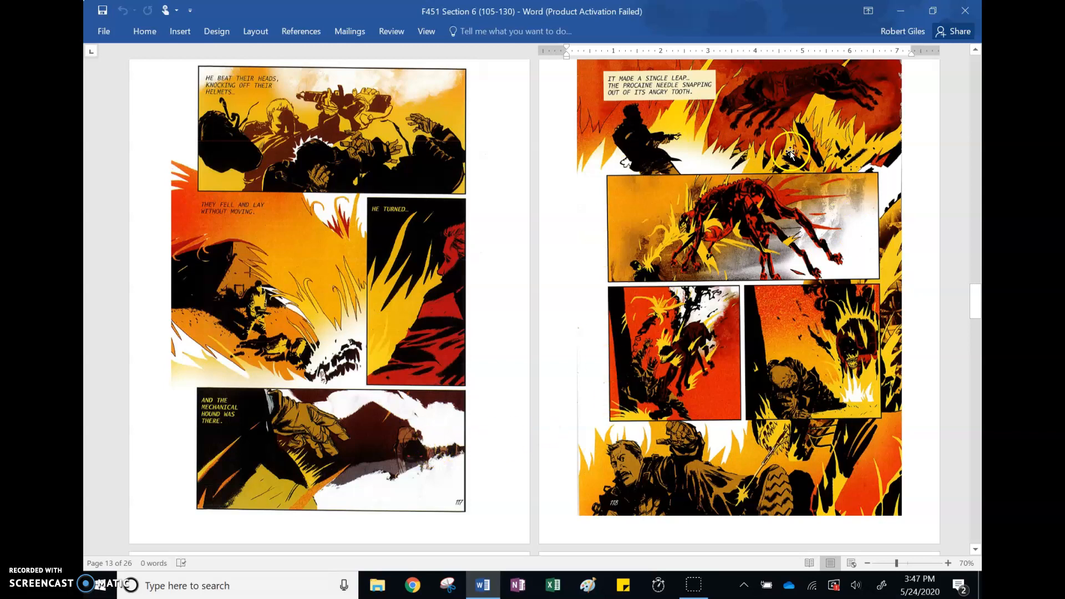
mouse_move(685, 341)
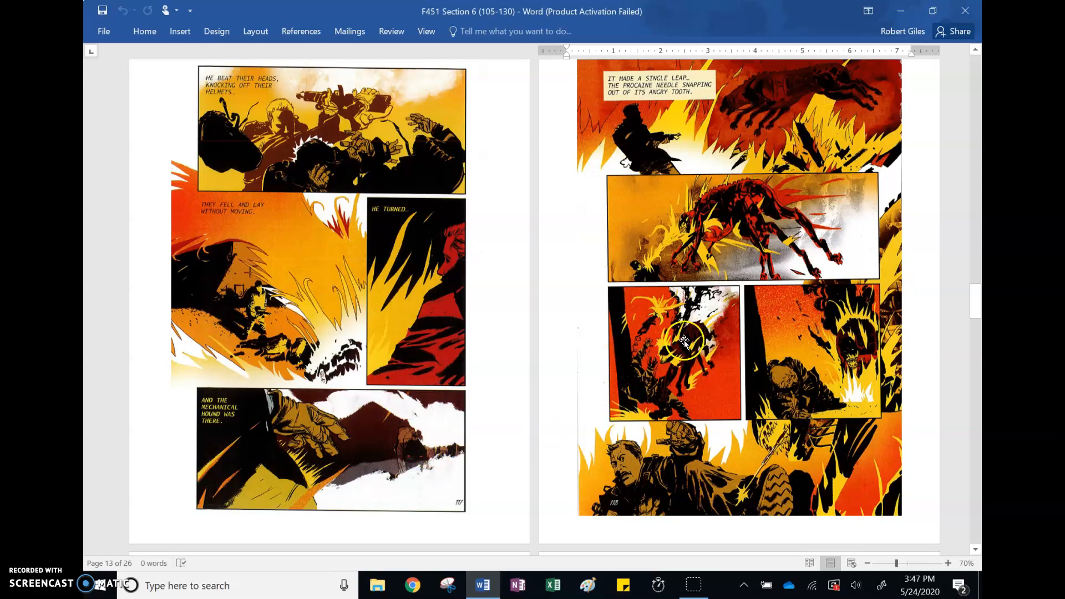
mouse_move(851, 344)
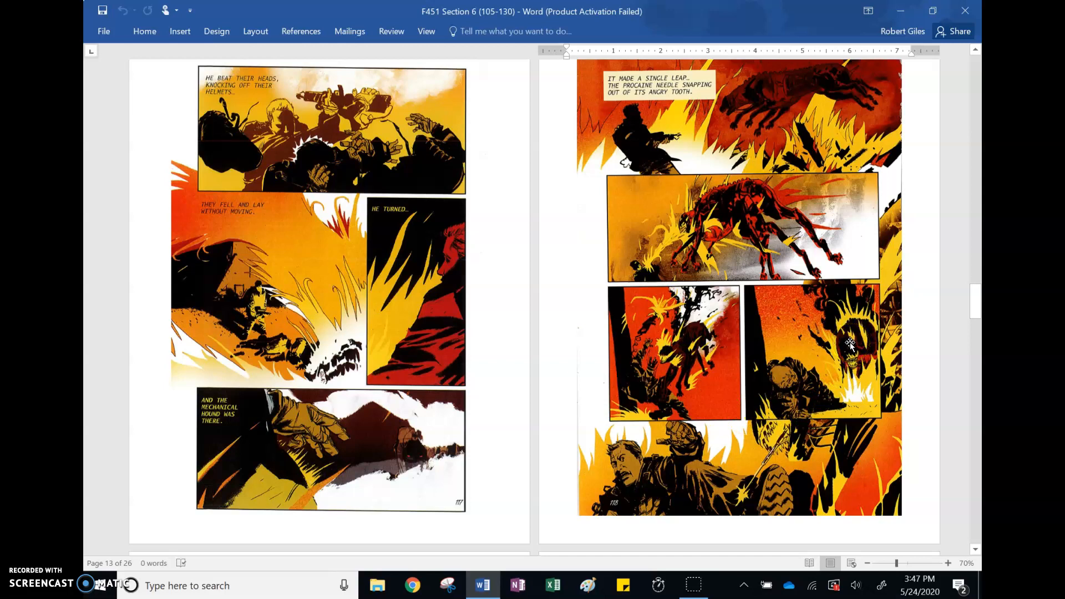
mouse_move(804, 360)
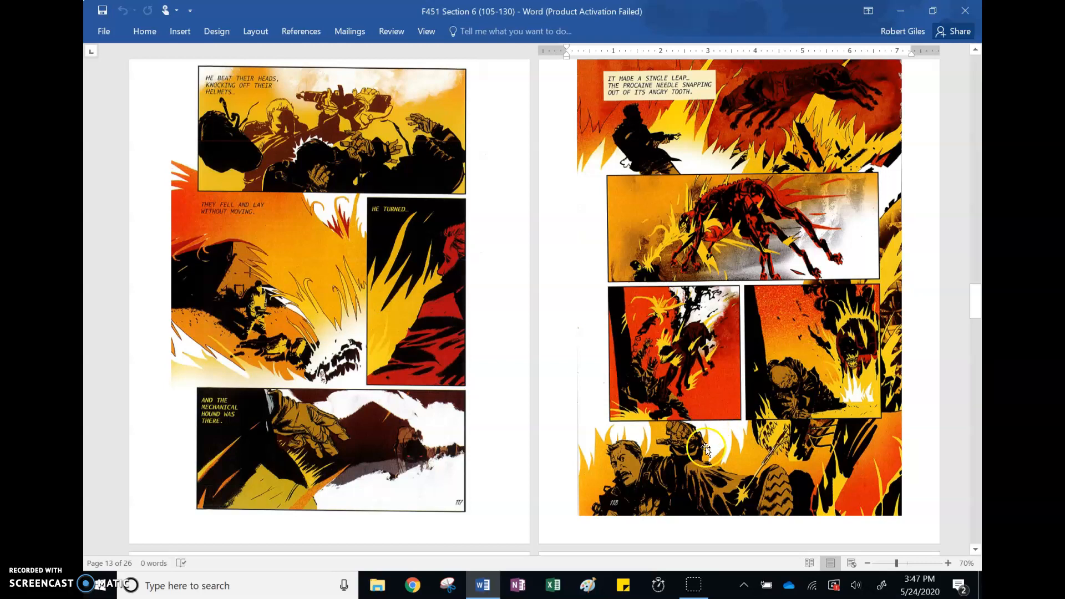
mouse_move(713, 483)
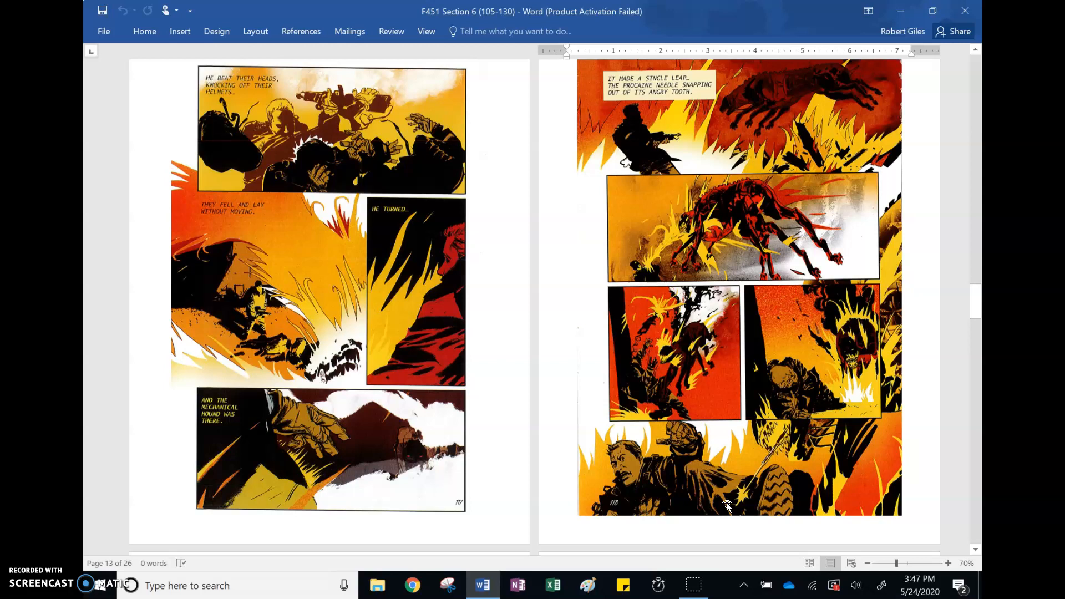
Scroll to the injection-numbness spread ending with 'Mildred, God bless her'
scroll("down", 3)
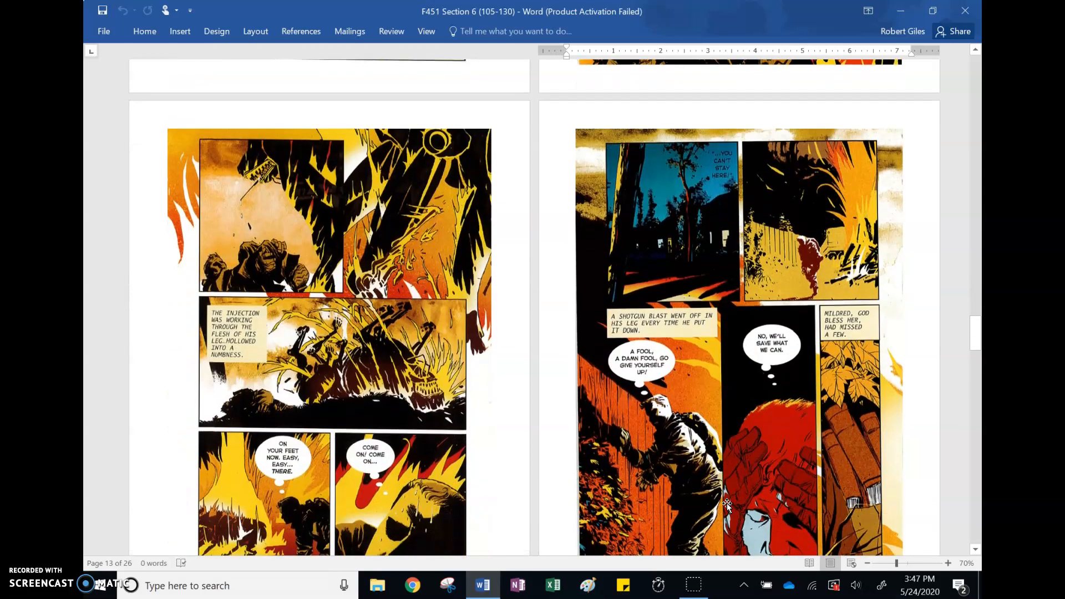
scroll("down", 3)
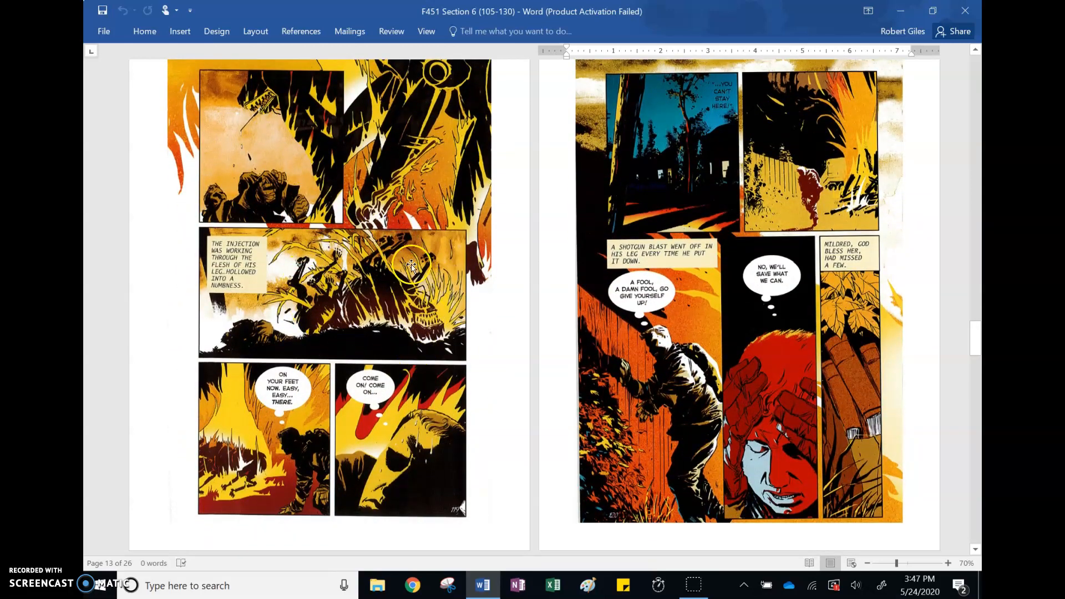
mouse_move(238, 293)
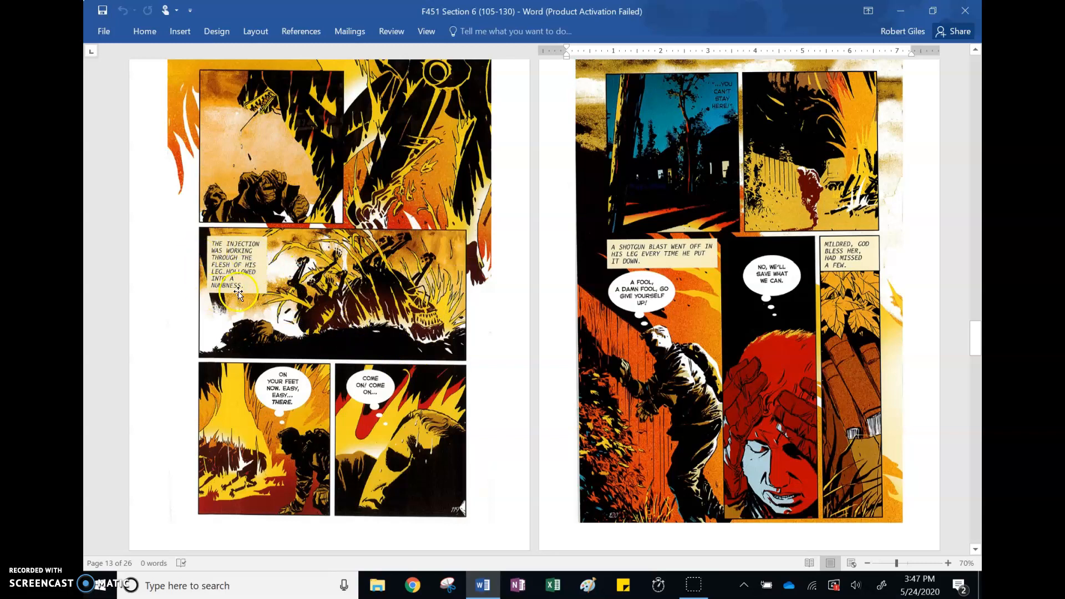
mouse_move(239, 280)
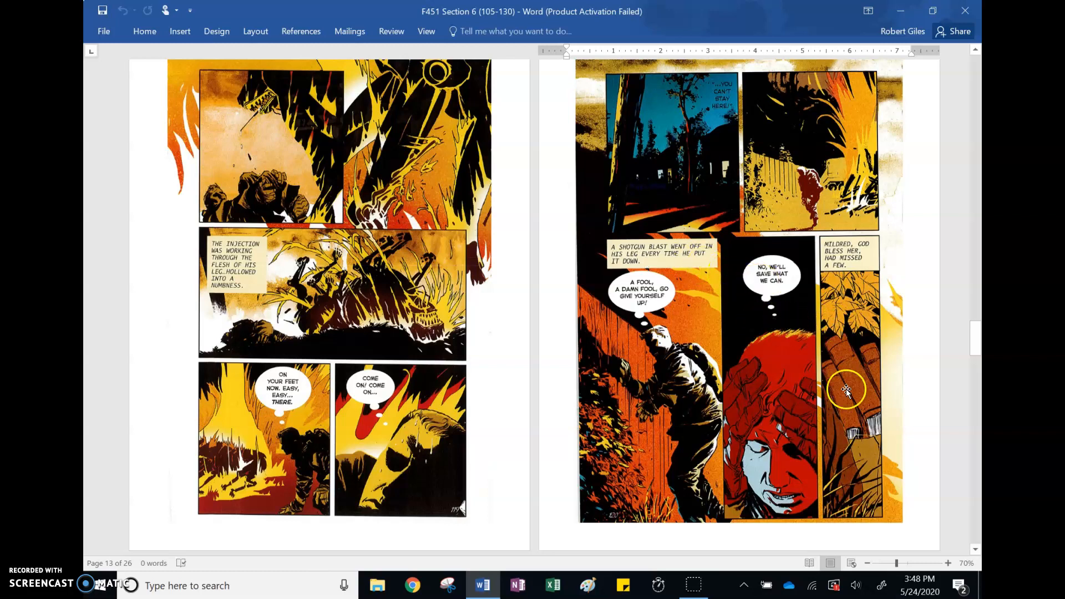
mouse_move(874, 455)
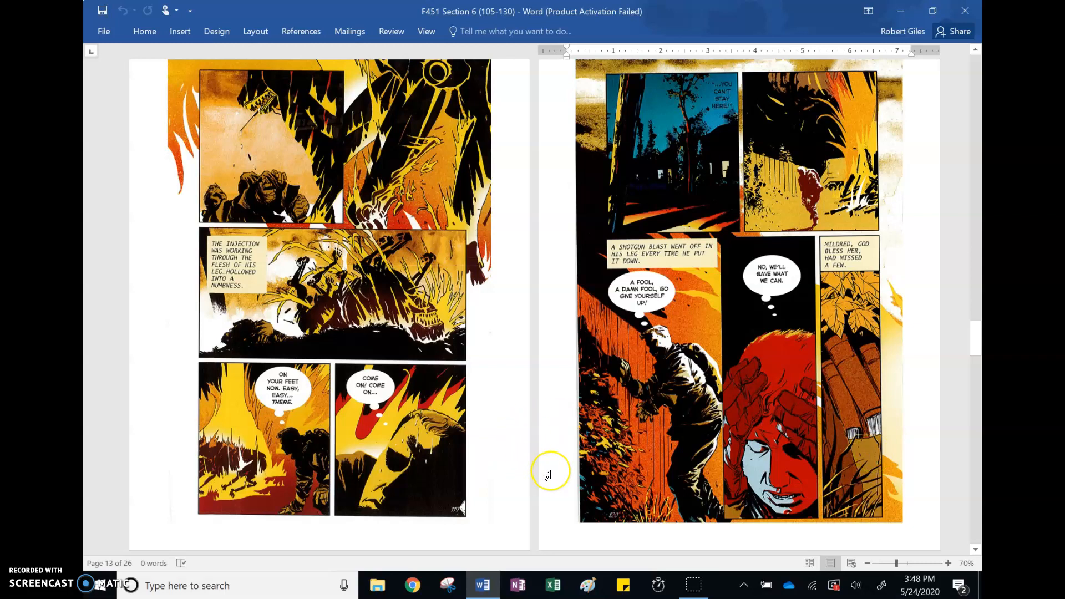
mouse_move(548, 475)
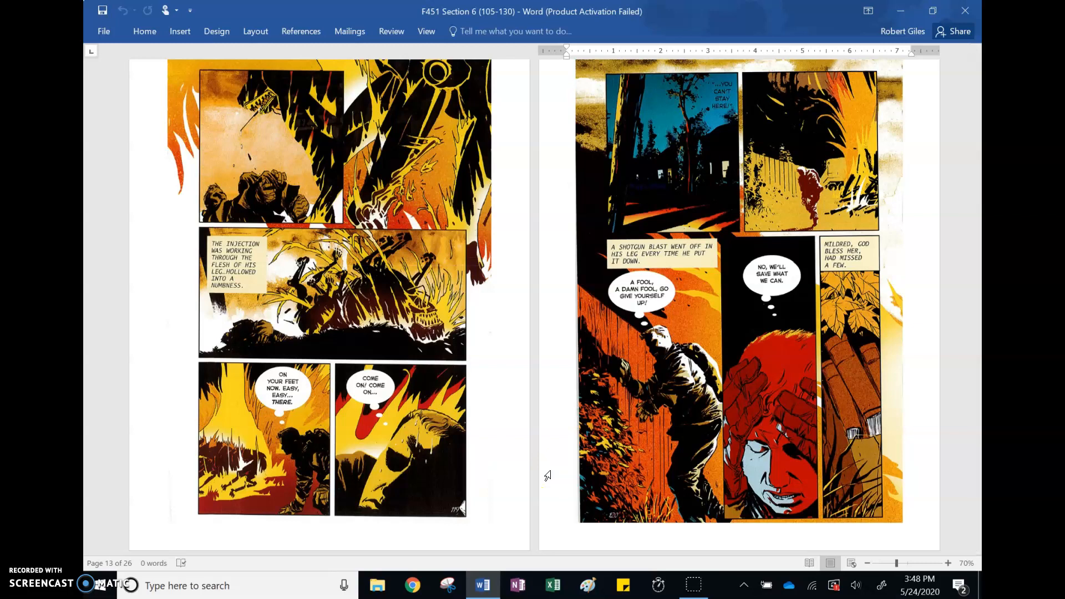
mouse_move(666, 367)
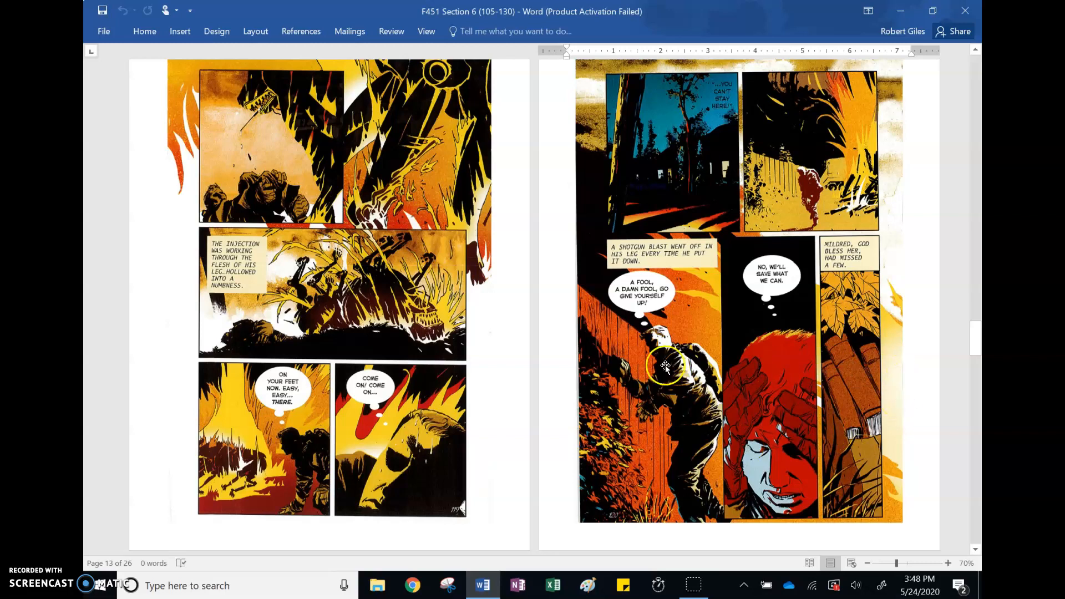
scroll("down", 3)
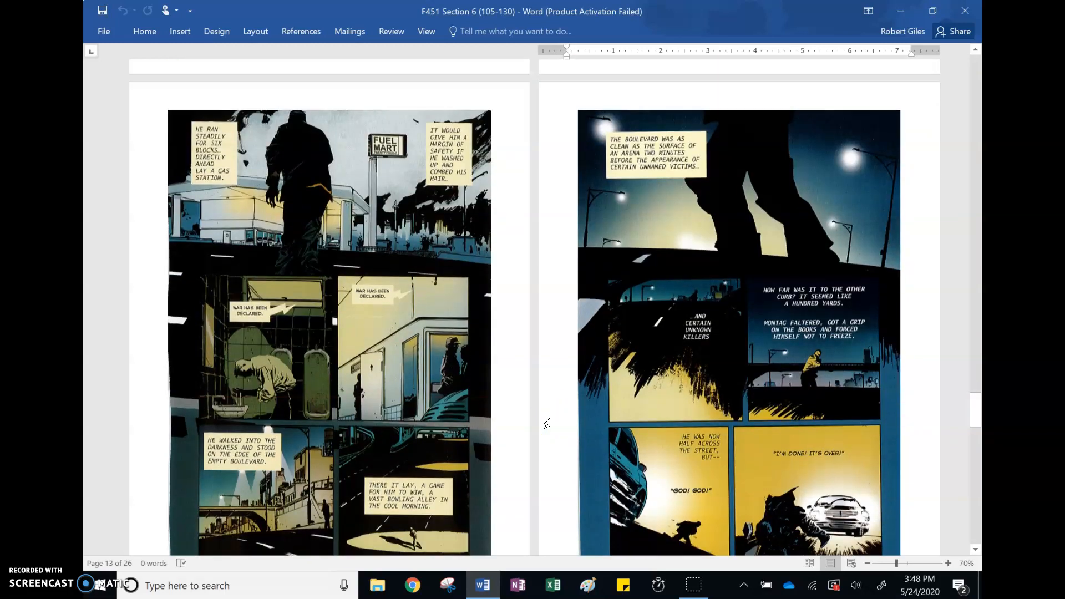
scroll("down", 3)
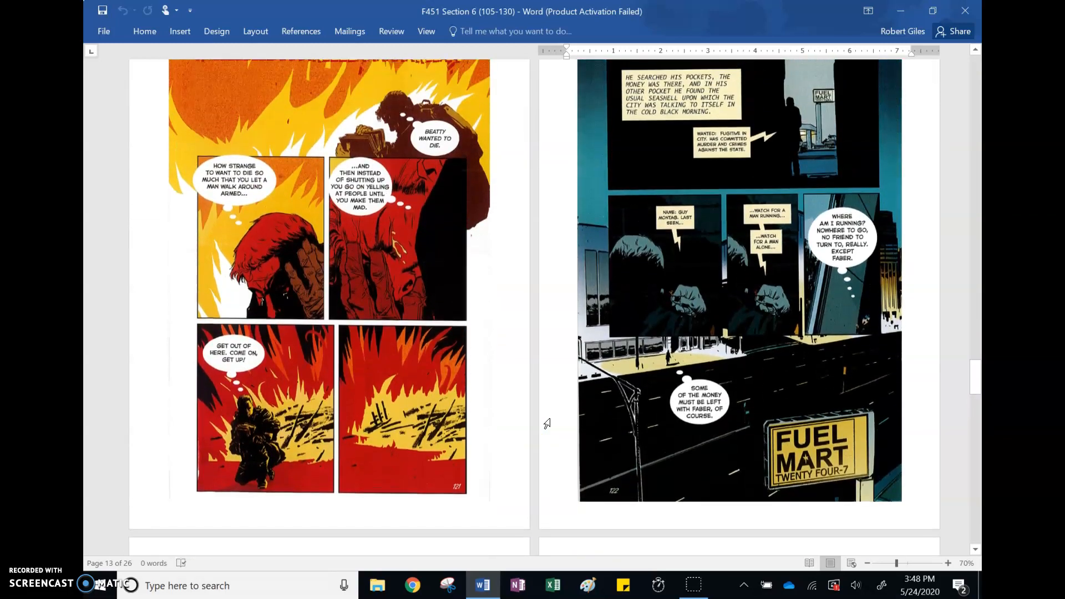
scroll("up", 3)
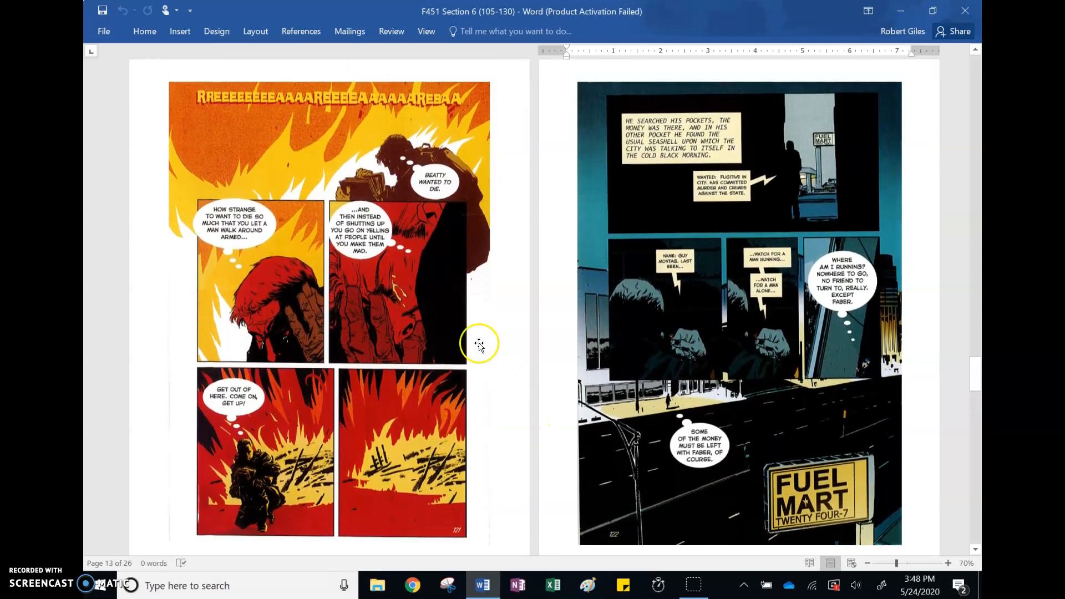
mouse_move(445, 193)
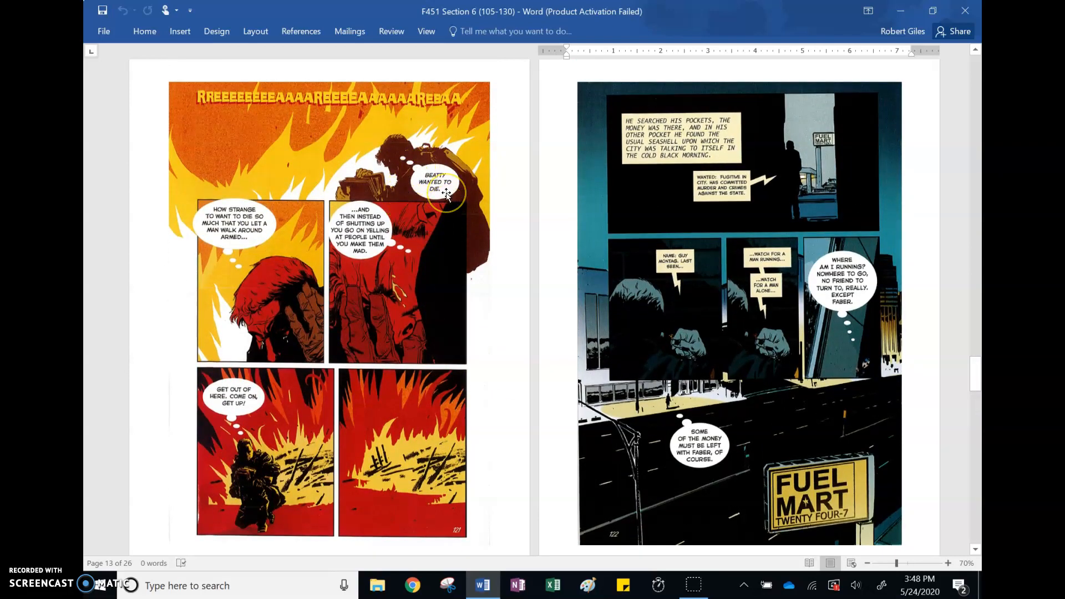
mouse_move(231, 292)
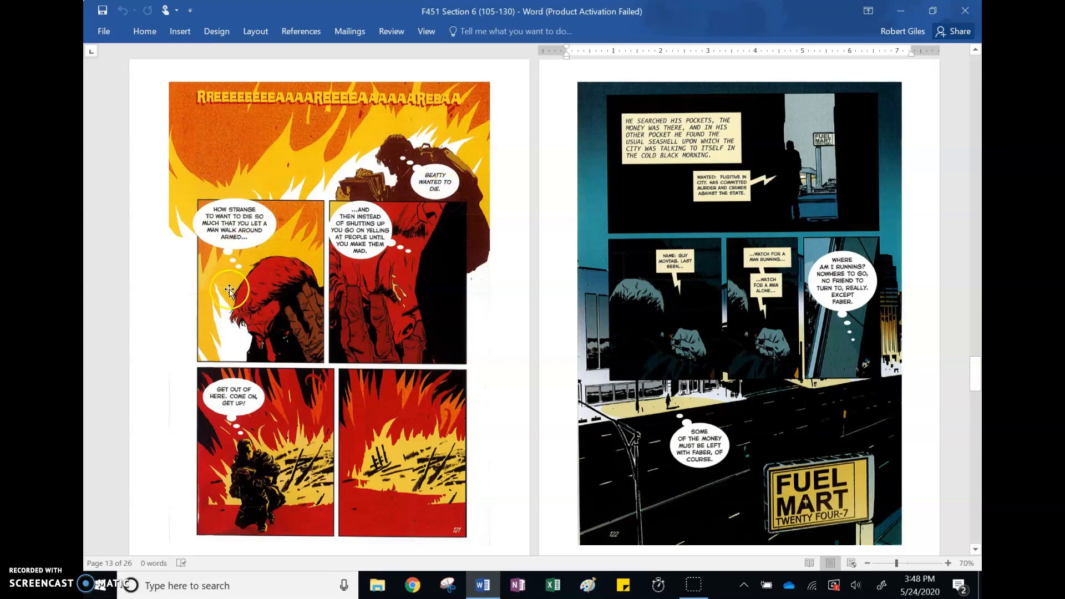
mouse_move(338, 207)
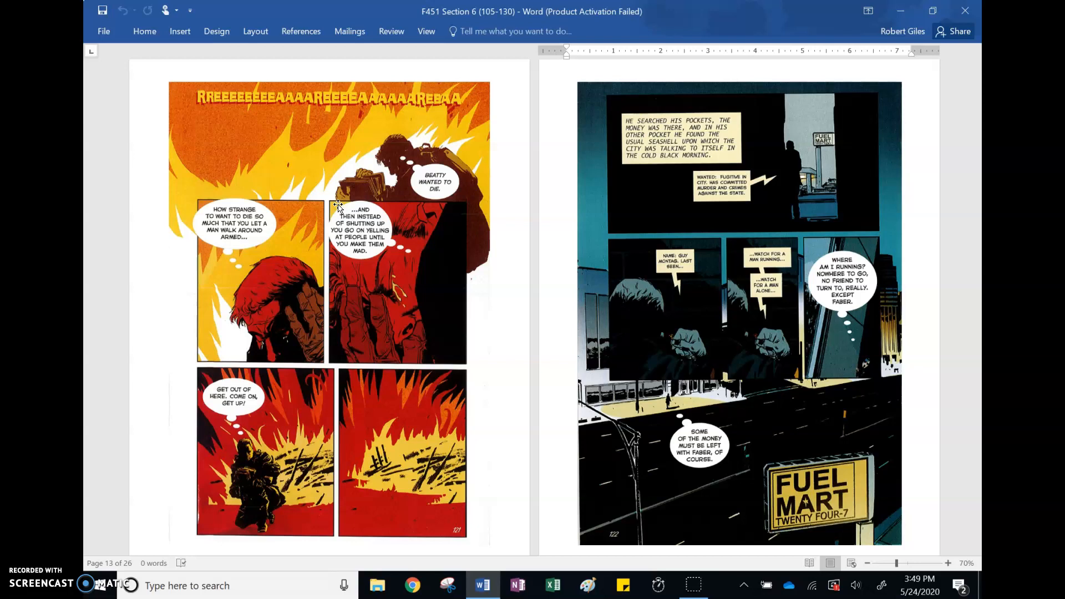
mouse_move(646, 278)
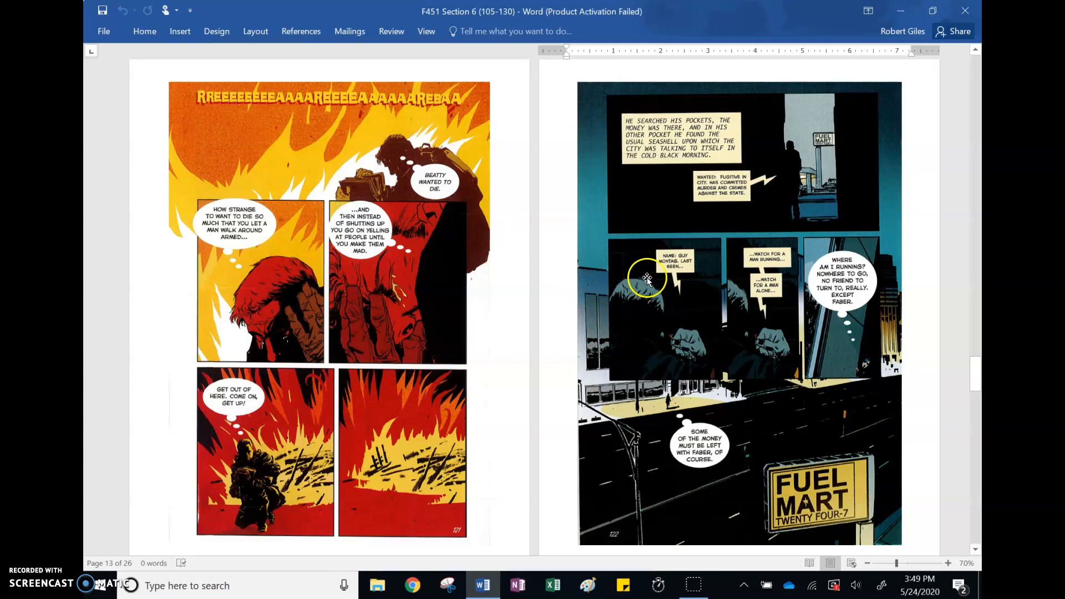
mouse_move(769, 152)
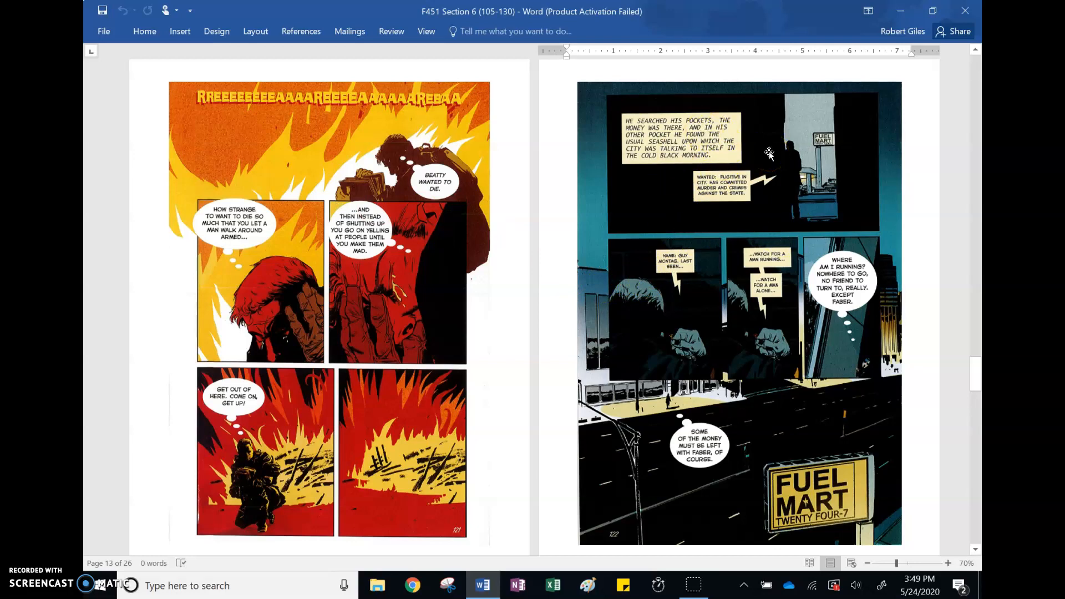
mouse_move(720, 272)
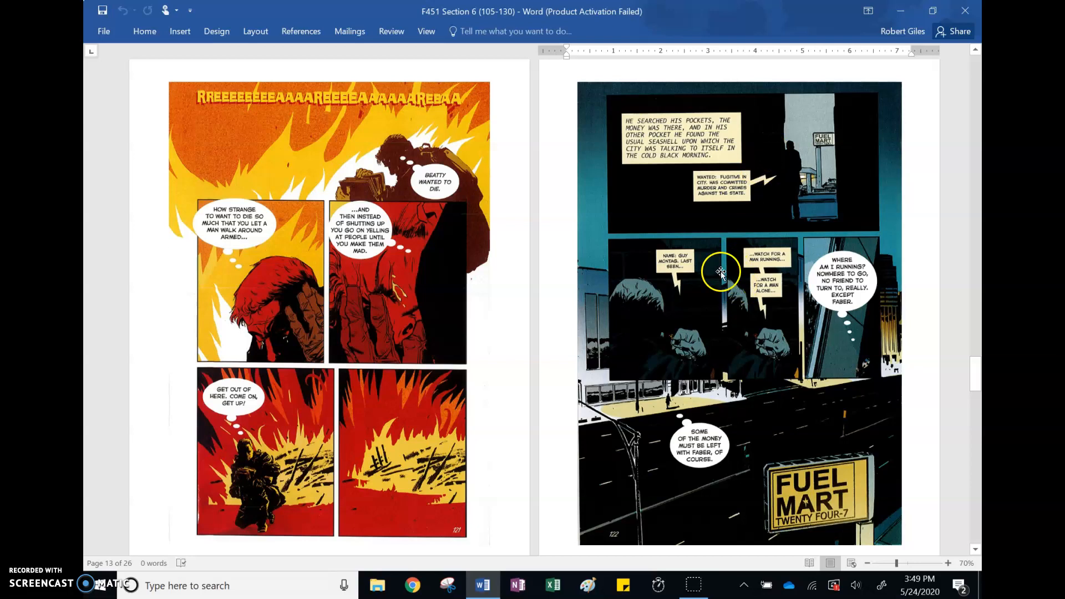
mouse_move(690, 312)
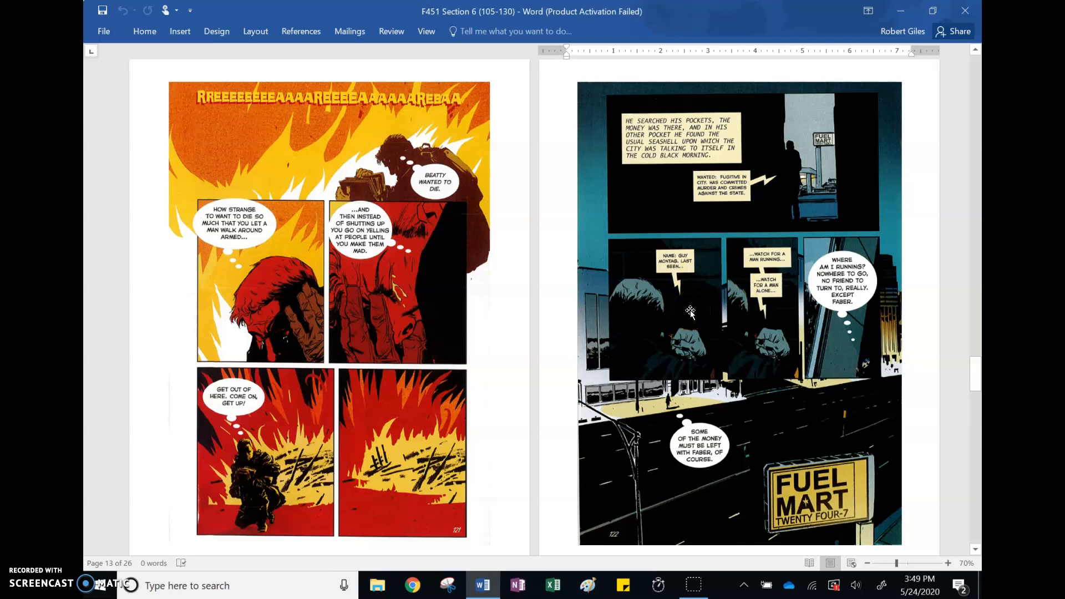
mouse_move(696, 307)
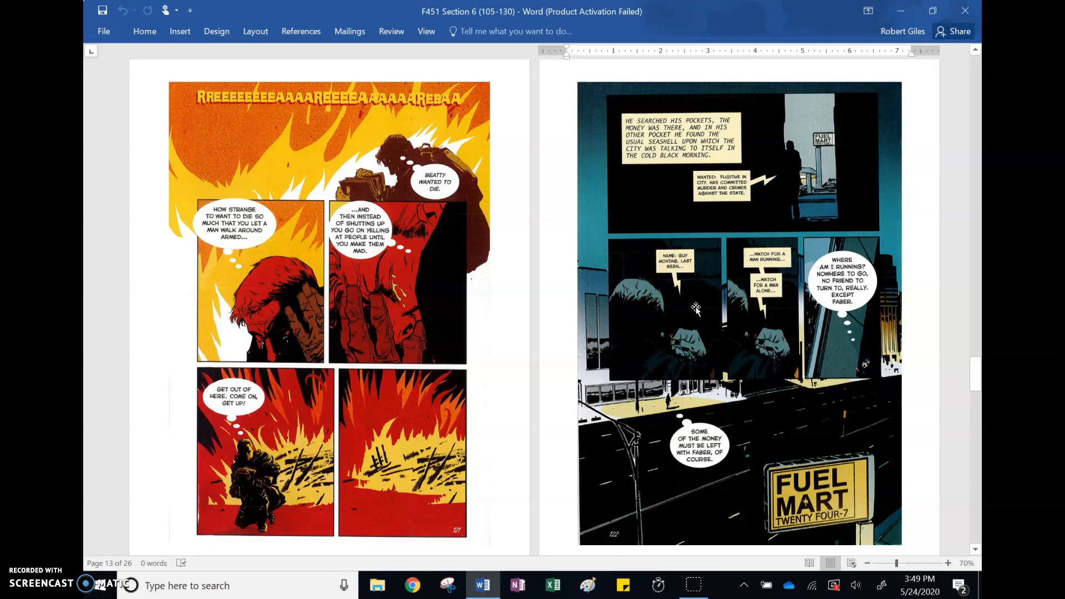
mouse_move(668, 455)
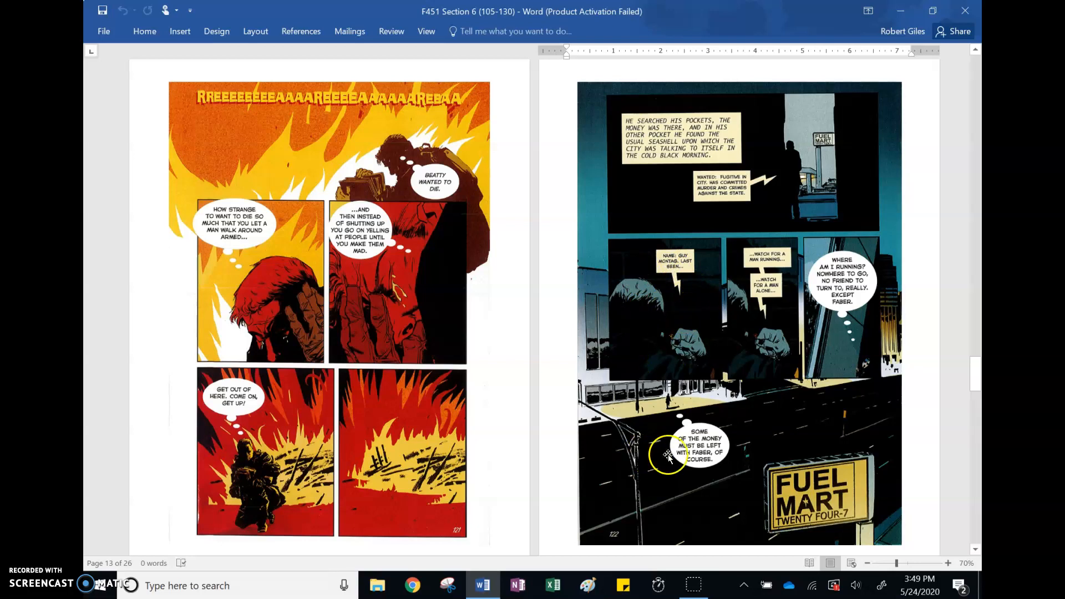
mouse_move(677, 496)
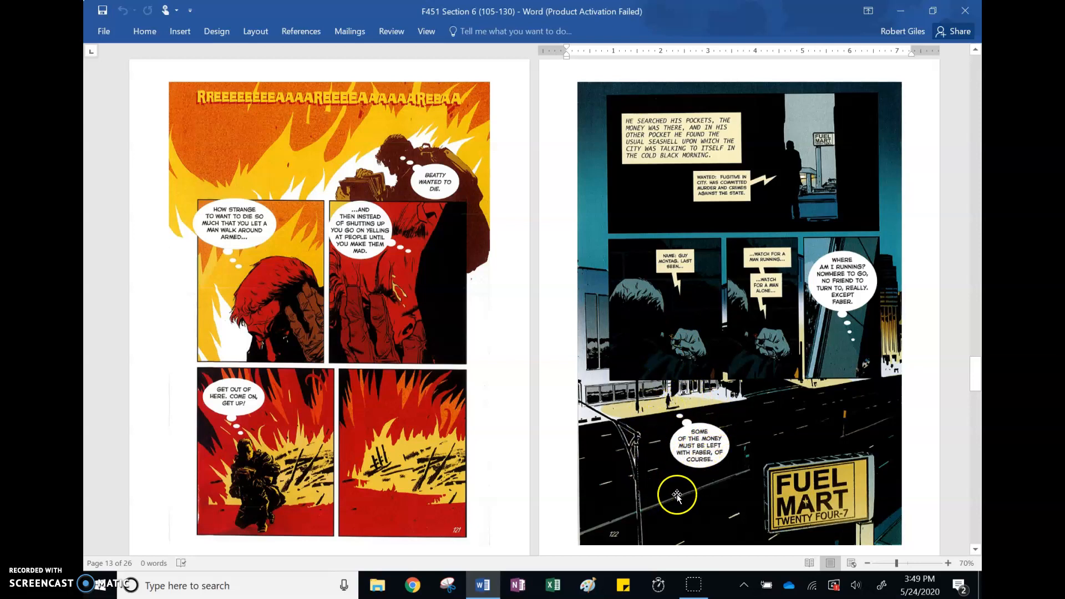
mouse_move(732, 436)
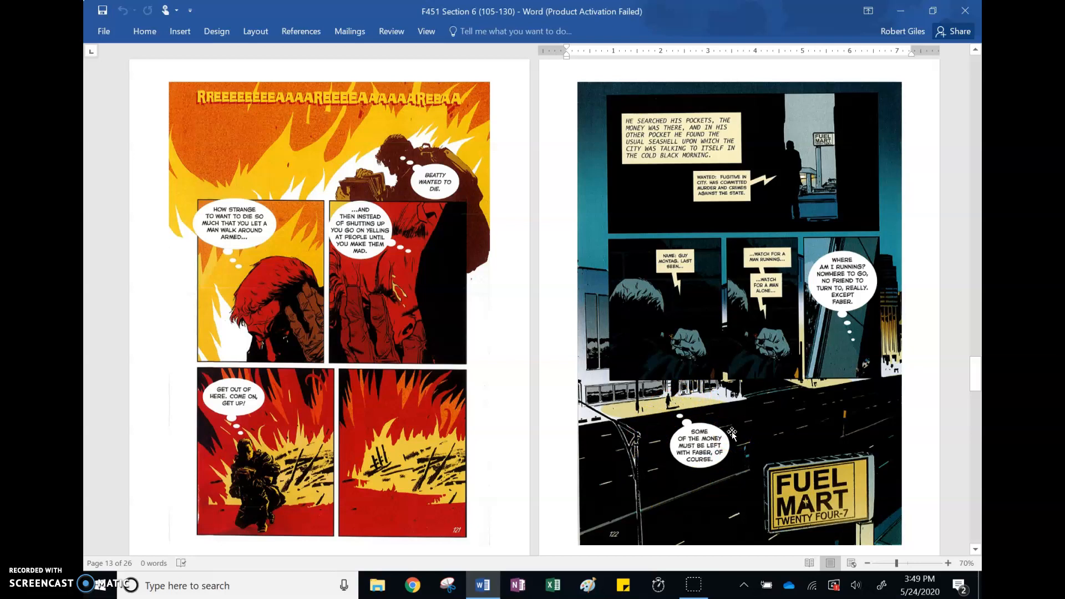
mouse_move(916, 535)
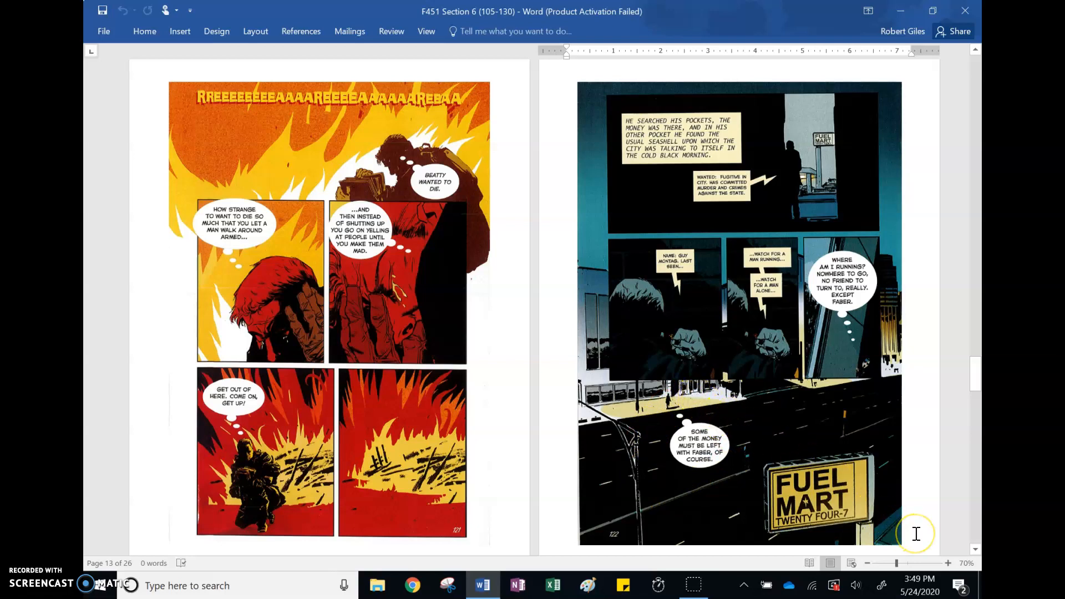
Scroll to pages 123–124, where Montag heads for the gas station and boulevard
scroll("down", 3)
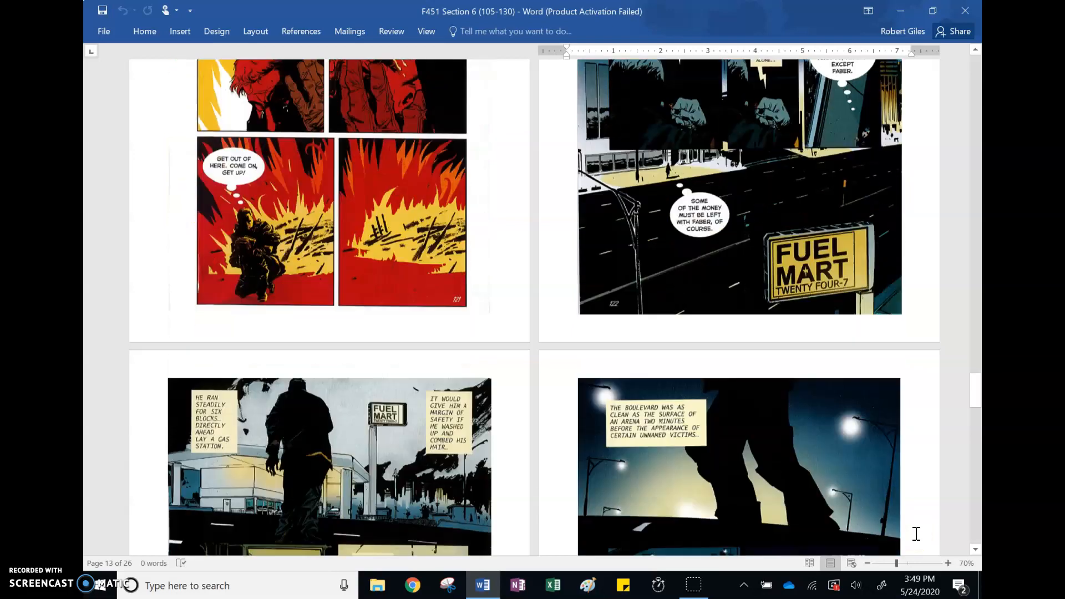
scroll("down", 3)
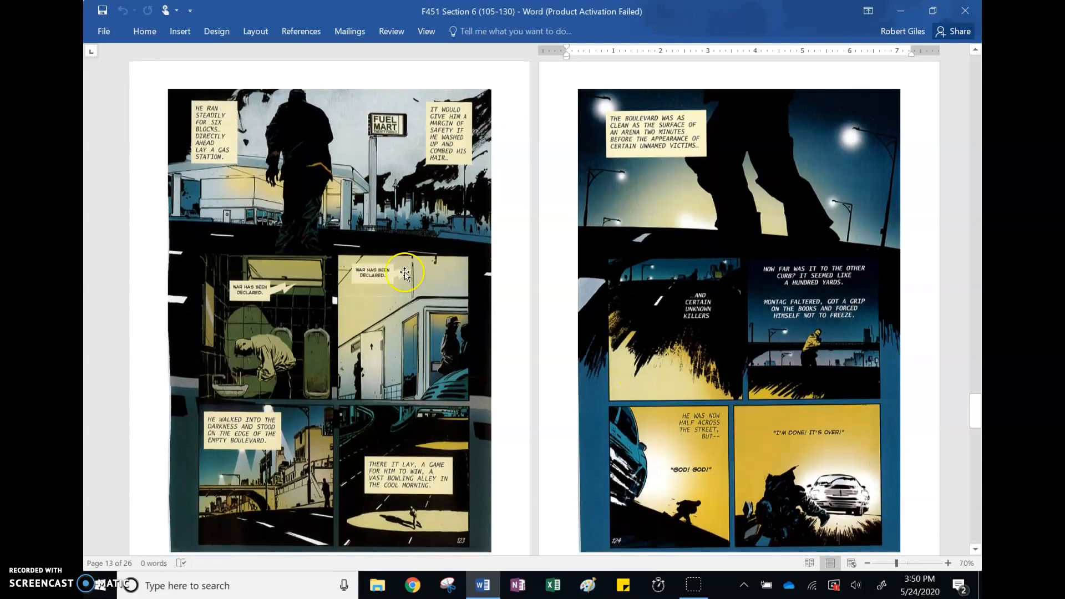
mouse_move(409, 163)
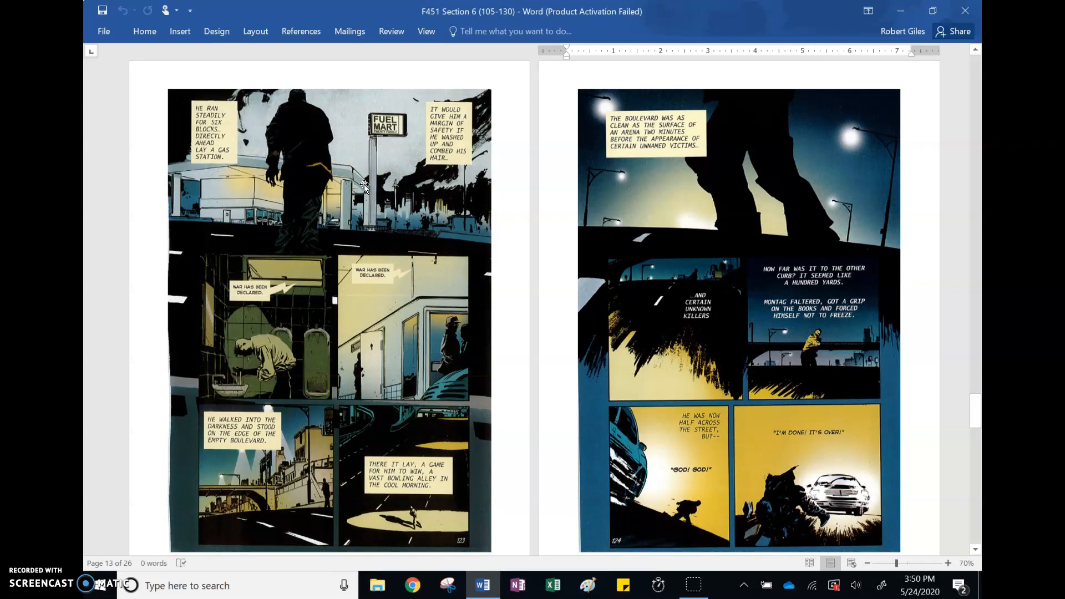
mouse_move(313, 223)
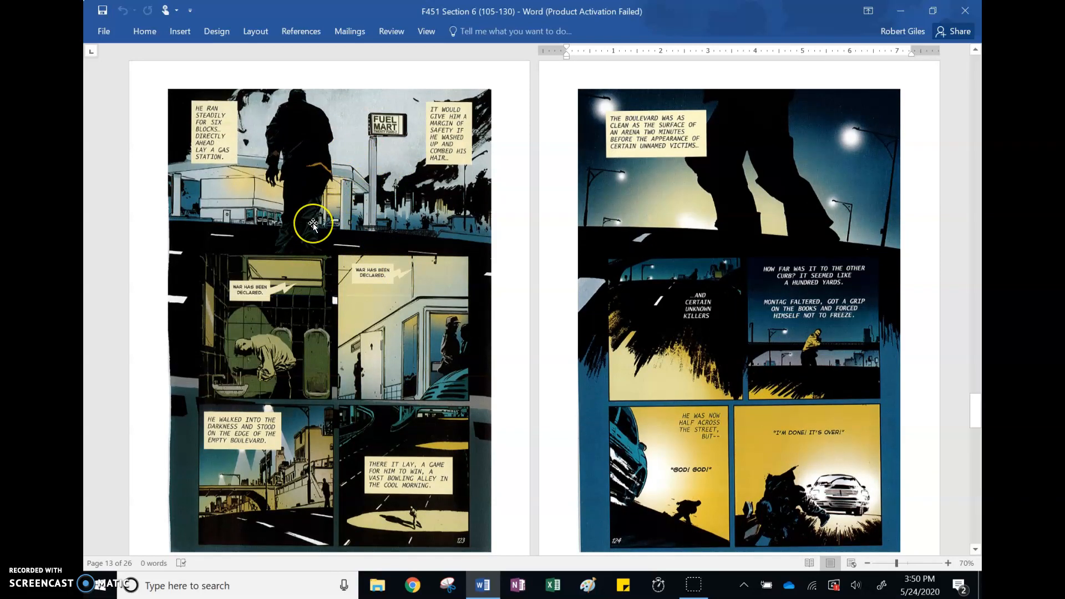
mouse_move(248, 297)
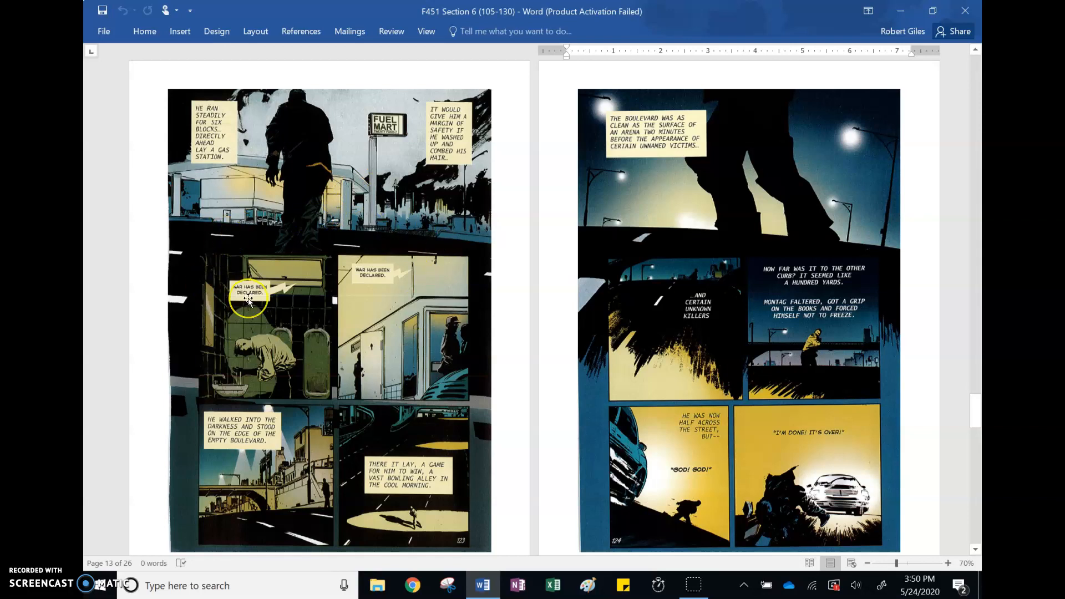
mouse_move(249, 299)
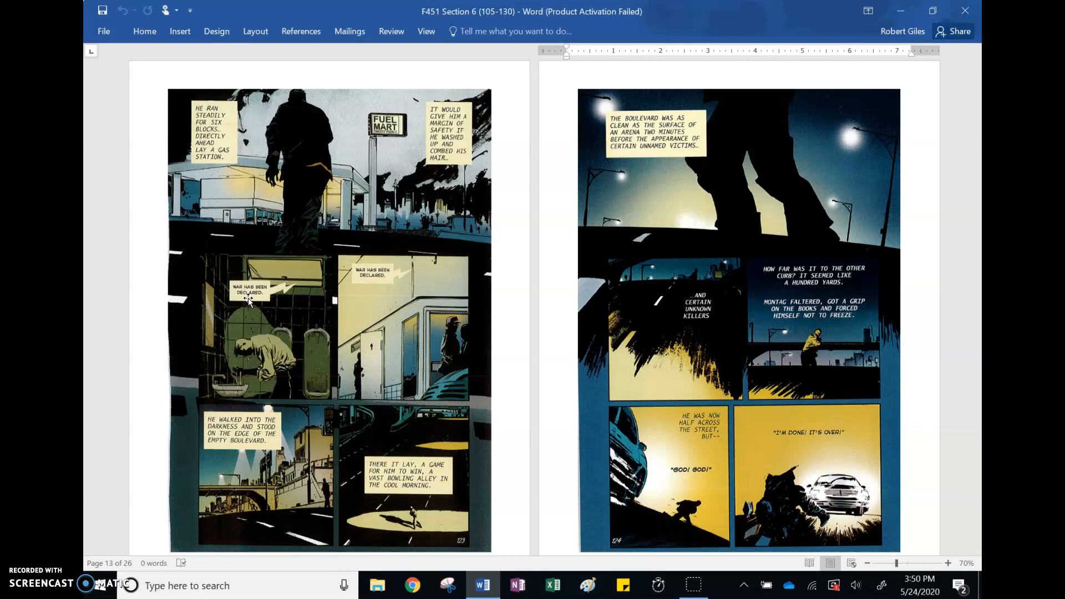
mouse_move(297, 282)
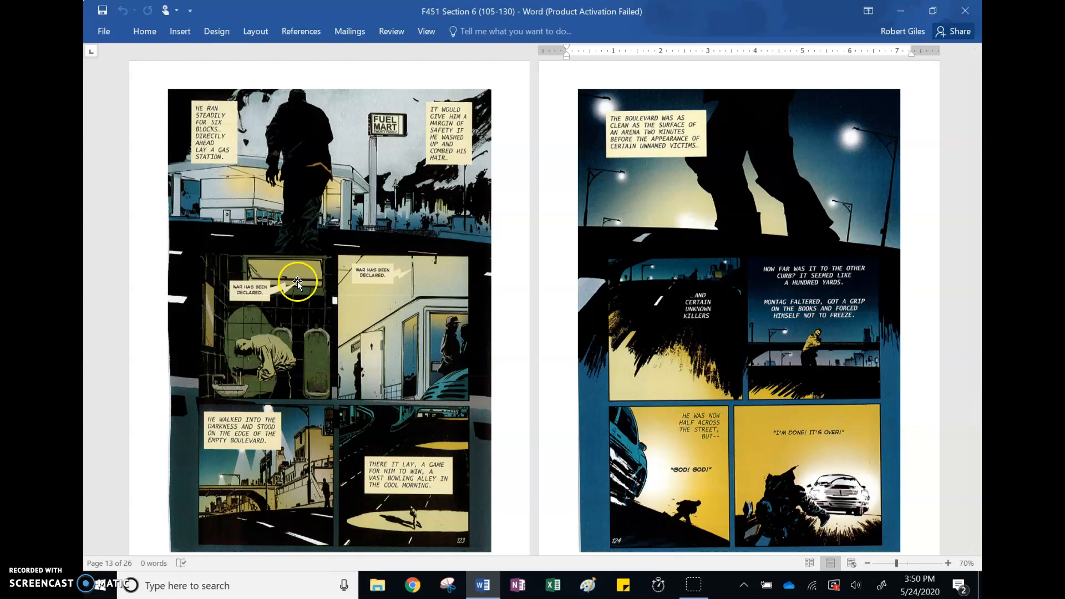
mouse_move(645, 128)
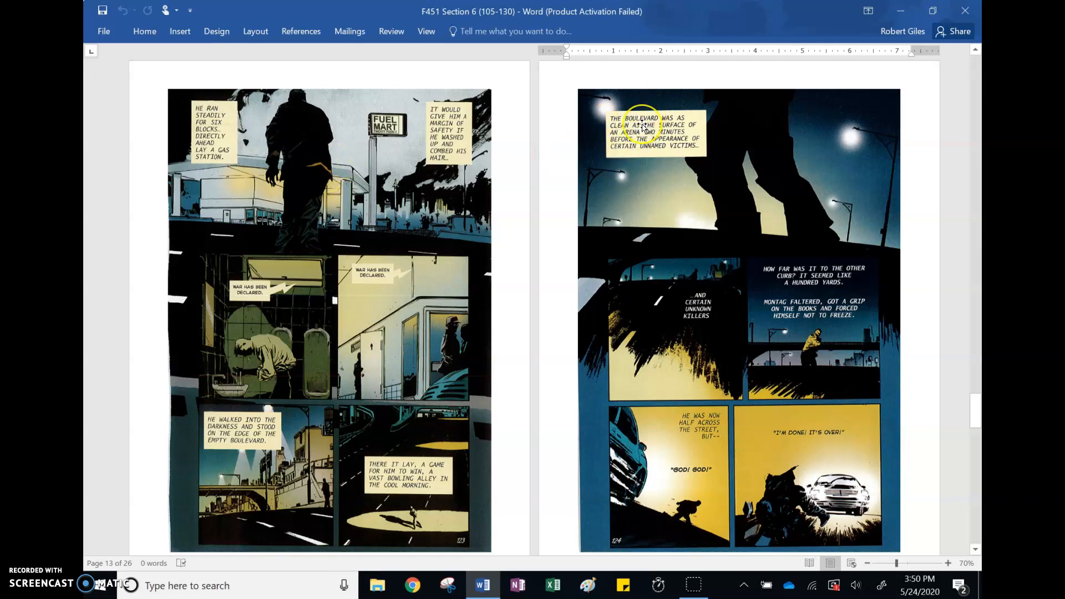
mouse_move(693, 149)
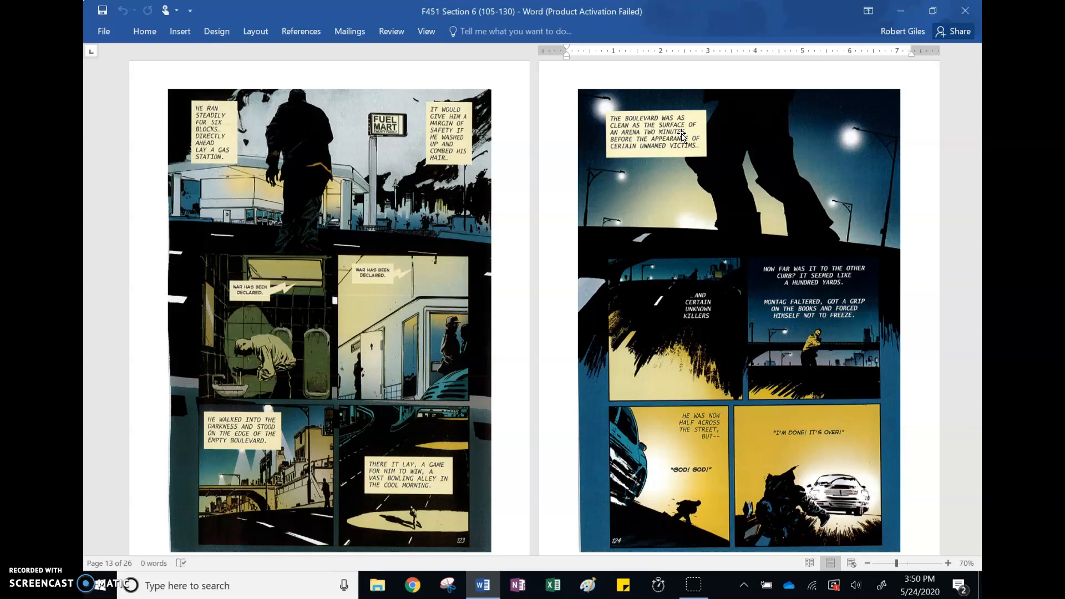
mouse_move(581, 323)
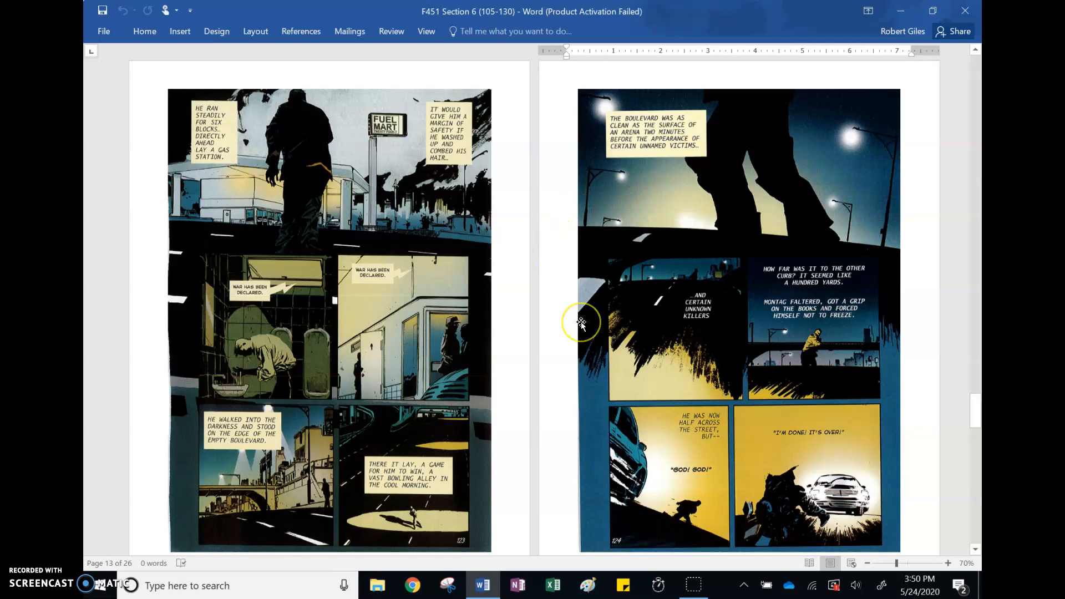
Scroll to Montag at Faber's, with the captain's death and advice to reach the river
scroll("down", 3)
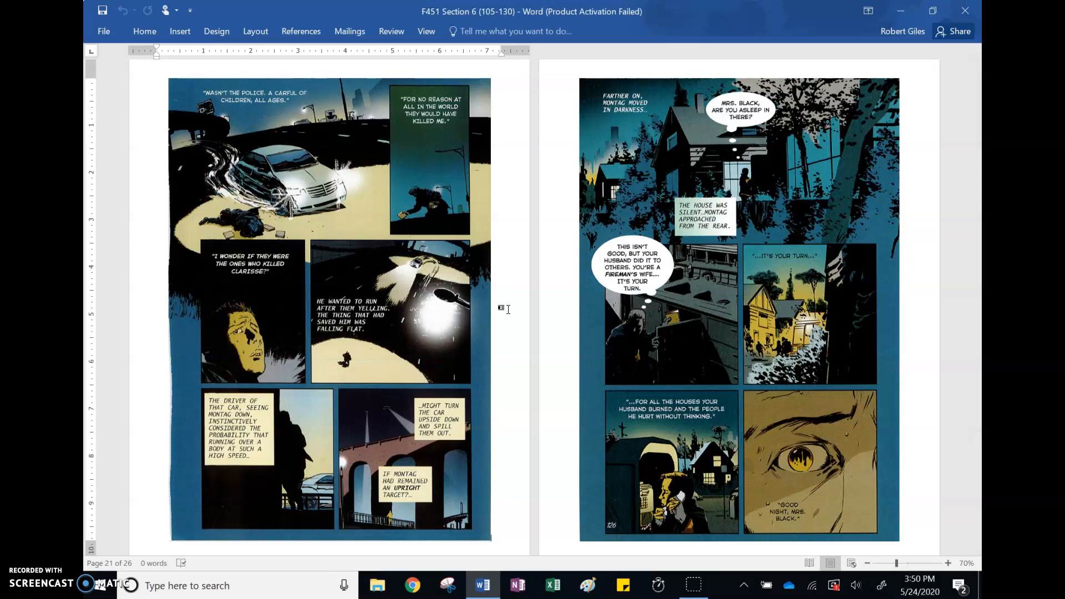
mouse_move(240, 277)
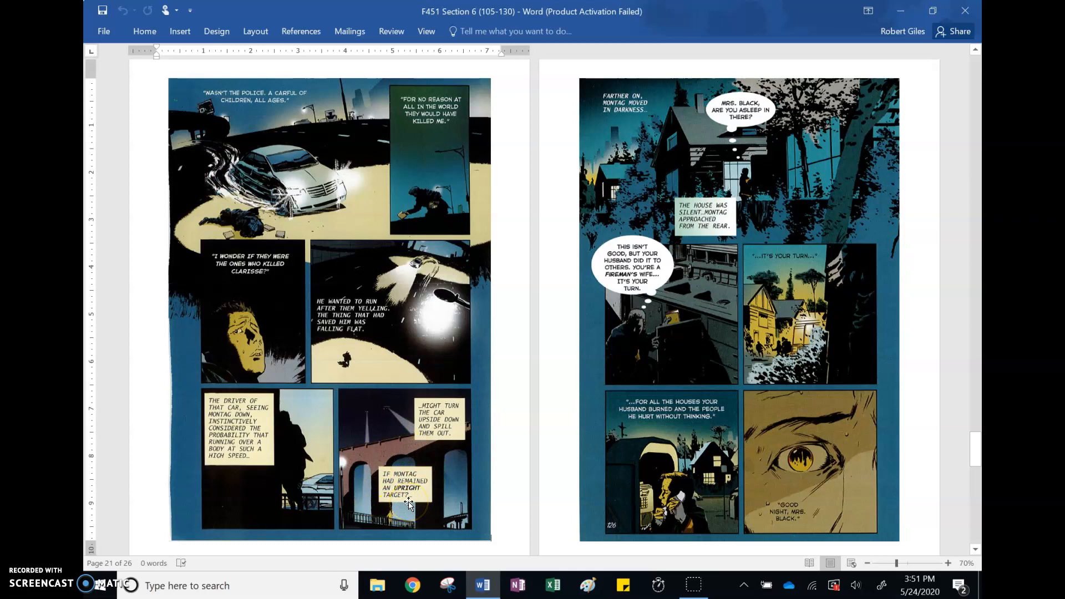
mouse_move(717, 550)
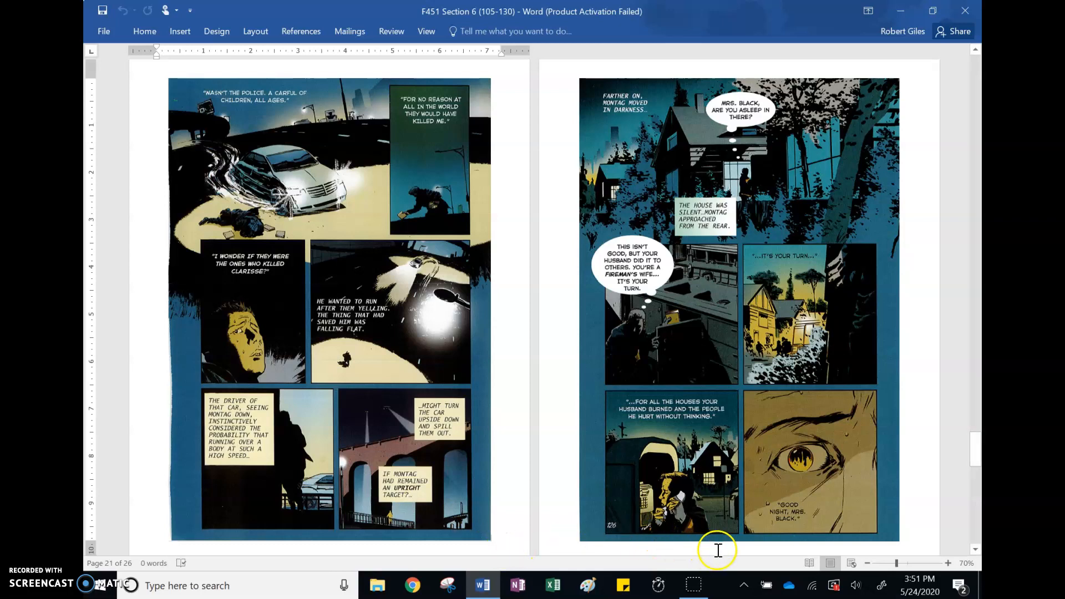
mouse_move(819, 477)
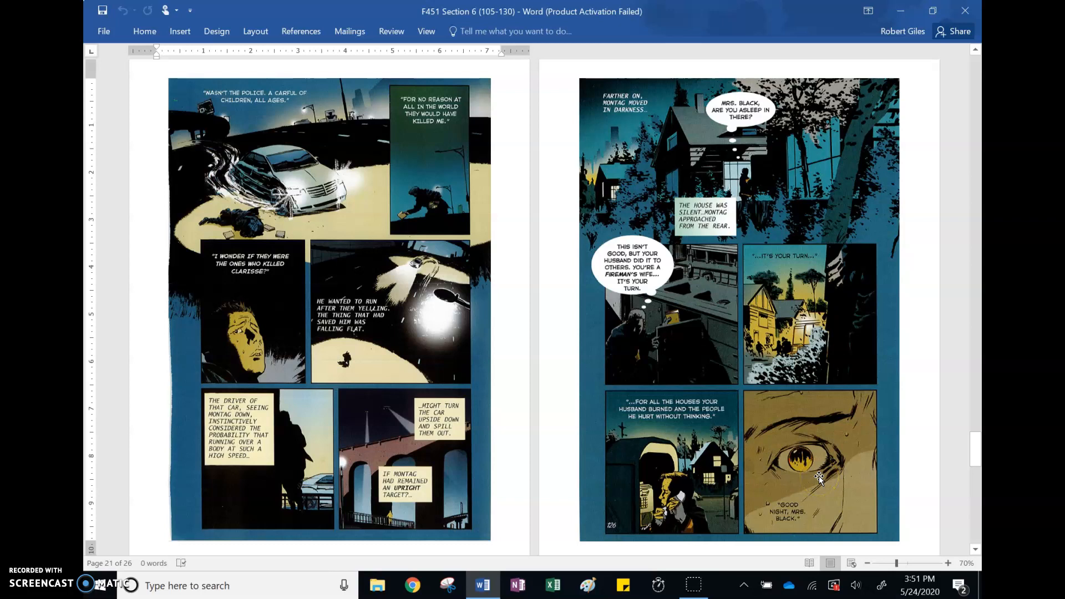
mouse_move(790, 540)
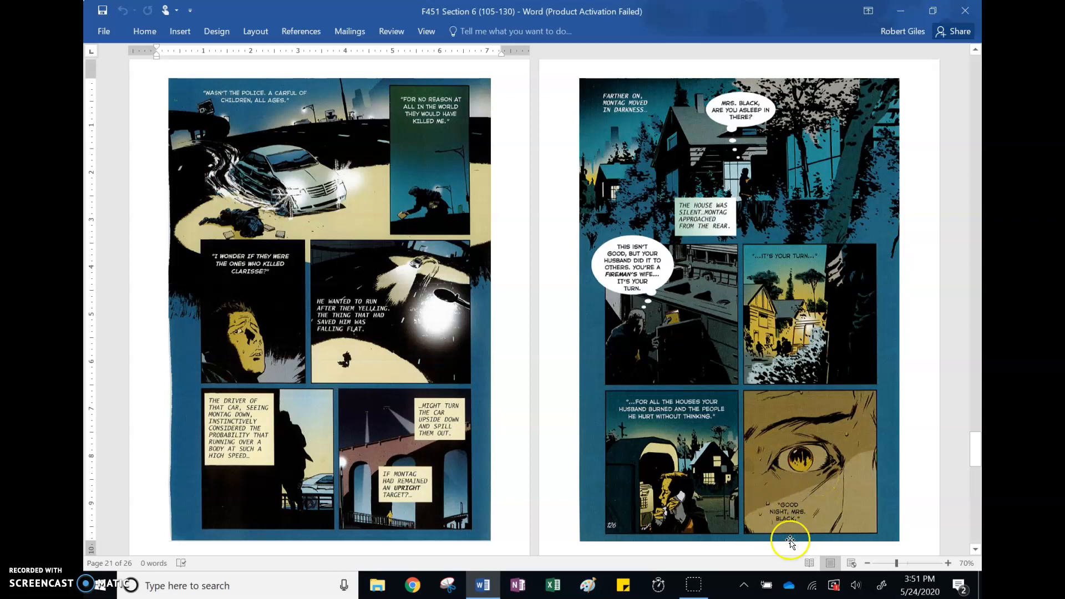
mouse_move(722, 306)
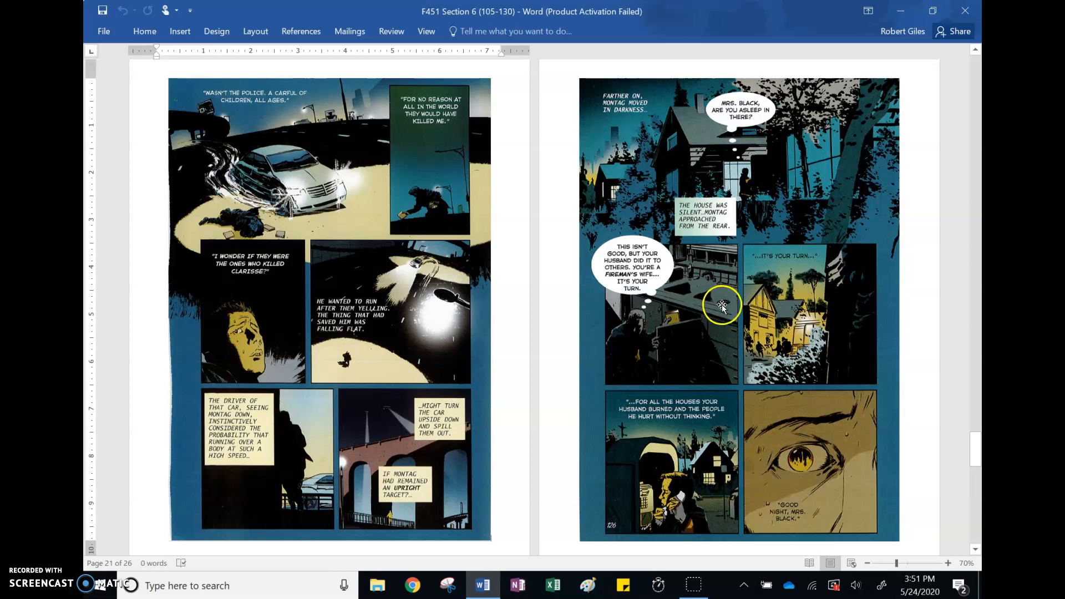
mouse_move(642, 541)
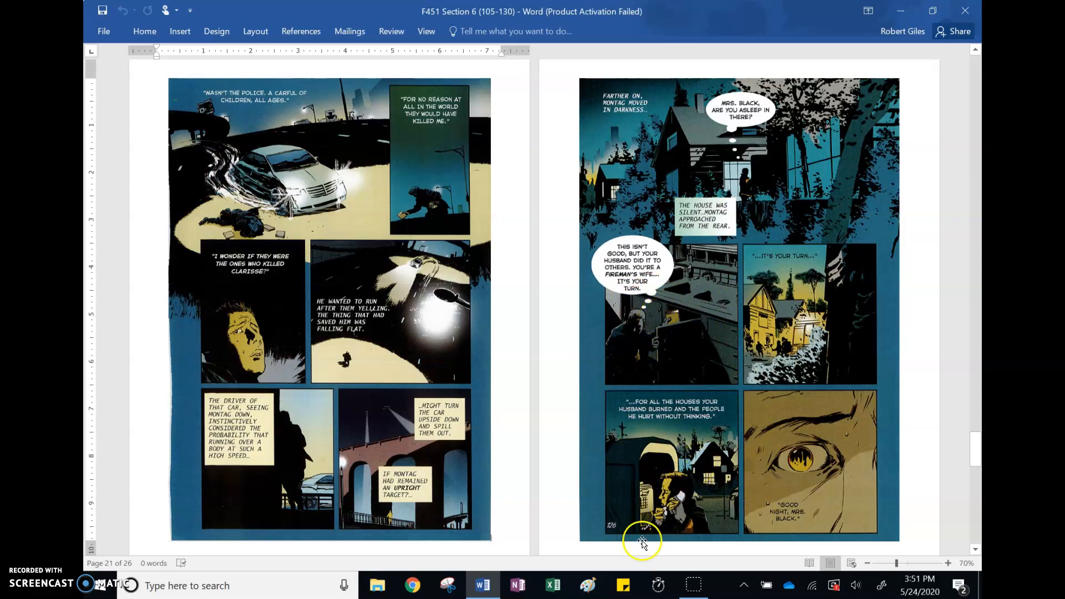
mouse_move(774, 363)
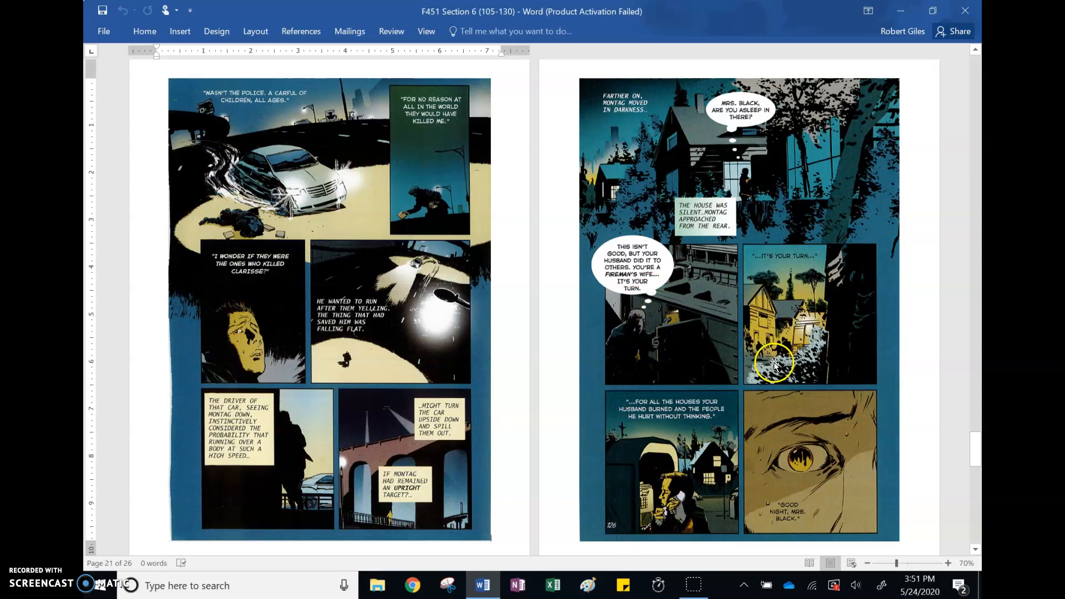
mouse_move(765, 330)
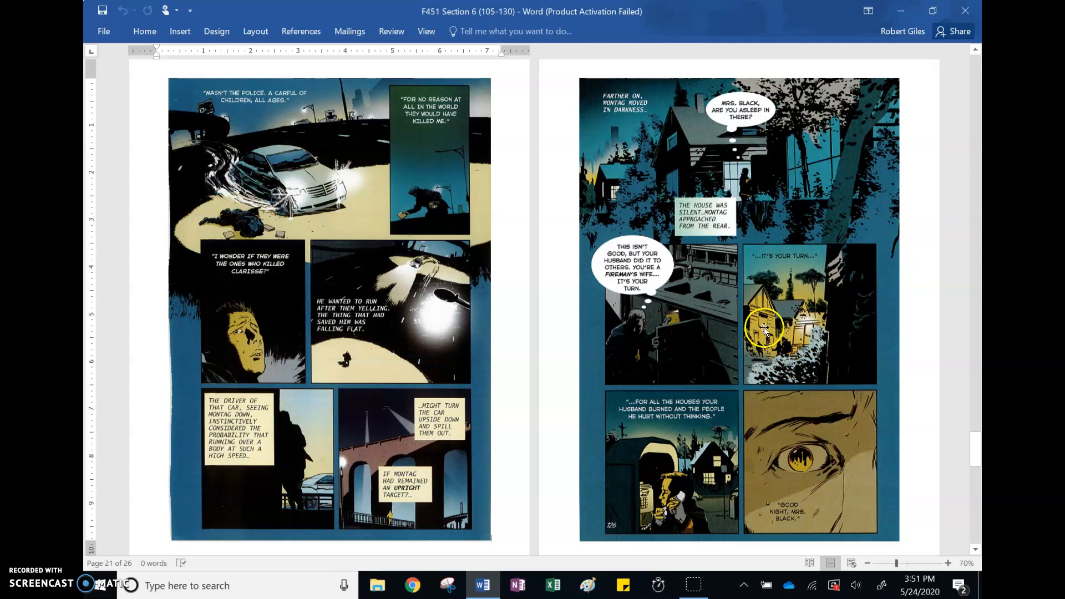
mouse_move(787, 335)
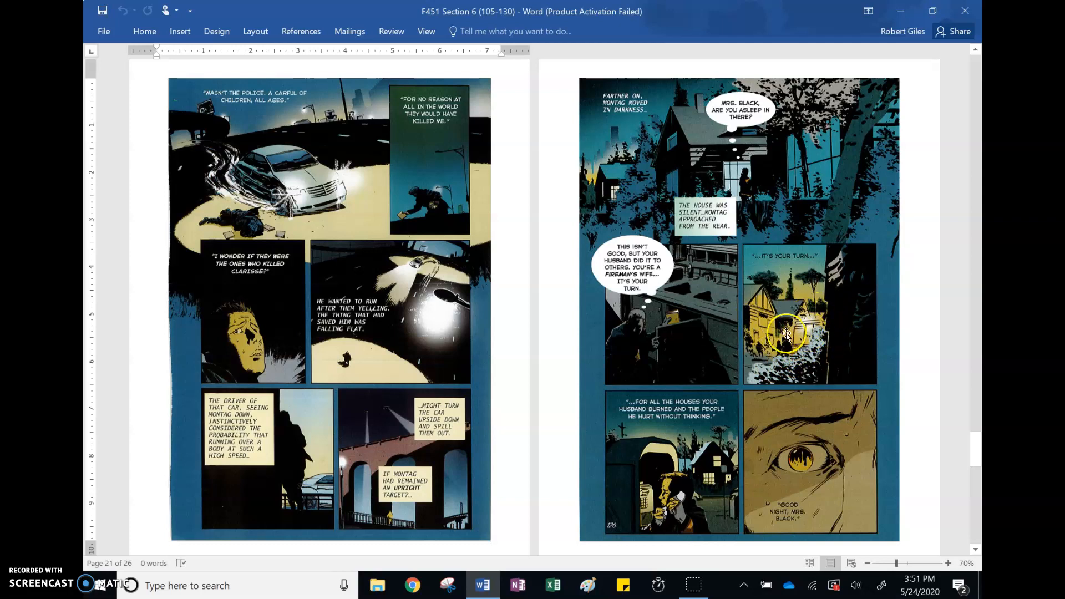
mouse_move(801, 346)
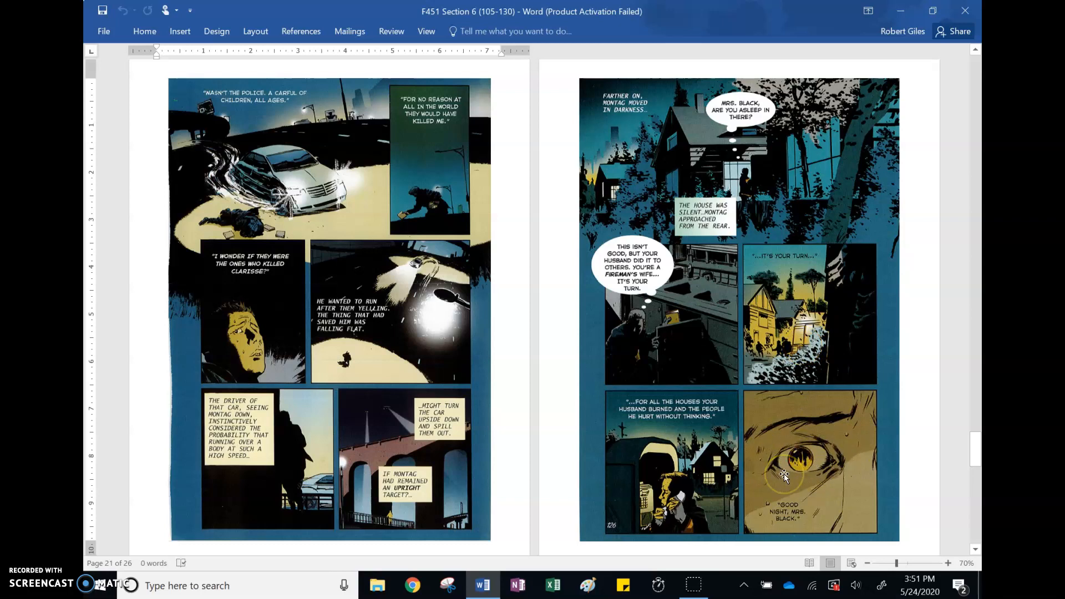
mouse_move(784, 475)
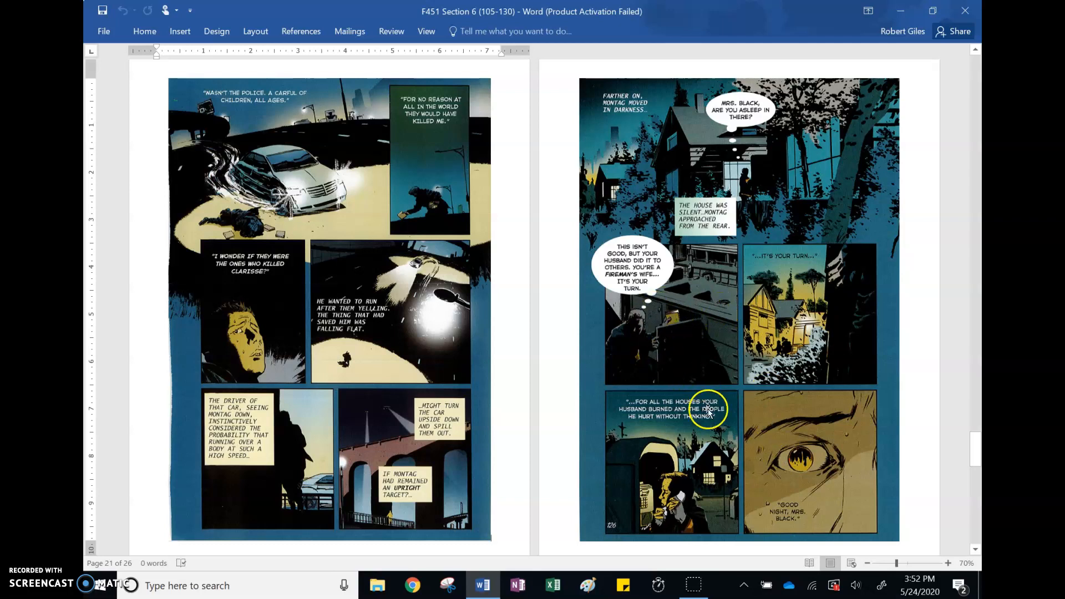
mouse_move(547, 501)
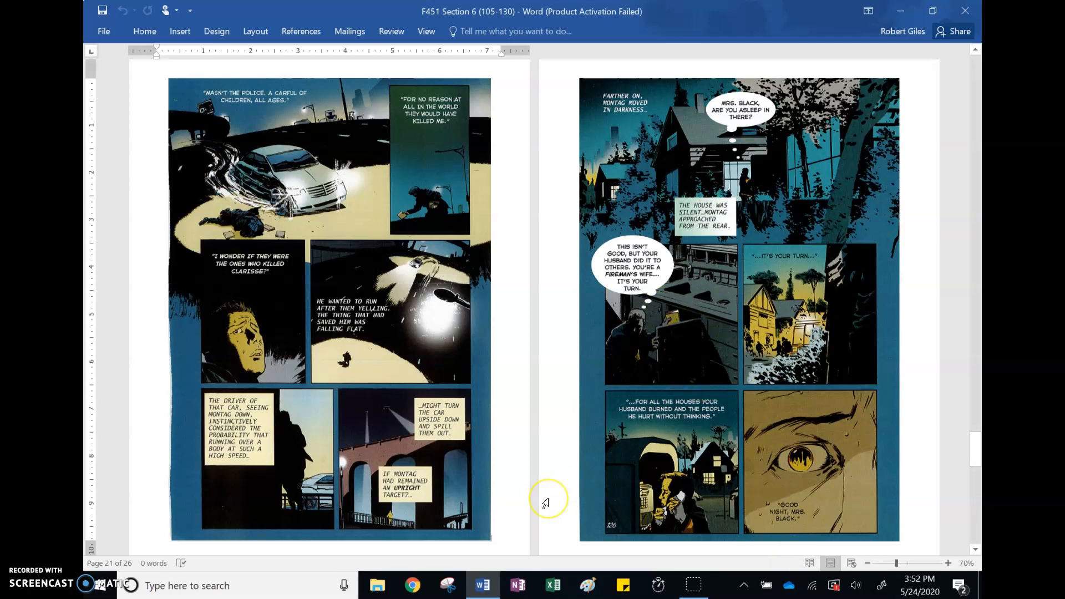
scroll("down", 3)
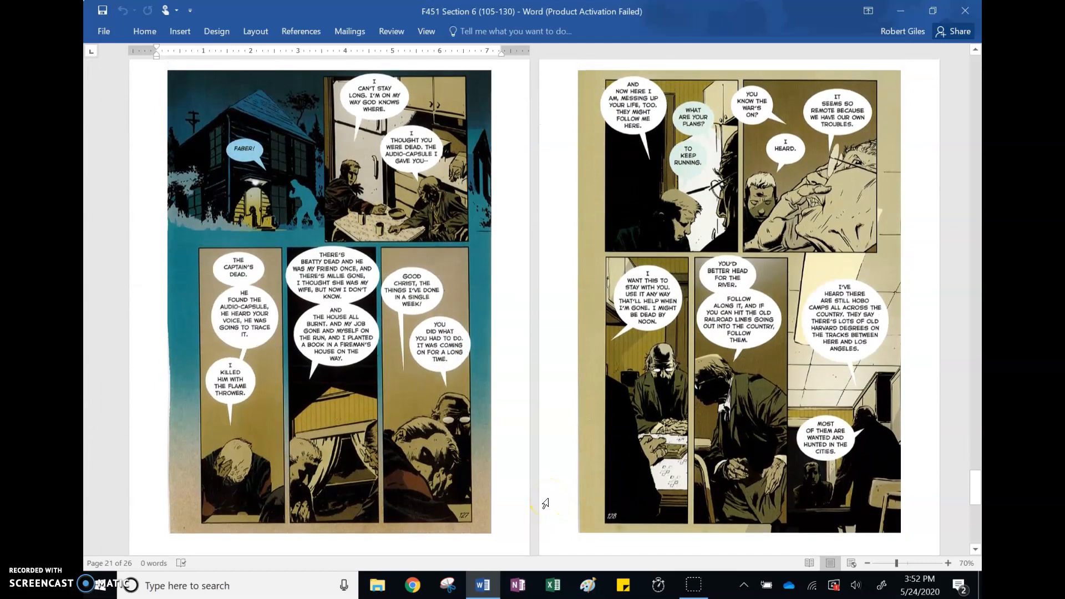
Scroll to page 25, where the Mechanical Hound news airs and 'Montag ran.'
scroll("down", 3)
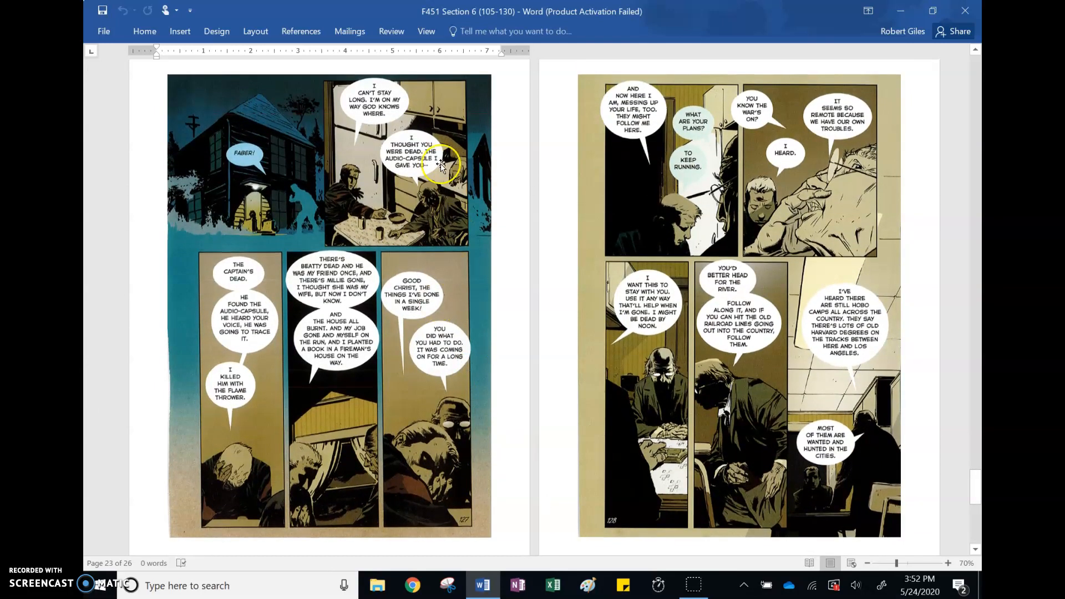
mouse_move(445, 161)
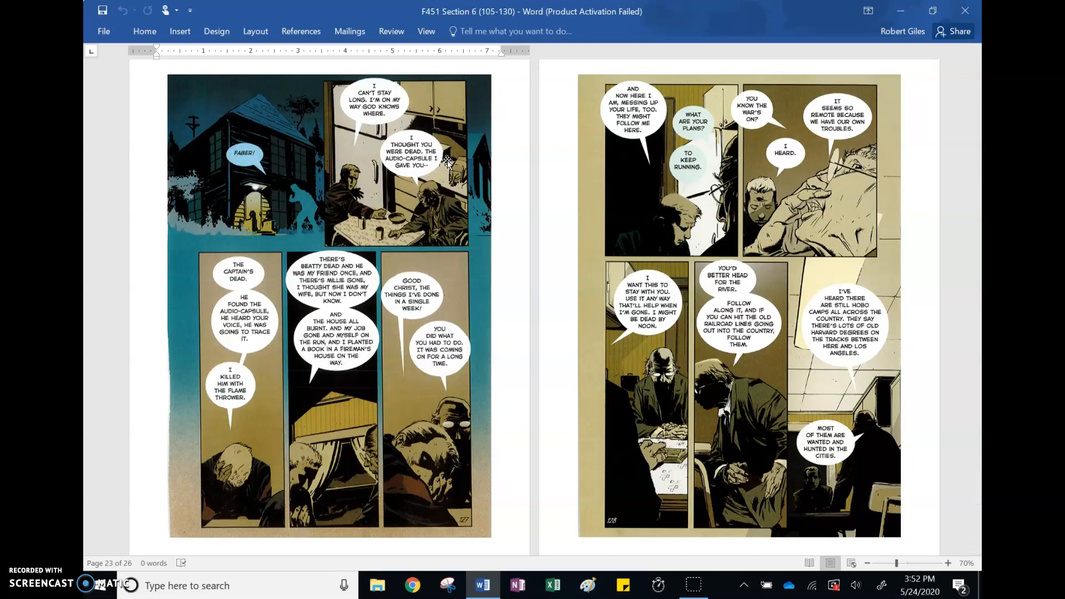
mouse_move(321, 197)
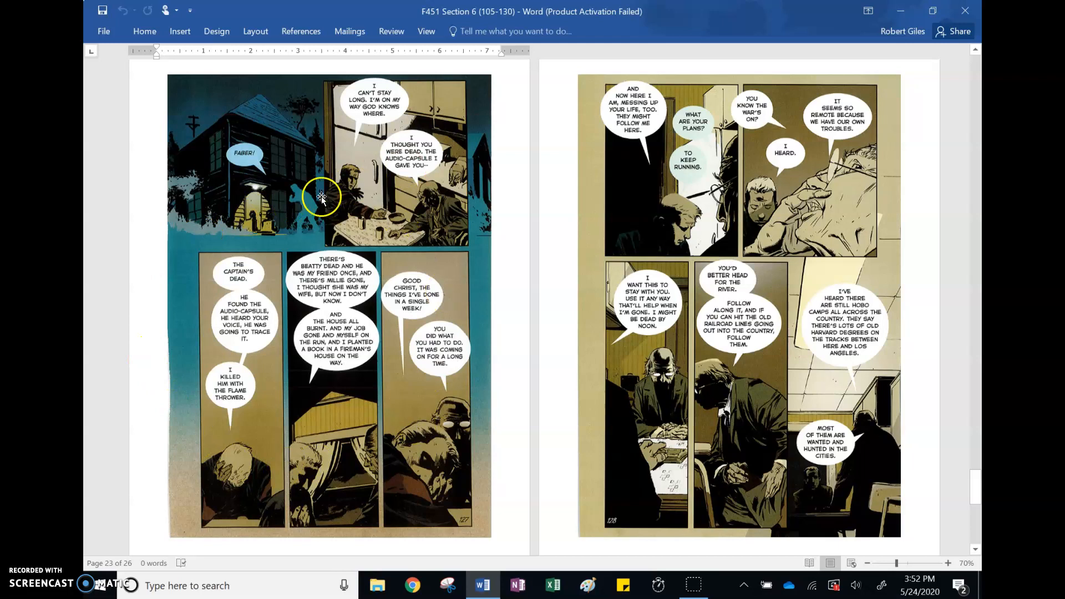
mouse_move(281, 441)
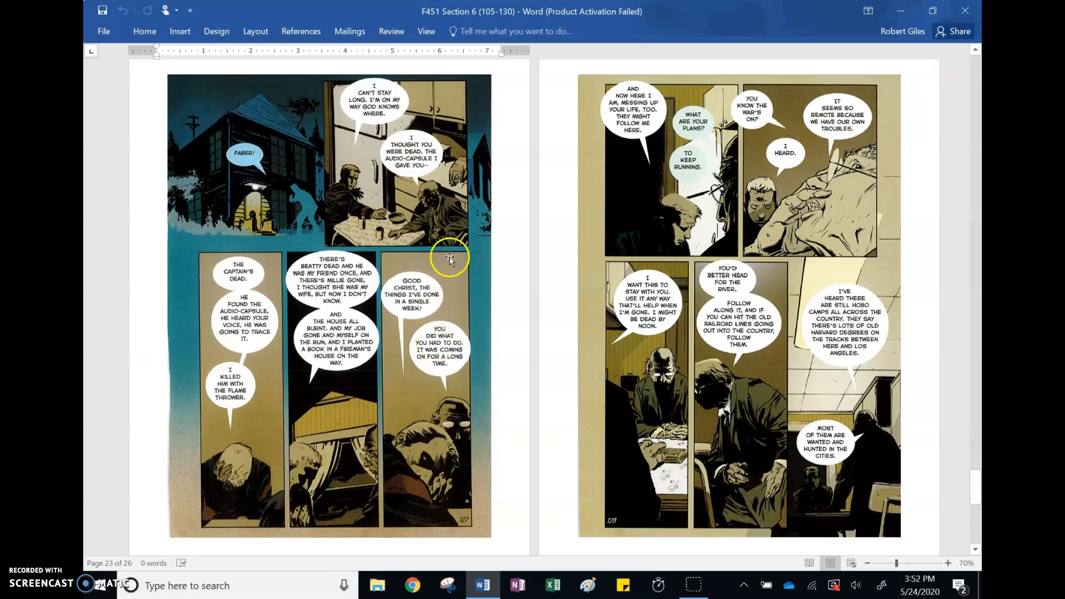
mouse_move(396, 319)
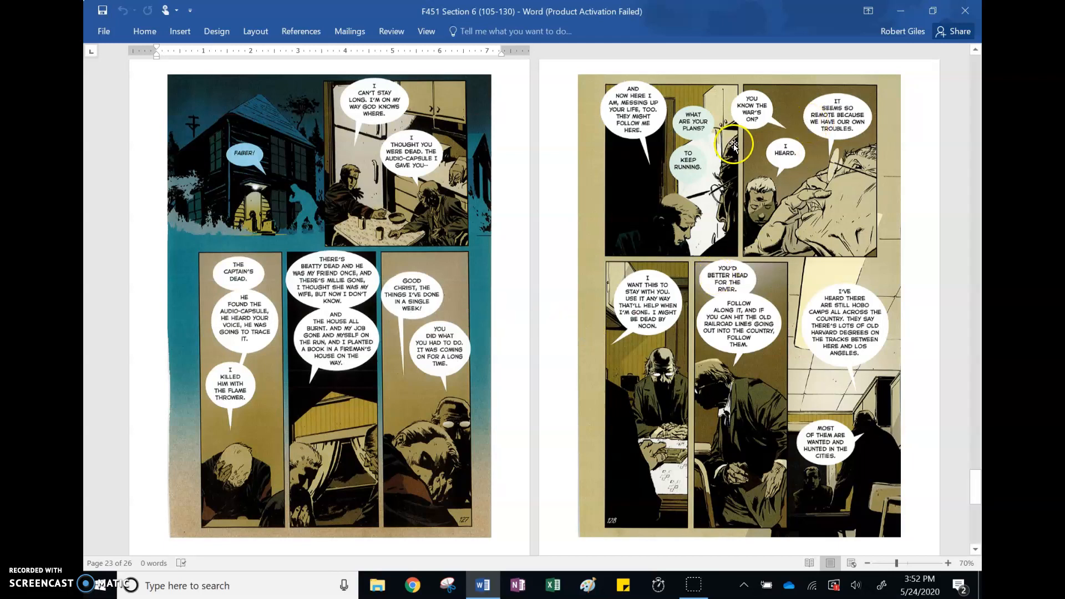
mouse_move(735, 152)
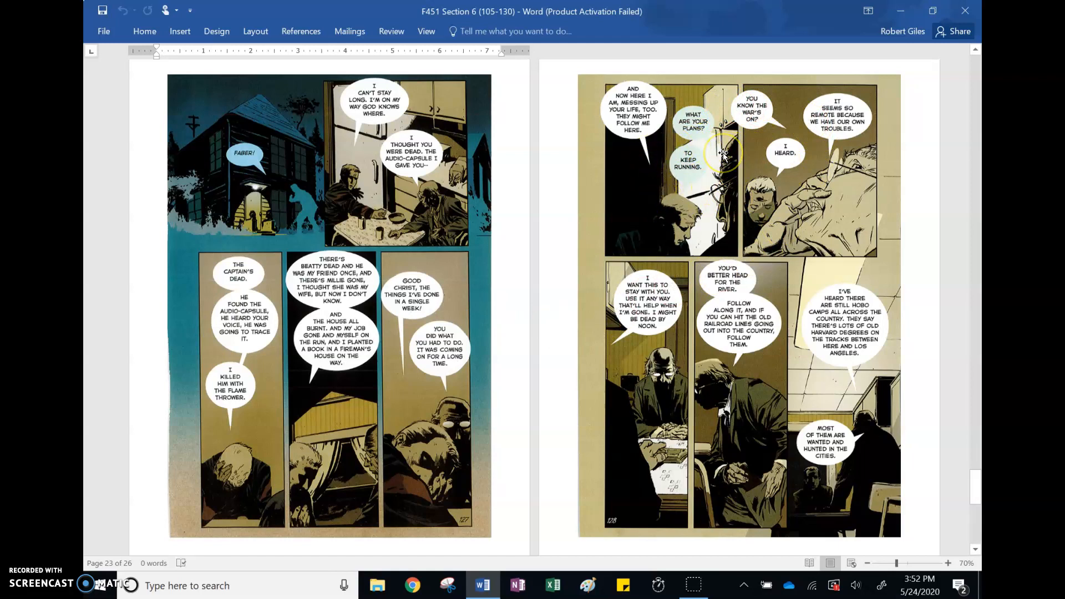
mouse_move(619, 297)
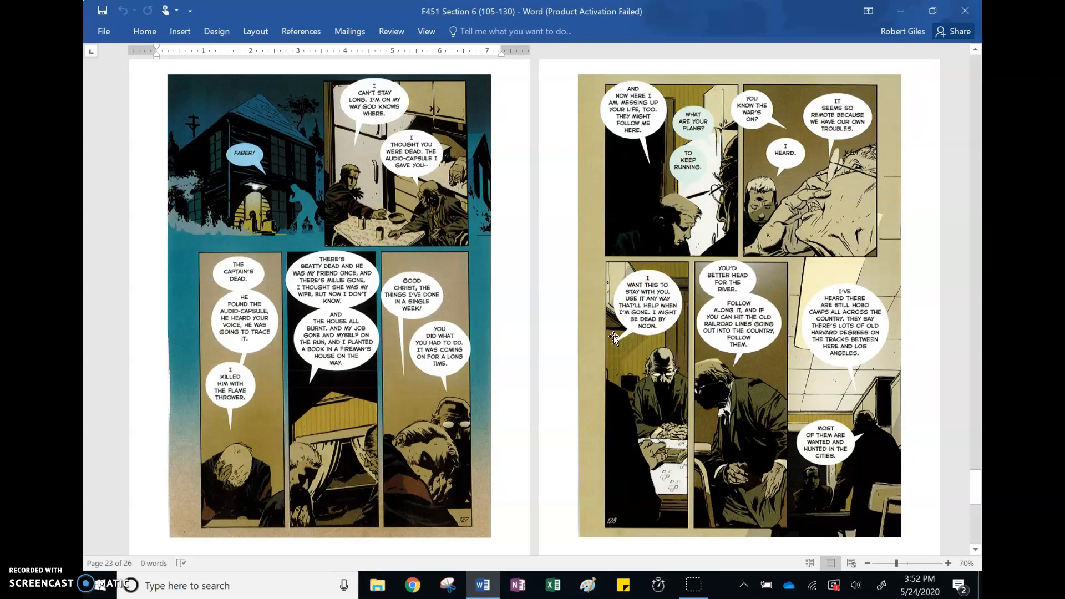
mouse_move(700, 392)
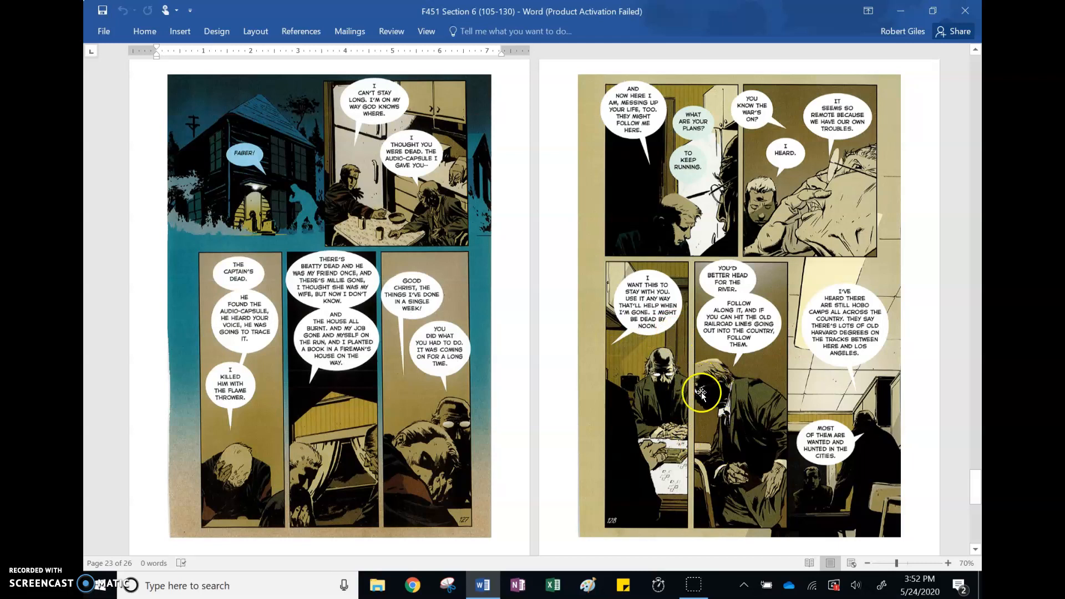
mouse_move(723, 302)
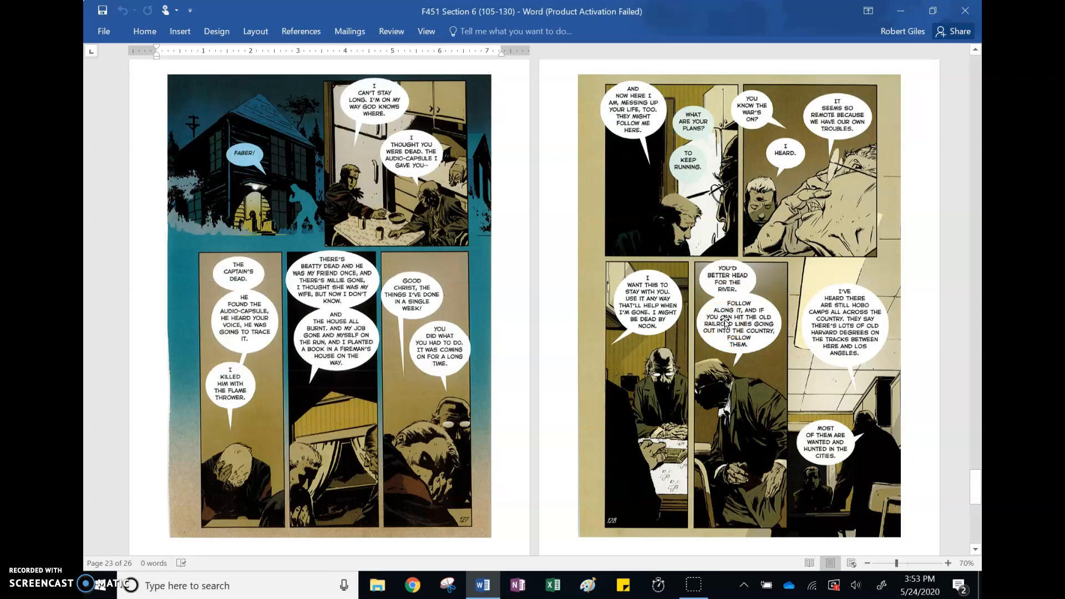
mouse_move(820, 394)
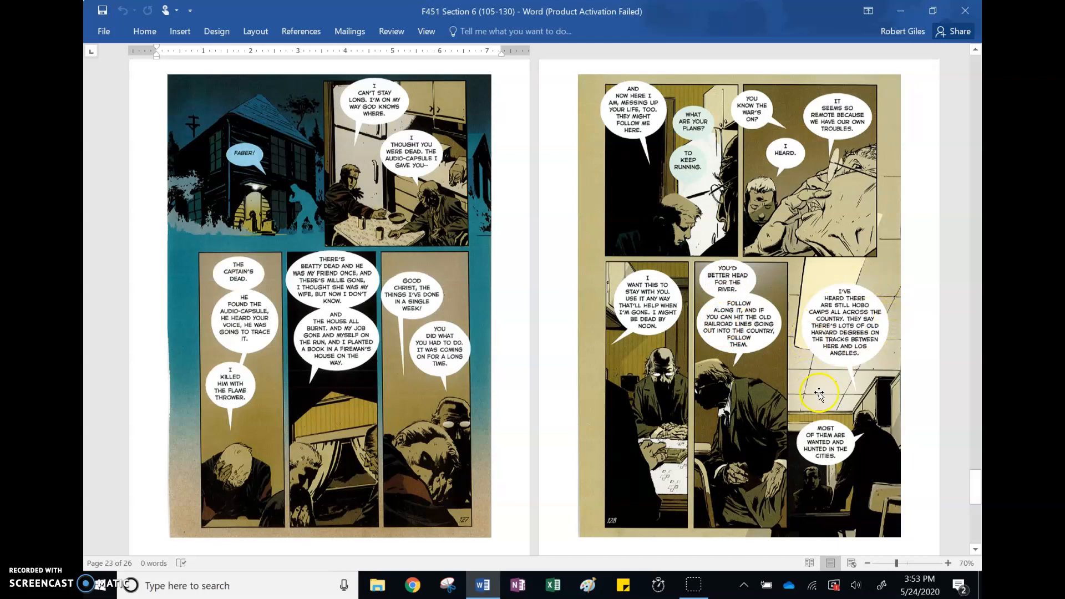
mouse_move(820, 395)
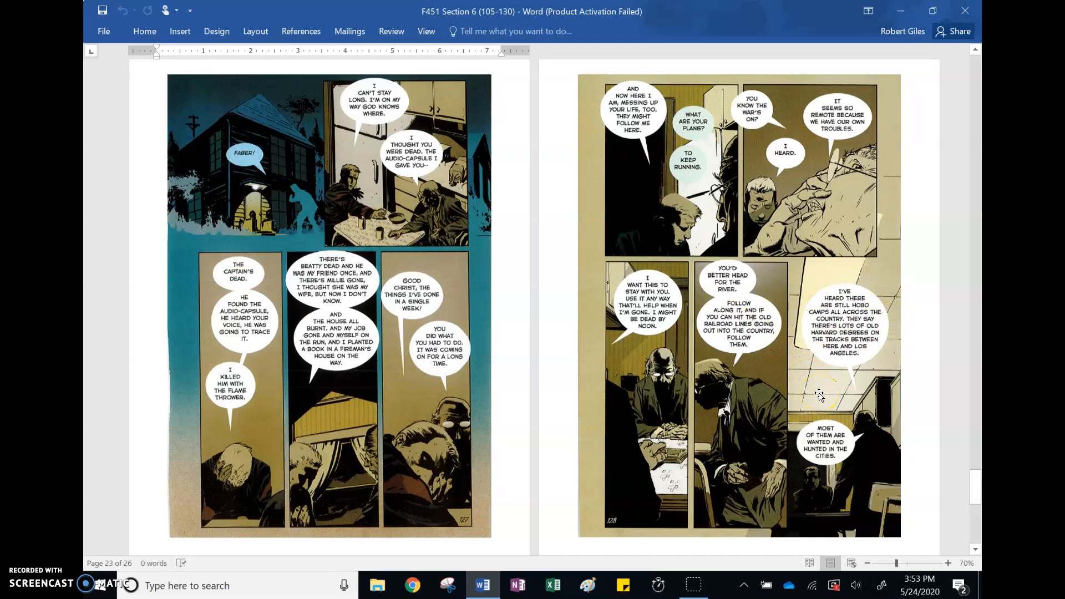
mouse_move(827, 324)
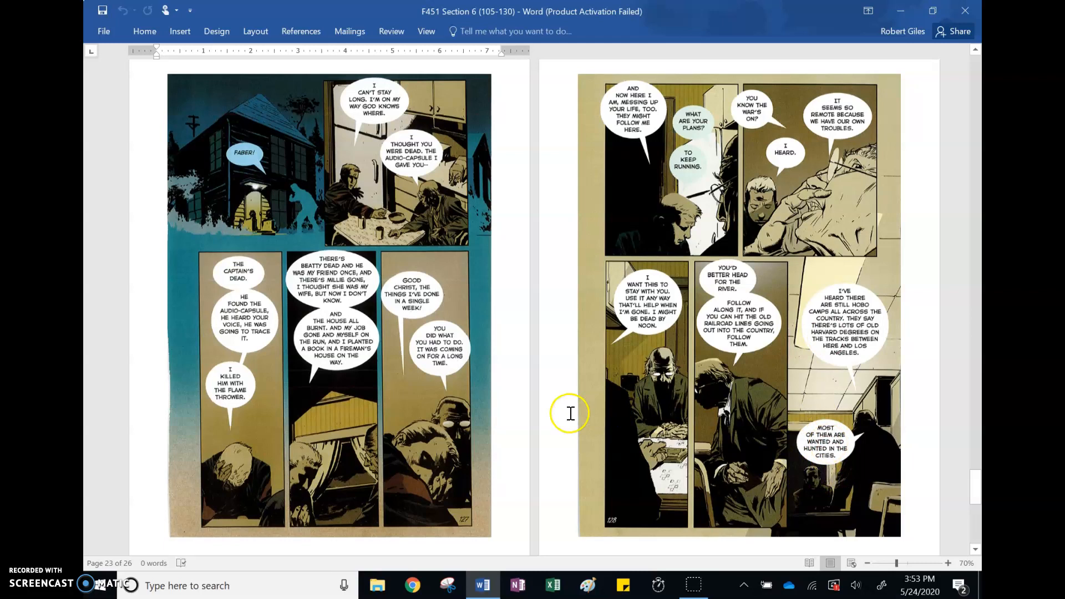
scroll("down", 3)
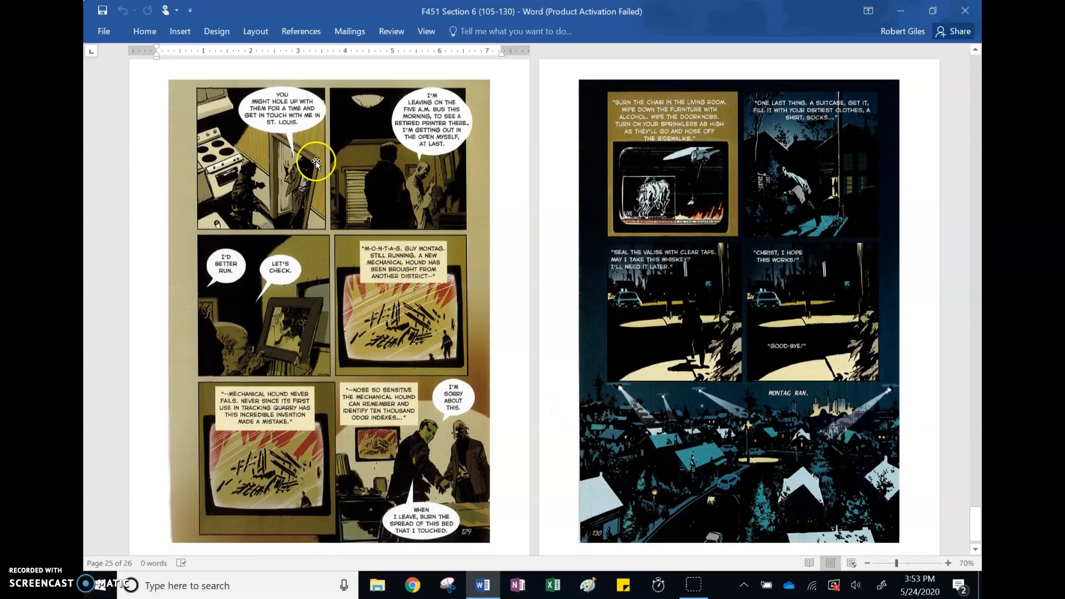
mouse_move(320, 141)
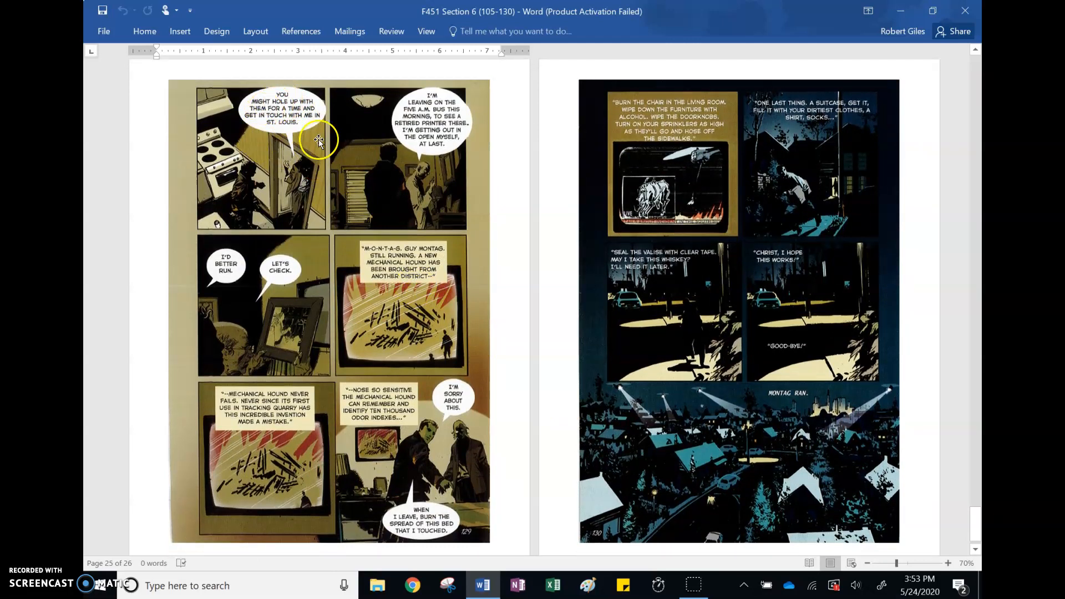
mouse_move(285, 109)
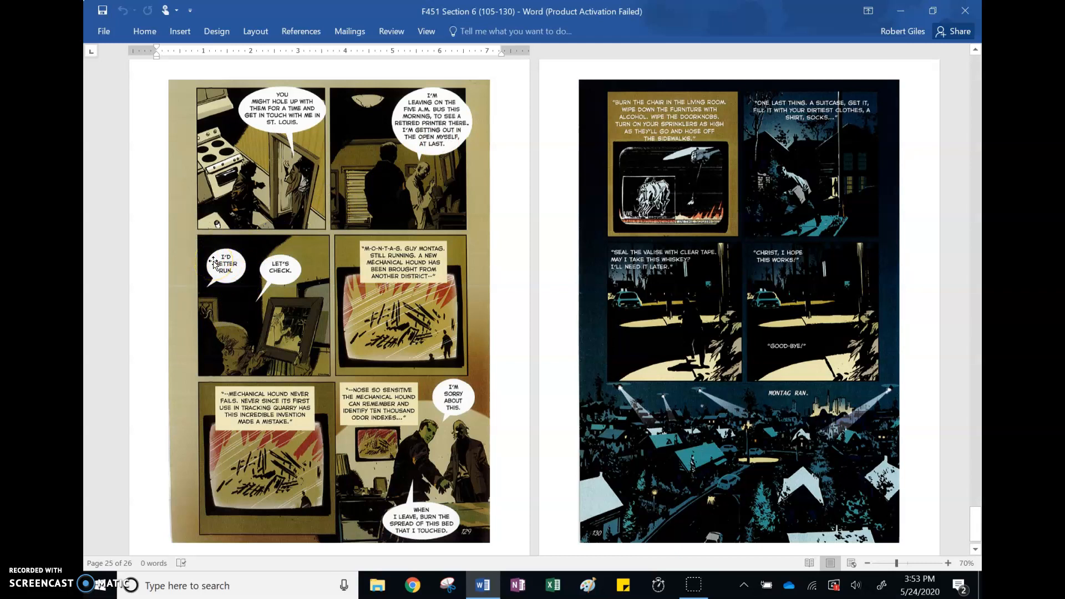
mouse_move(284, 441)
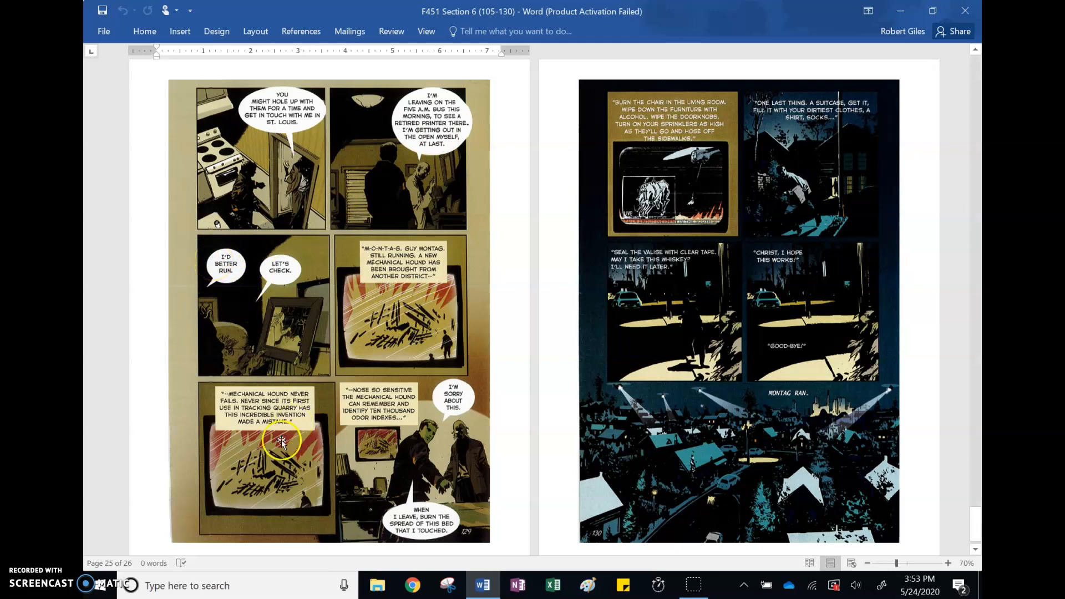
mouse_move(306, 330)
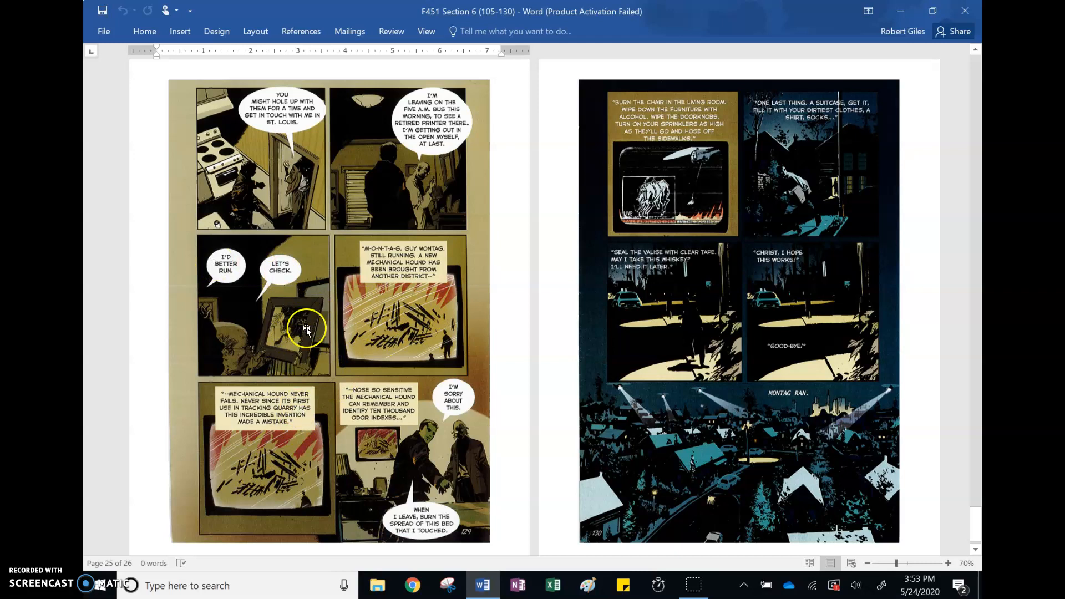
mouse_move(321, 327)
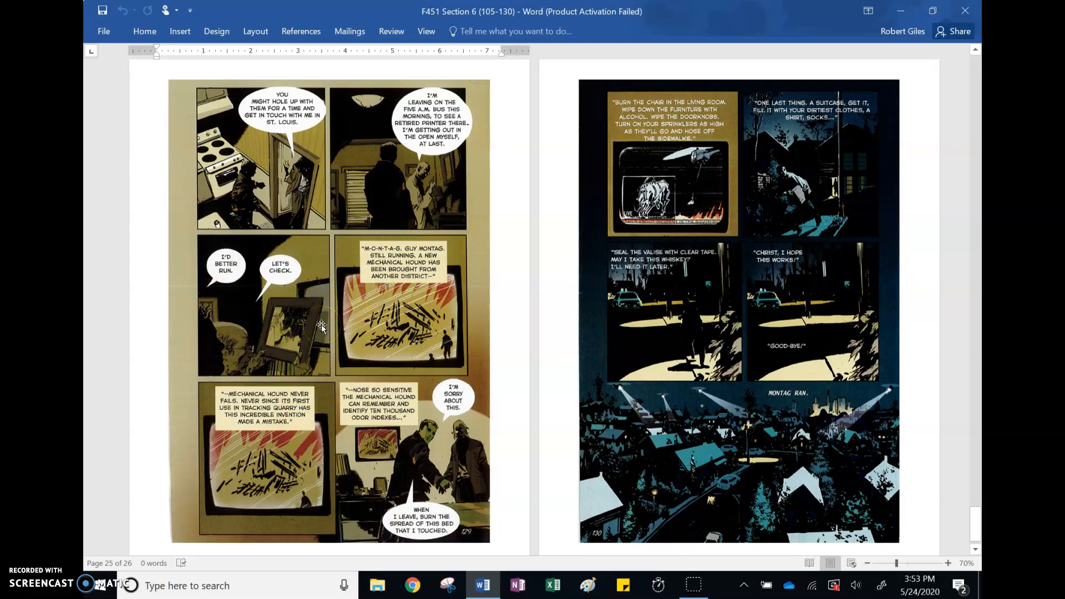
mouse_move(312, 418)
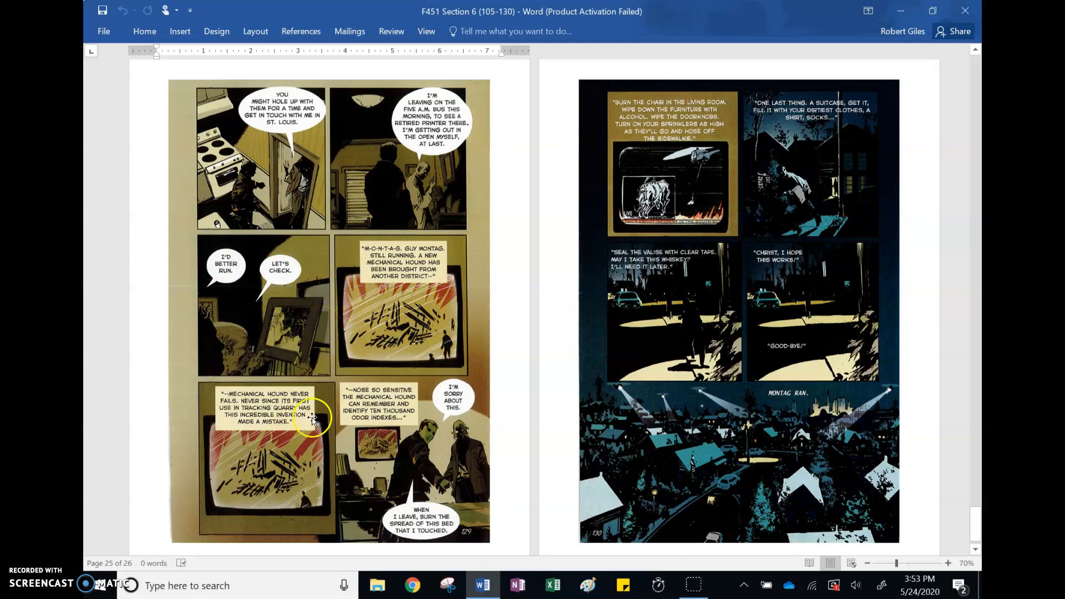
mouse_move(404, 245)
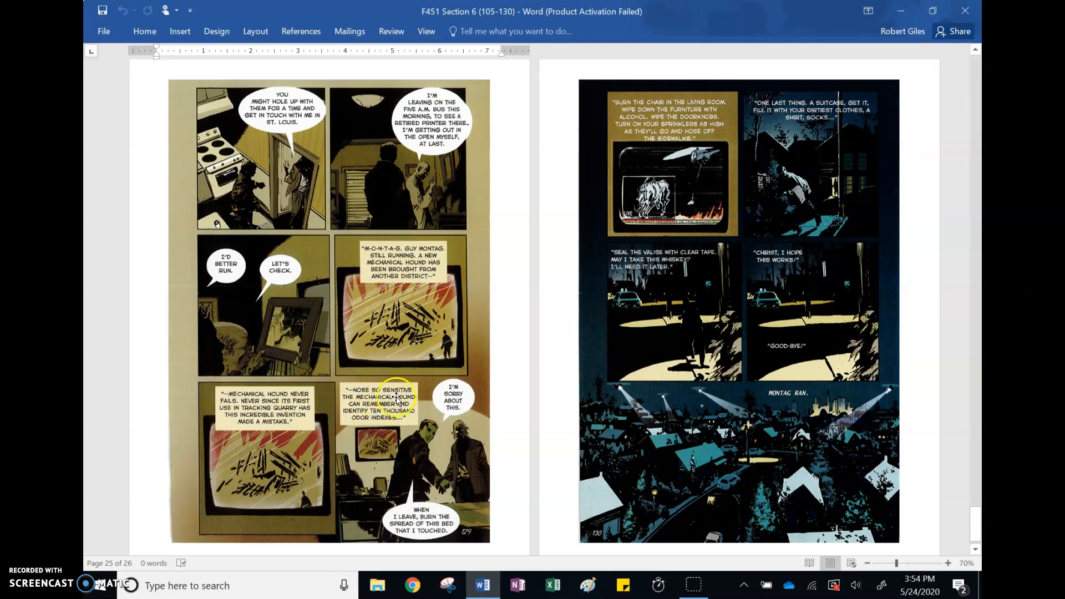
mouse_move(451, 496)
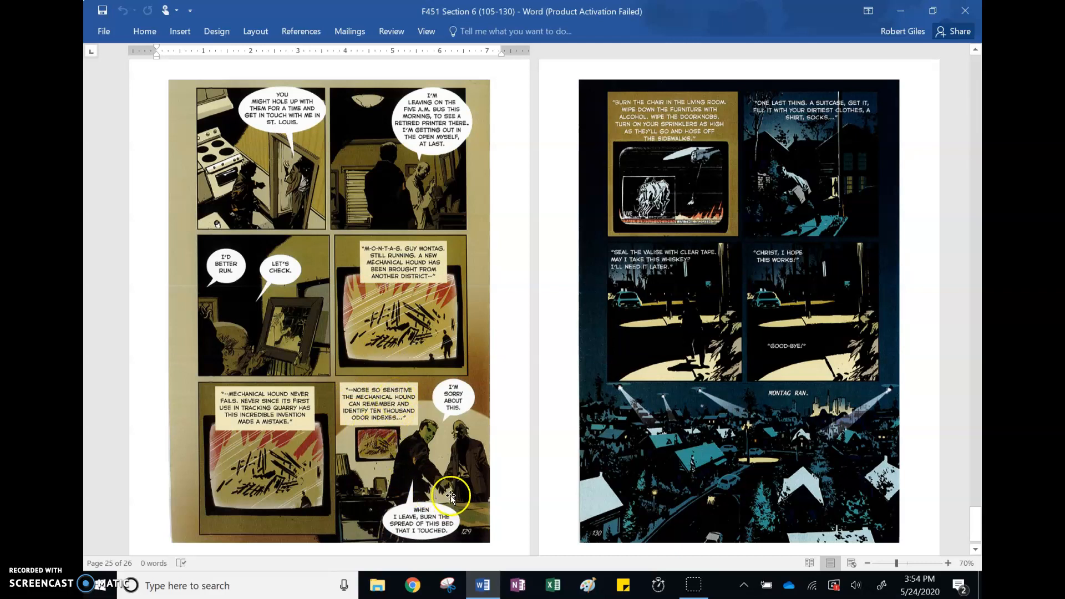
mouse_move(426, 508)
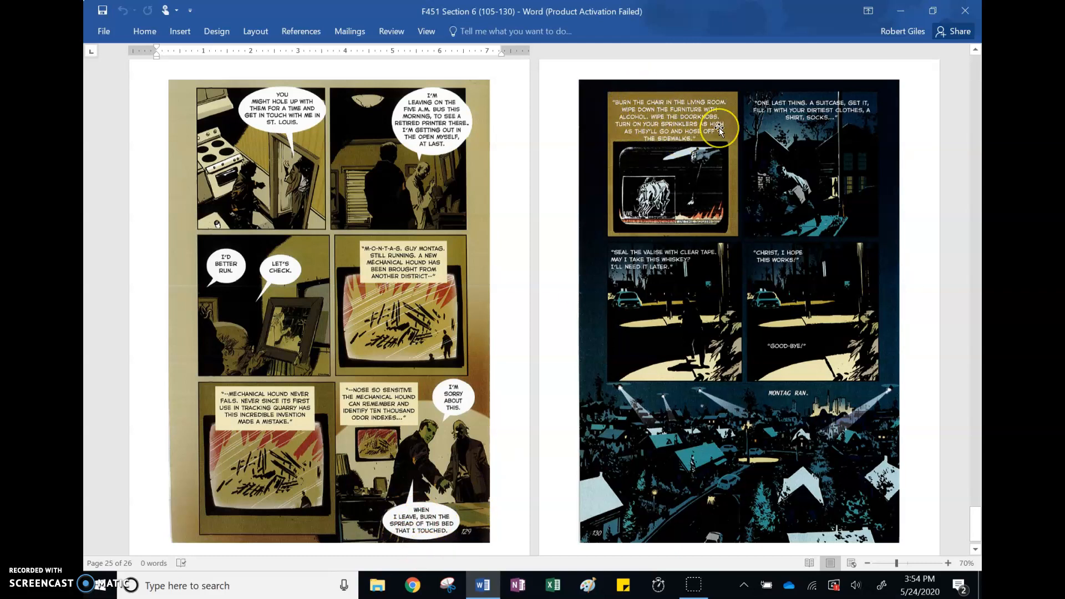
mouse_move(676, 151)
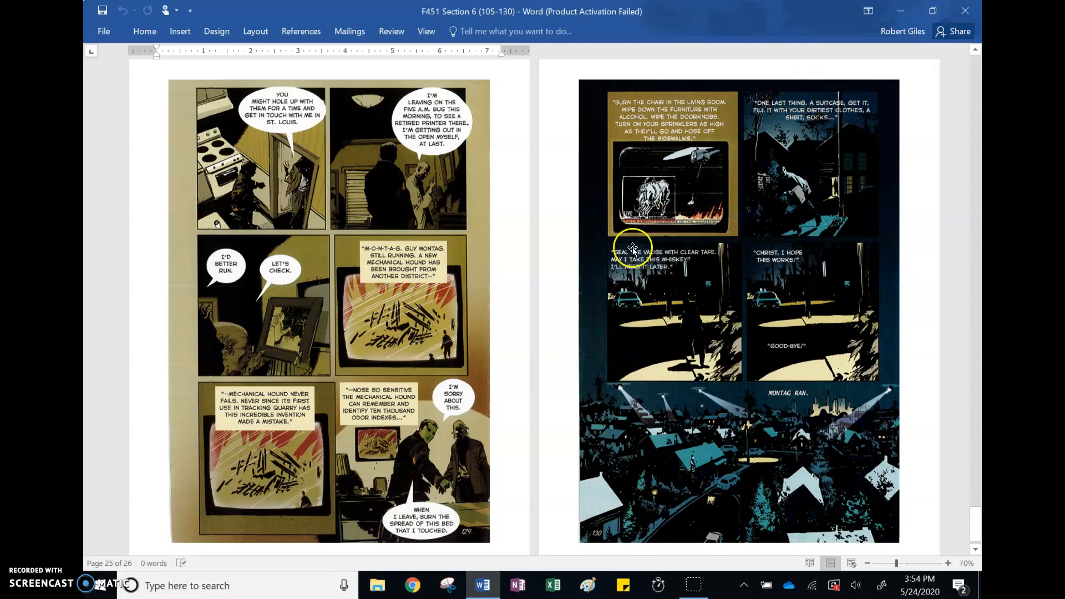
mouse_move(631, 248)
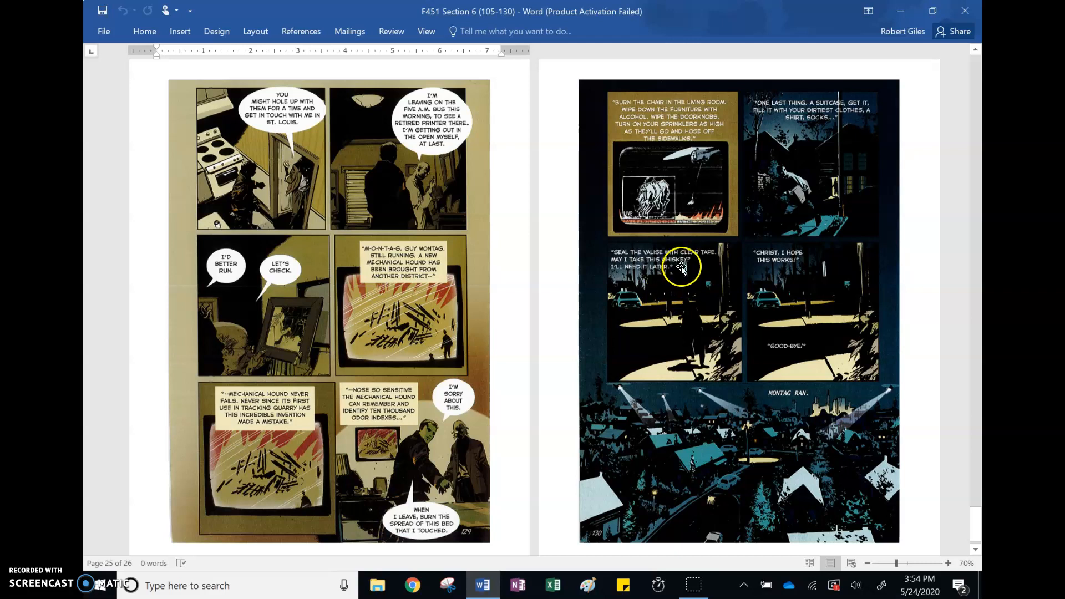
mouse_move(693, 291)
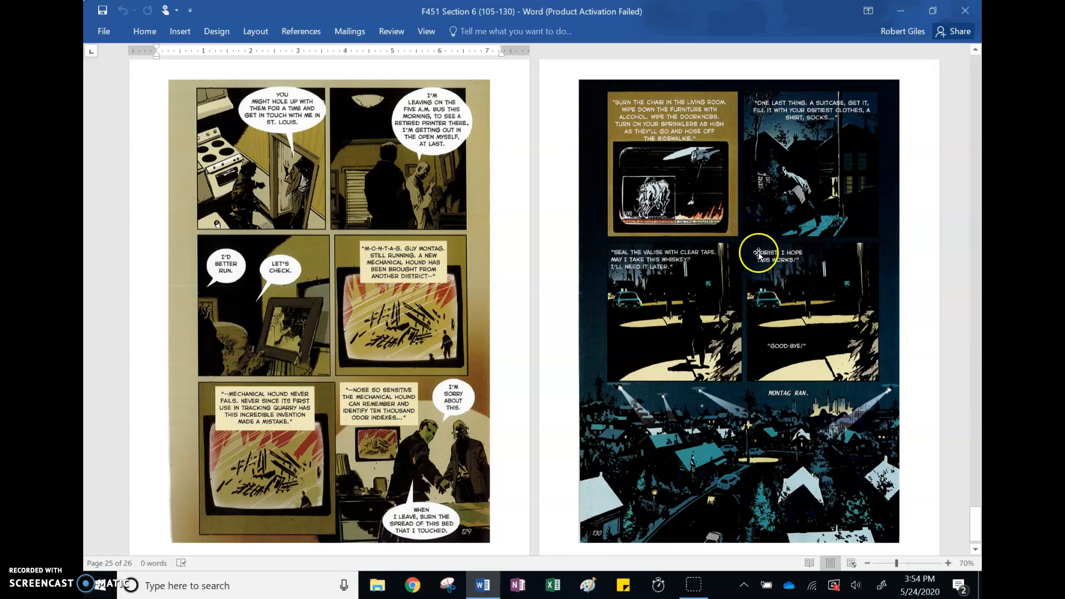
mouse_move(783, 386)
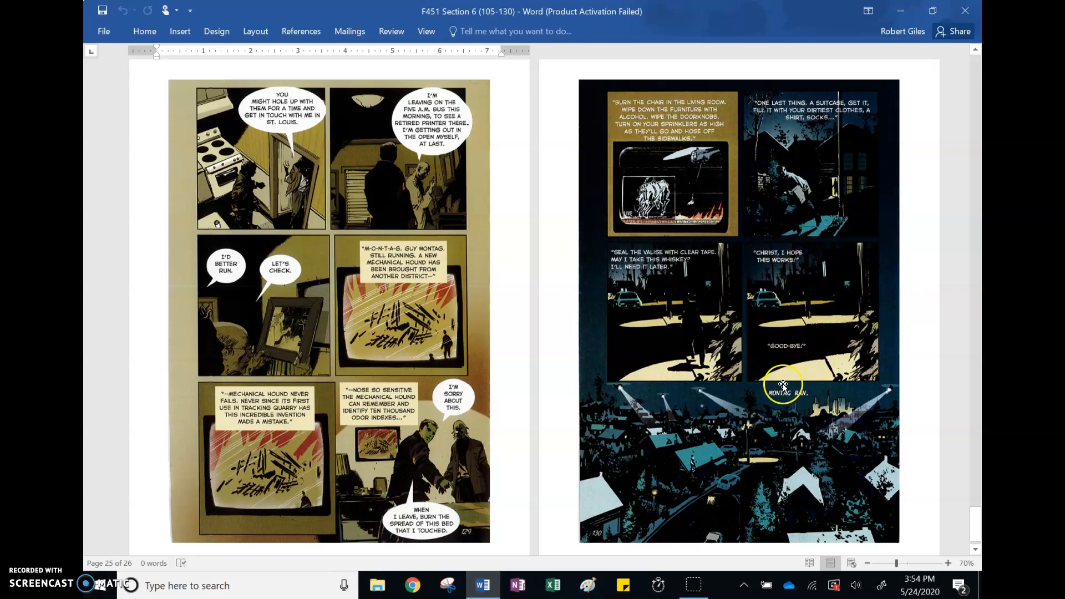